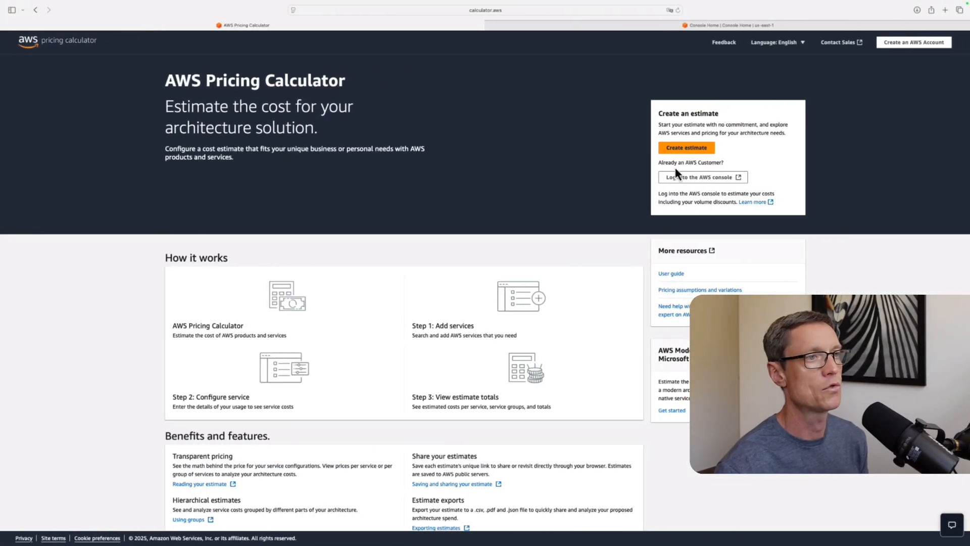
mouse_move(449, 8)
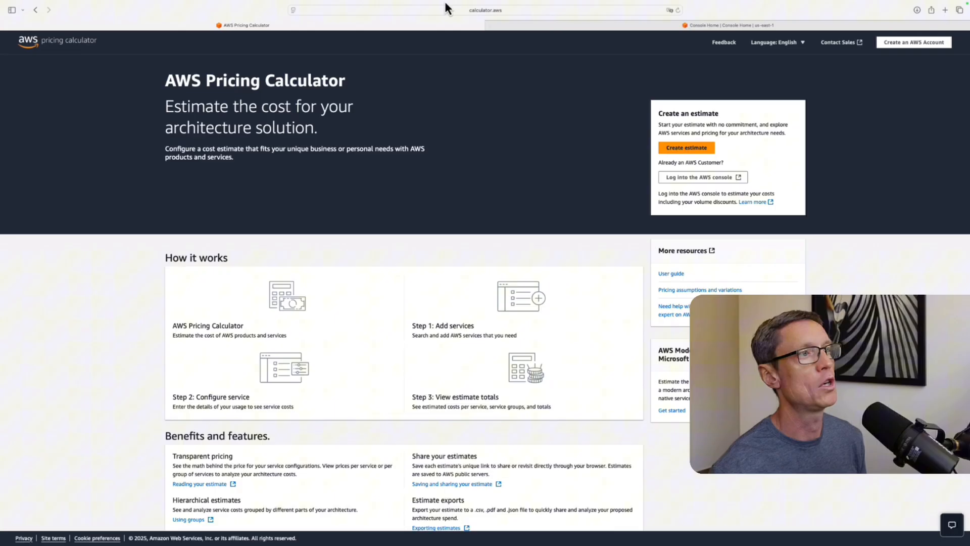
Step: Start a new cost estimate from the AWS Pricing Calculator home page
left_click(485, 10)
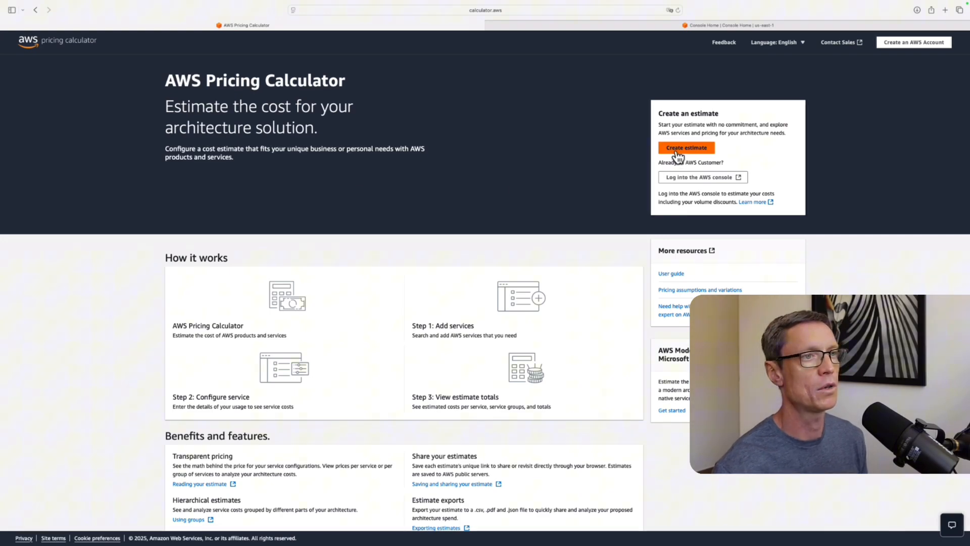
left_click(687, 148)
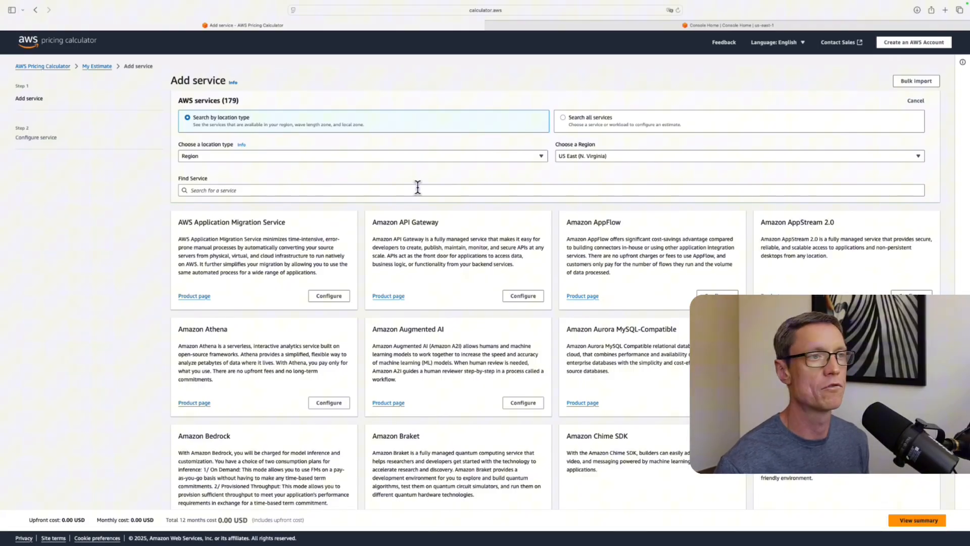
Step: Keep US East (N. Virginia) as the region and search the service catalog for 'ec2'
left_click(736, 156)
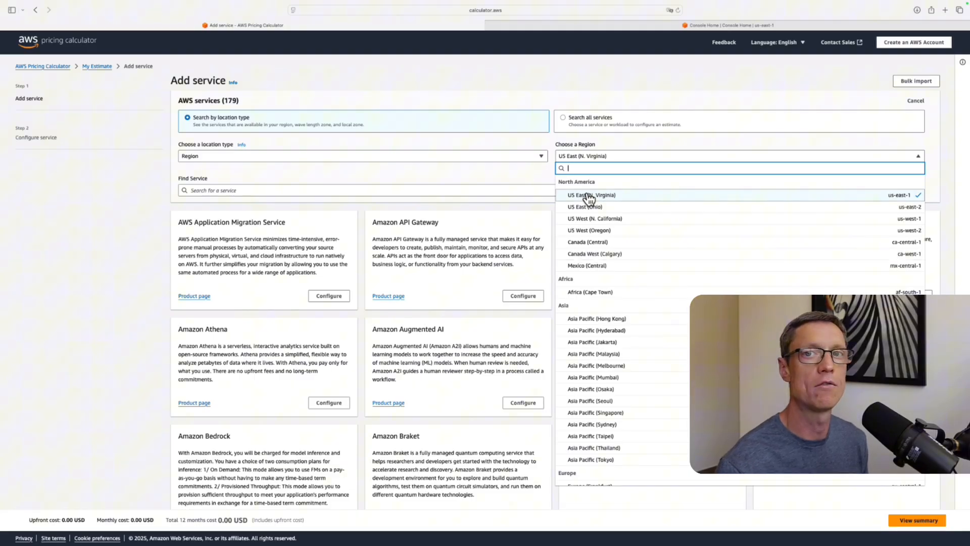
left_click(586, 195)
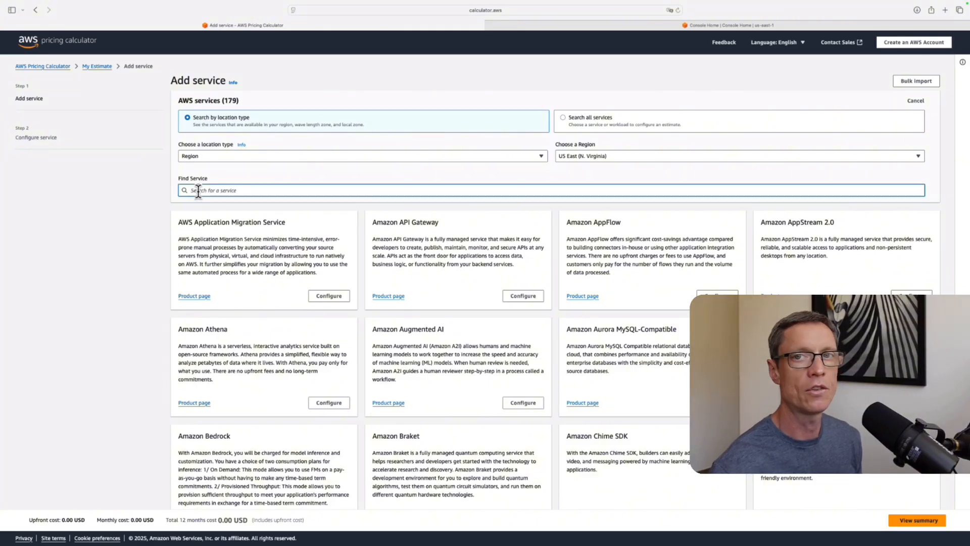
scroll("down", 3)
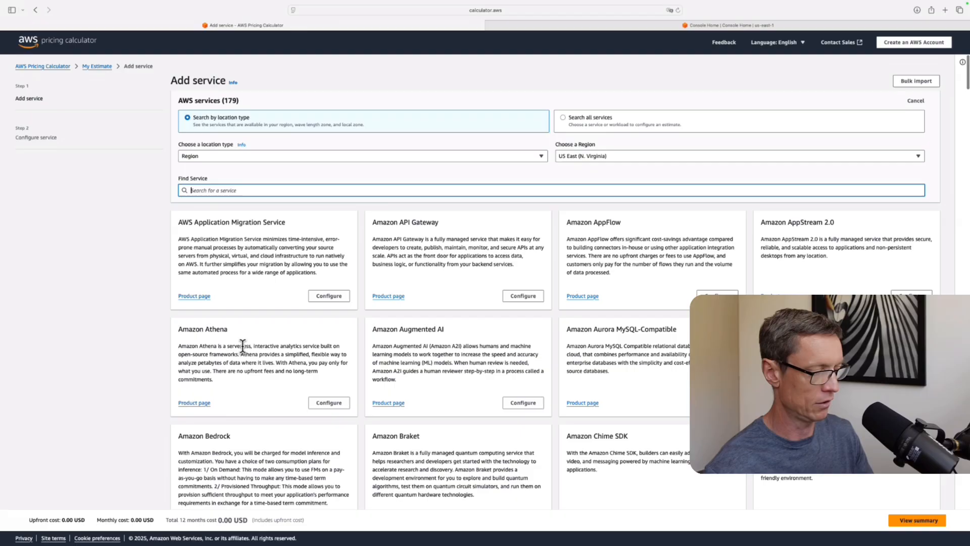
type("ec2")
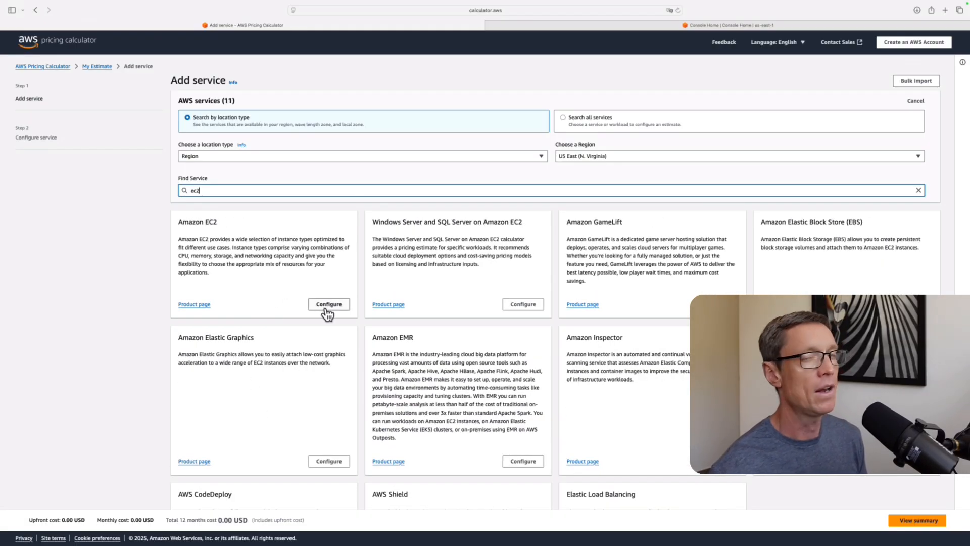
Step: Configure an Amazon EC2 estimate with Linux operating system and 2 instances
left_click(328, 304)
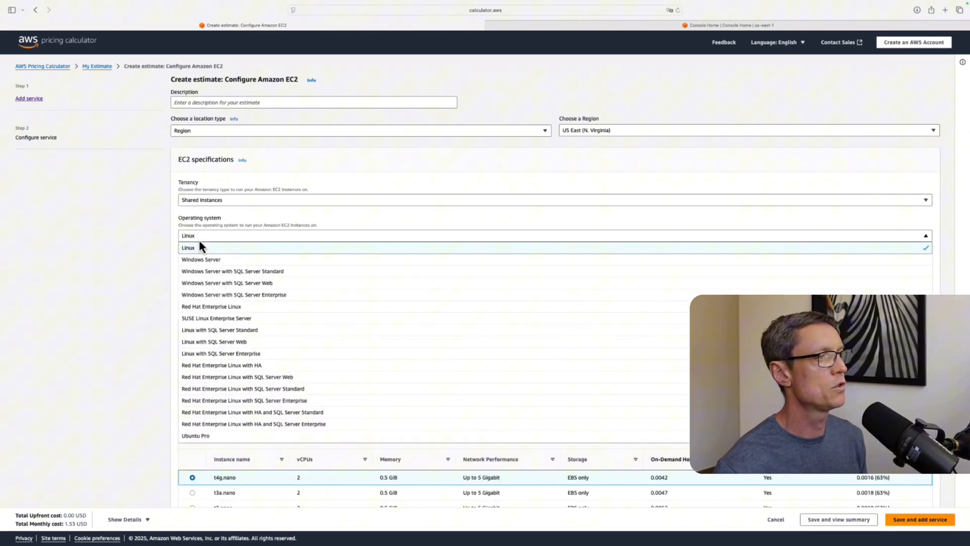
mouse_move(196, 261)
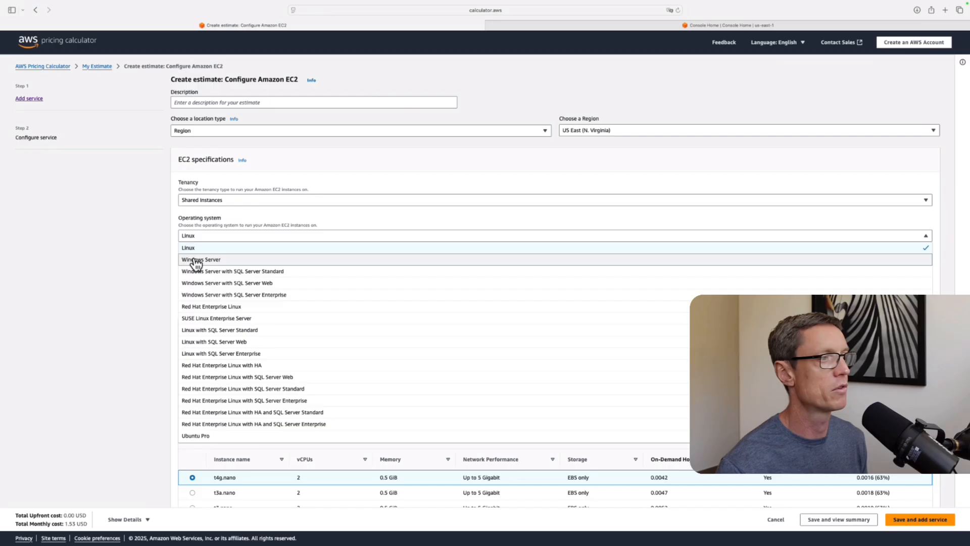
mouse_move(196, 254)
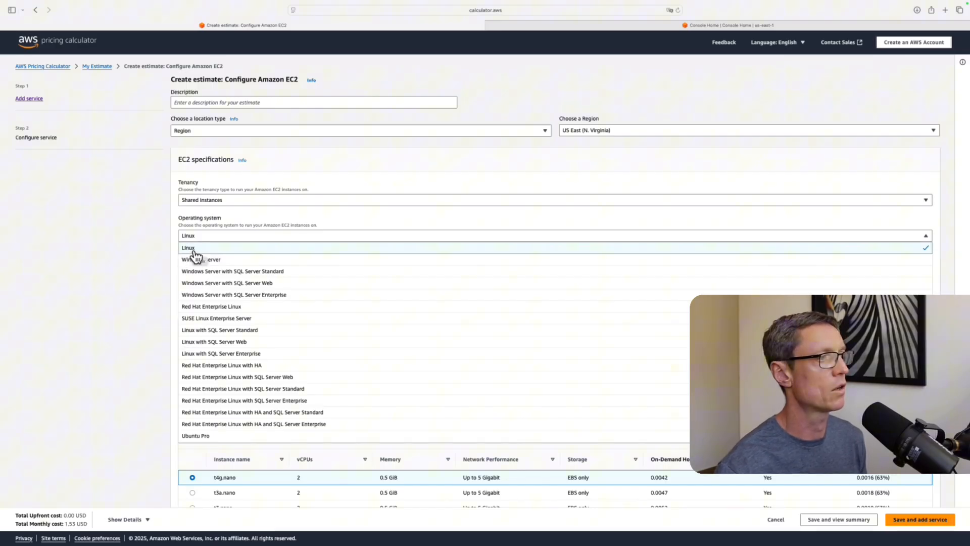
left_click(188, 248)
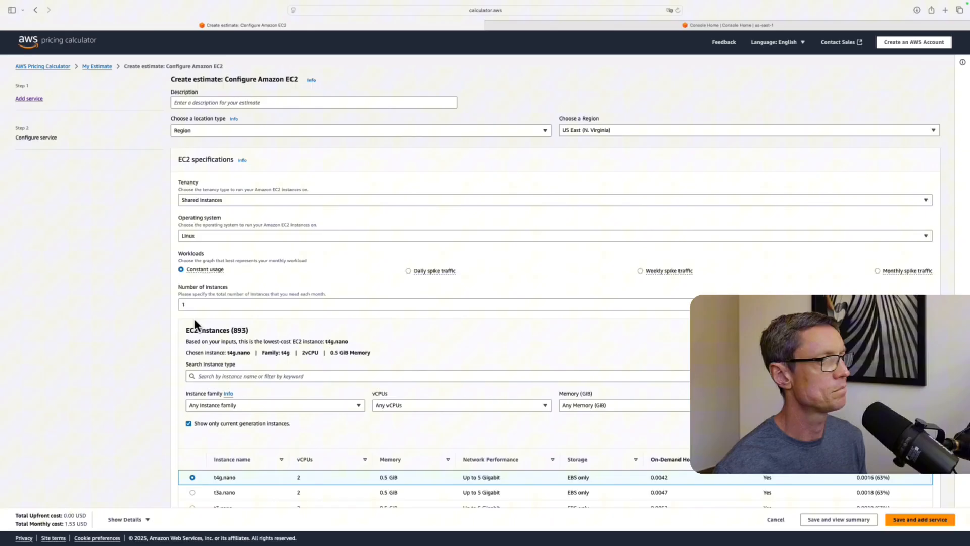
scroll("down", 3)
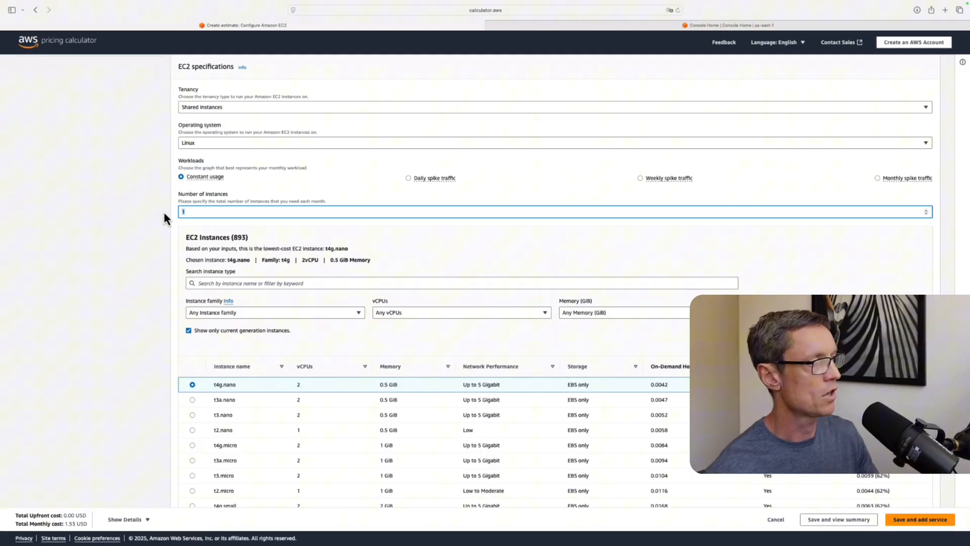
type("2")
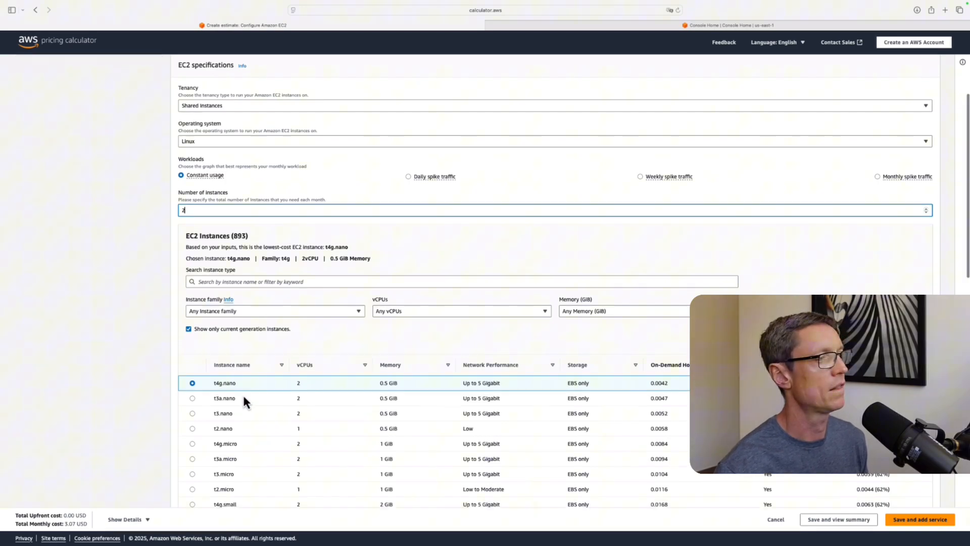
scroll("down", 3)
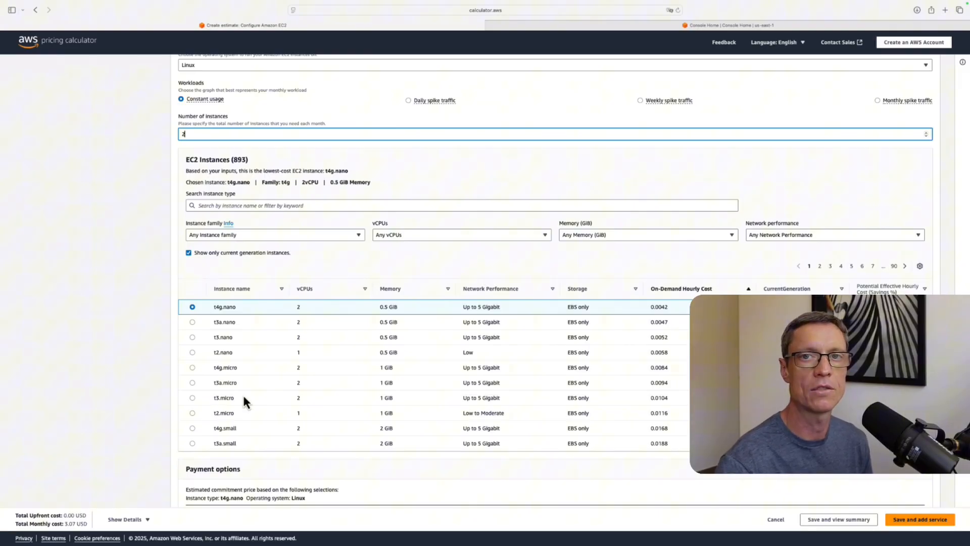
mouse_move(253, 406)
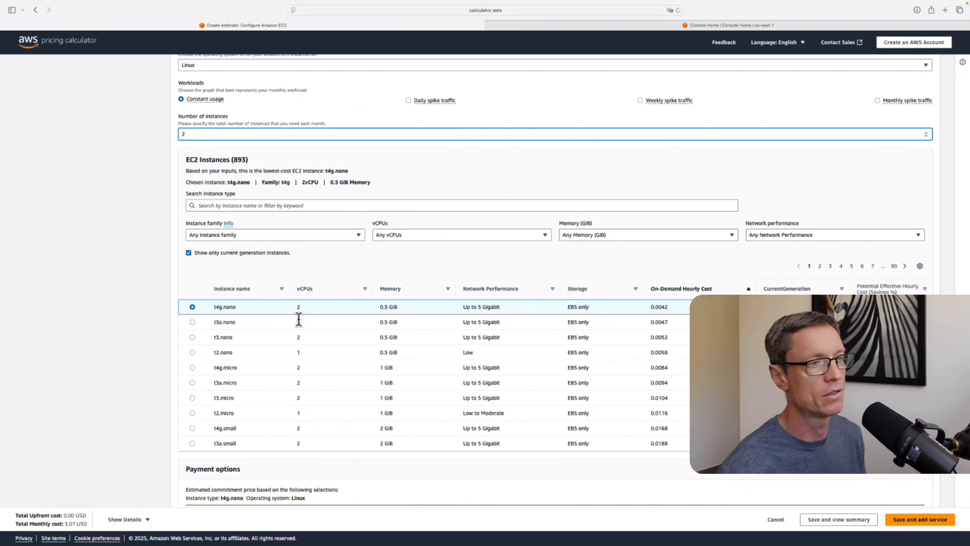
mouse_move(292, 386)
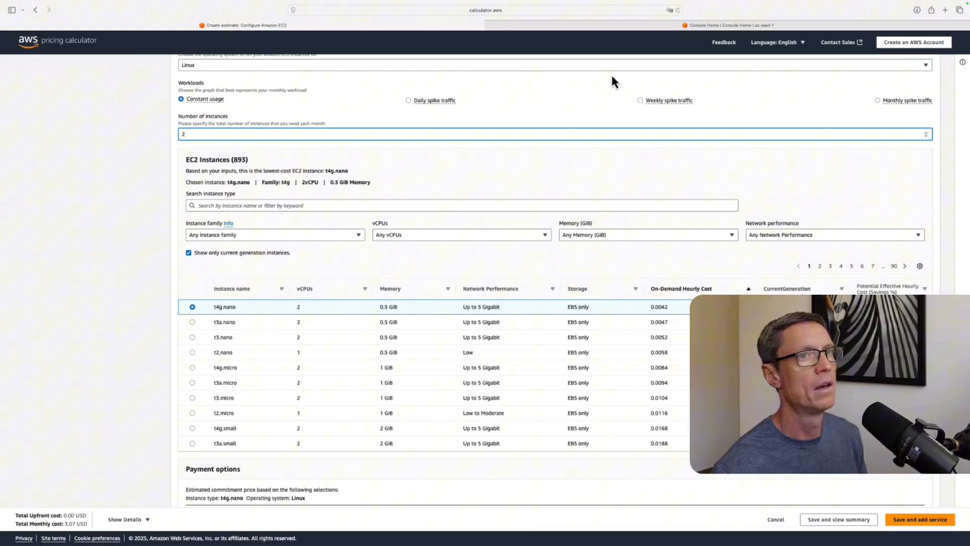
Step: Search the web for aws free tier and scroll the AWS Free Tier page to the EC2 card
left_click(945, 9)
type("aws free tier")
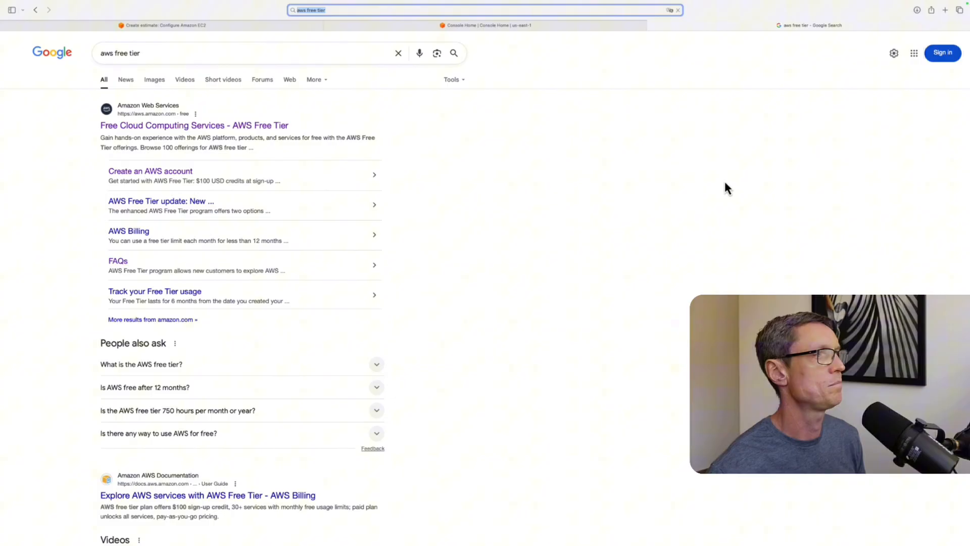
left_click(194, 125)
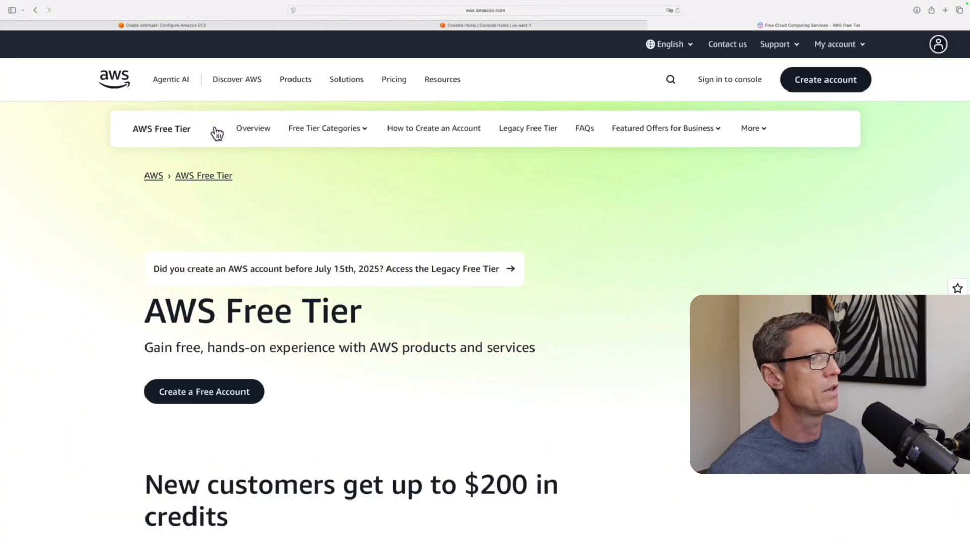
scroll("down", 3)
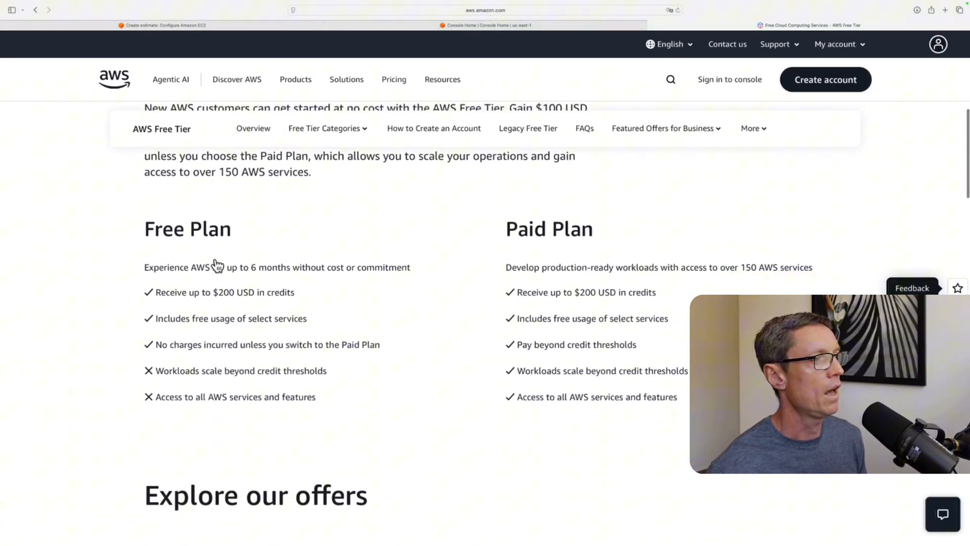
scroll("down", 3)
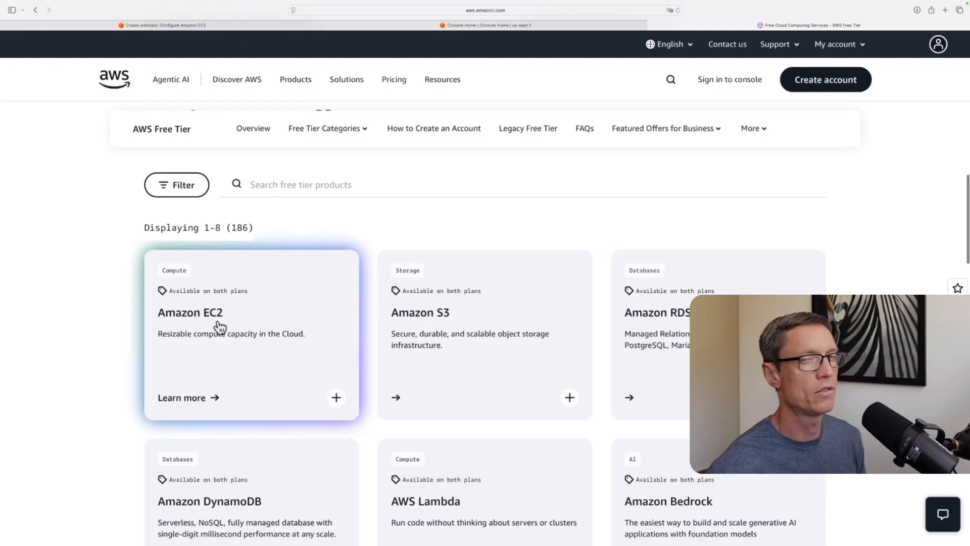
Step: Reveal the Amazon EC2 free-plan details, select T3.small, and return to the AWS console
left_click(336, 399)
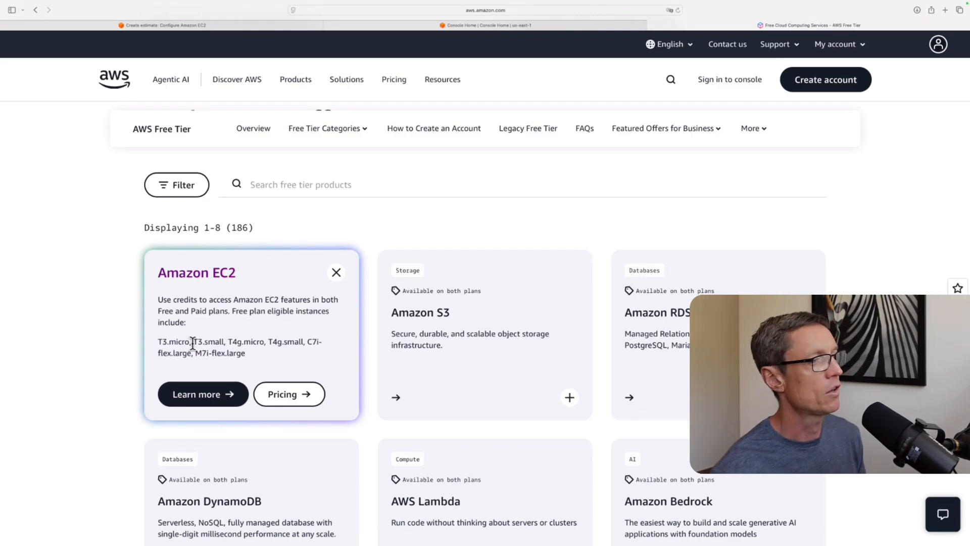
double_click(208, 342)
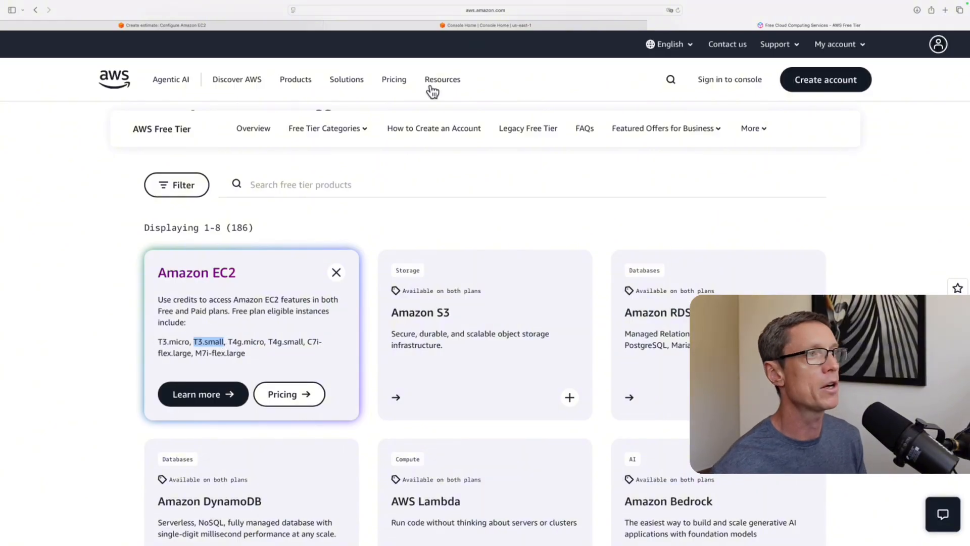
left_click(483, 25)
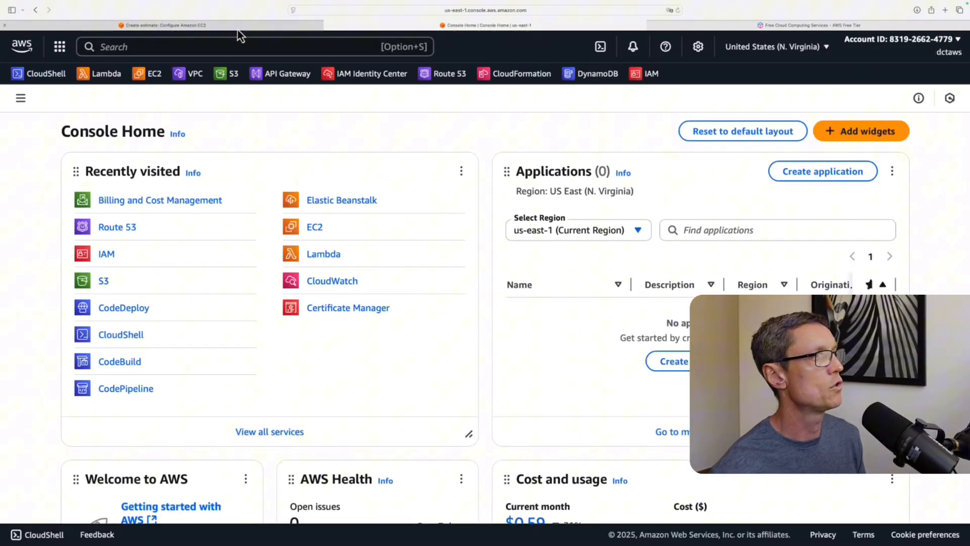
Step: Search the EC2 instance types and highlight t3.micro's 0.0104 on-demand hourly cost
left_click(166, 26)
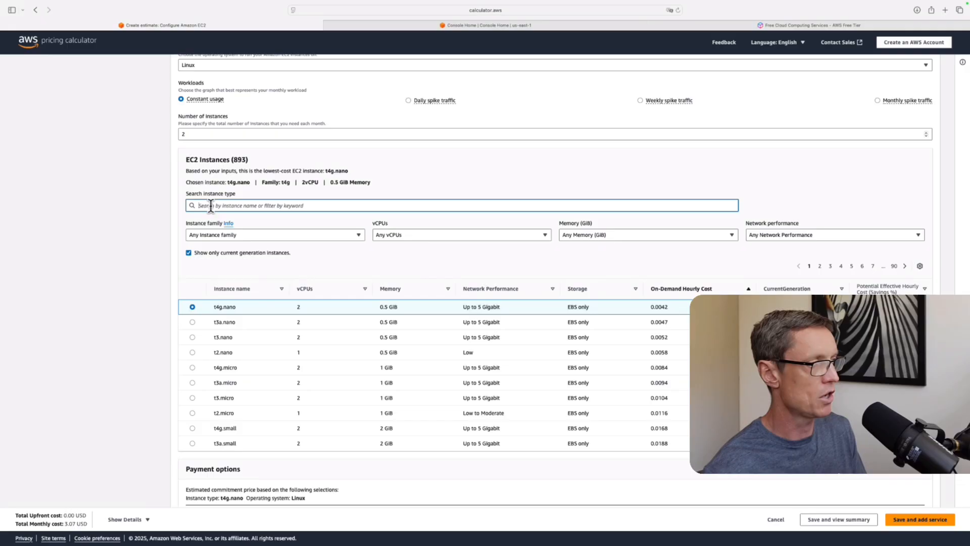
type("T3.small")
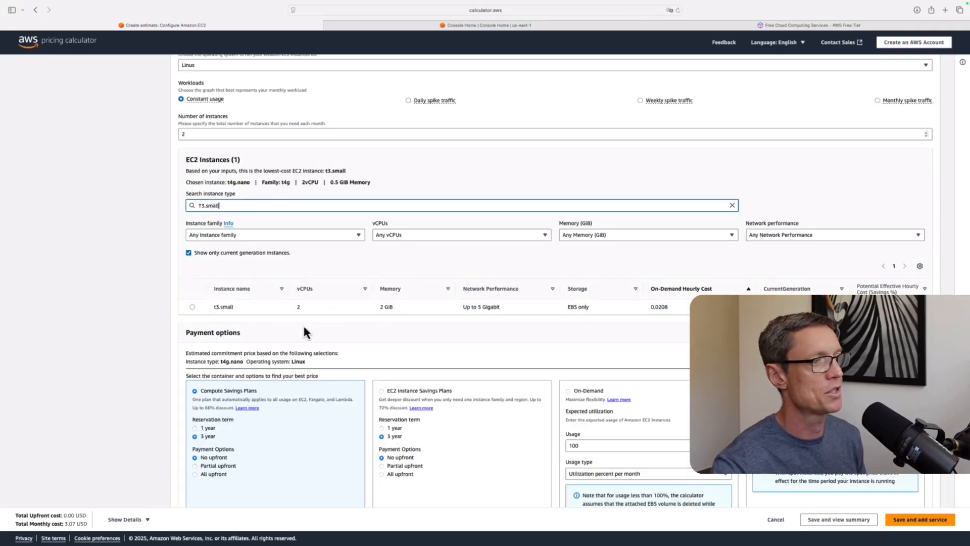
mouse_move(370, 289)
type("icro")
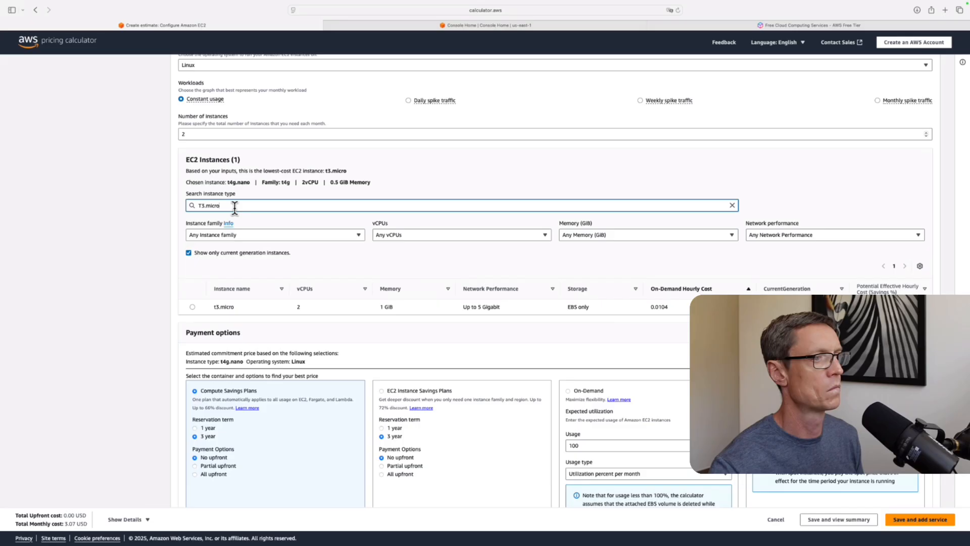
mouse_move(395, 326)
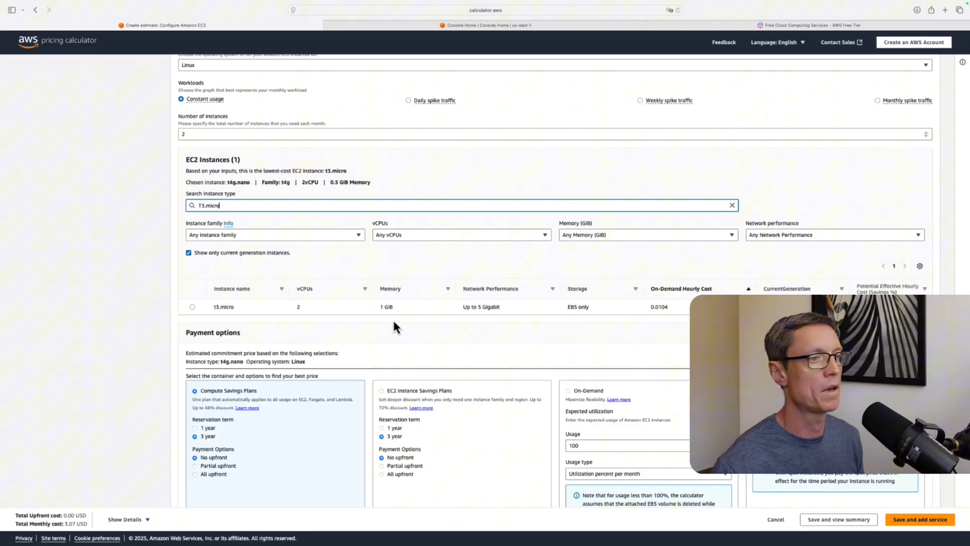
mouse_move(483, 326)
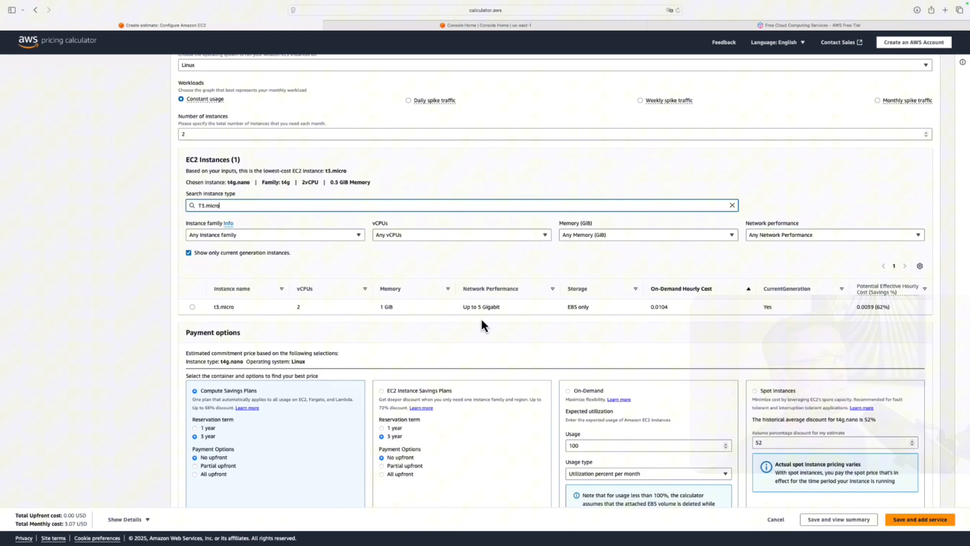
double_click(659, 307)
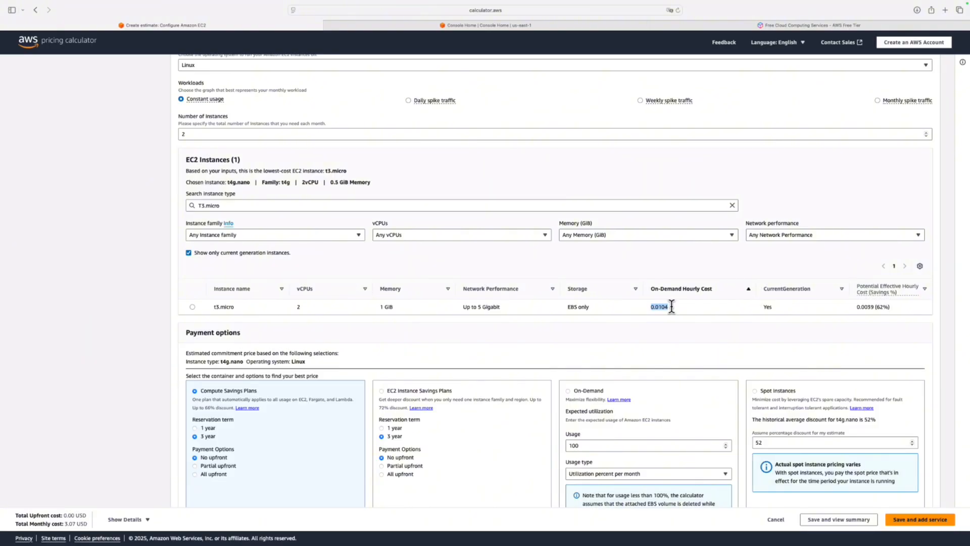
scroll("down", 3)
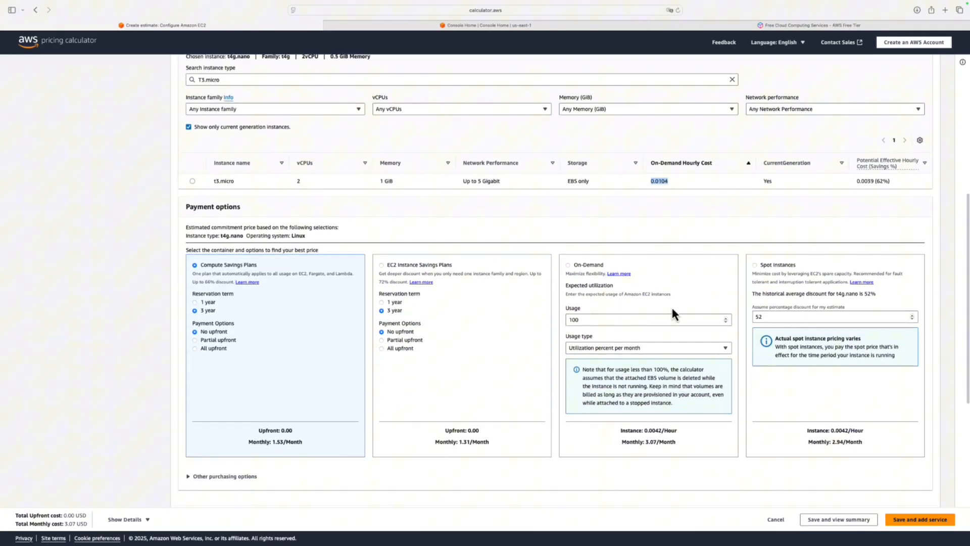
mouse_move(661, 196)
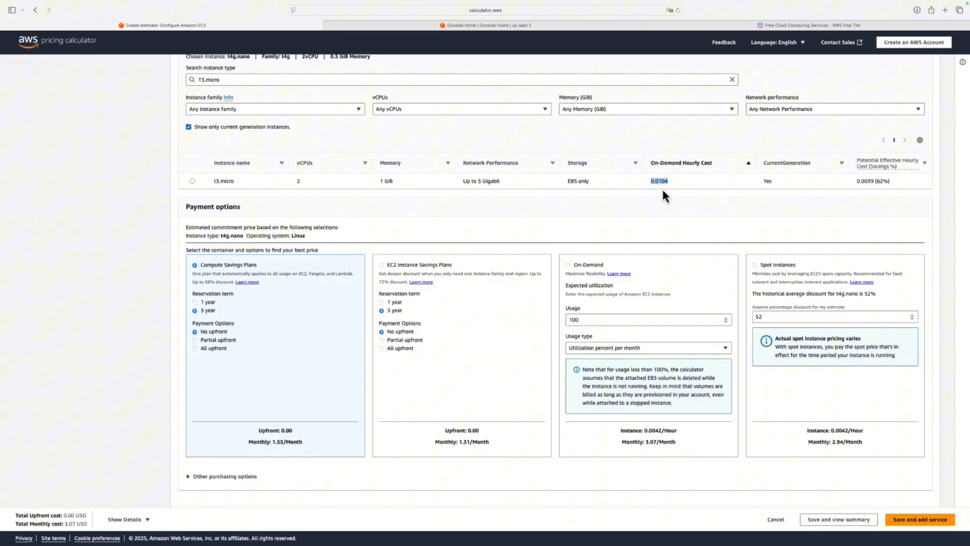
mouse_move(193, 188)
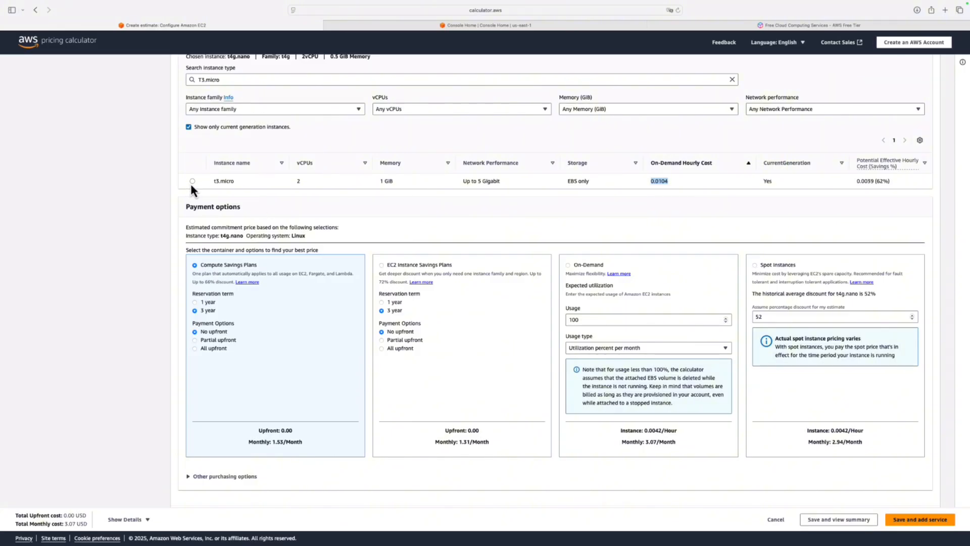
Step: Select t3.micro as the instance and switch the payment option to On-Demand
left_click(192, 181)
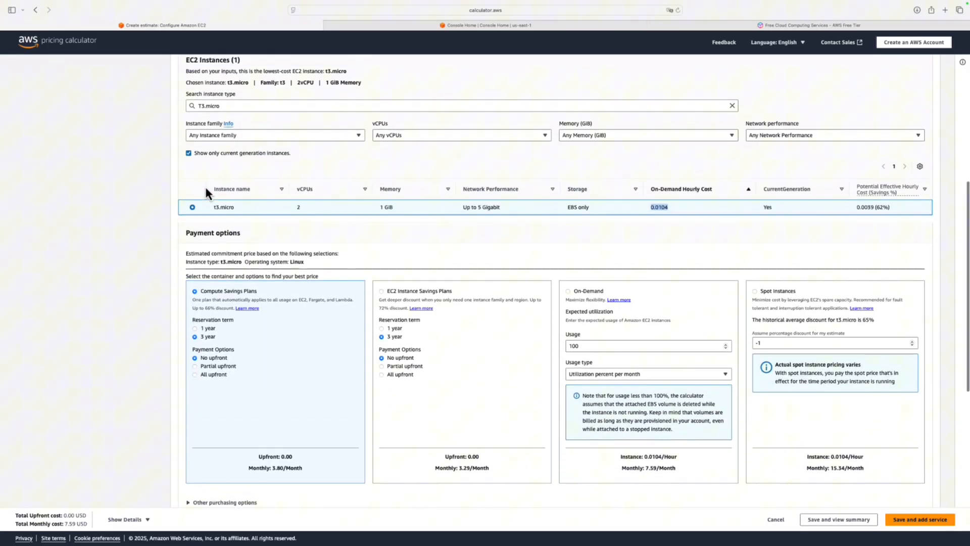
scroll("up", 3)
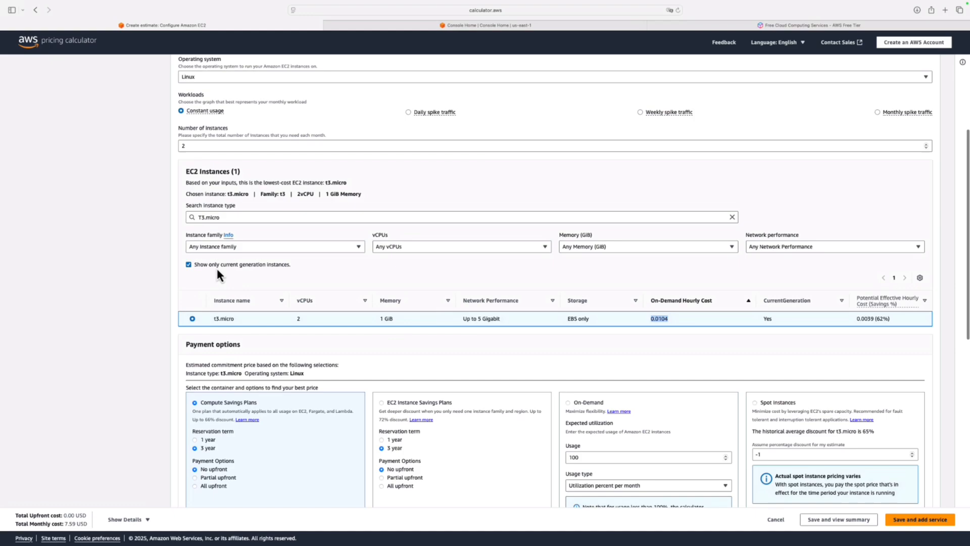
scroll("down", 3)
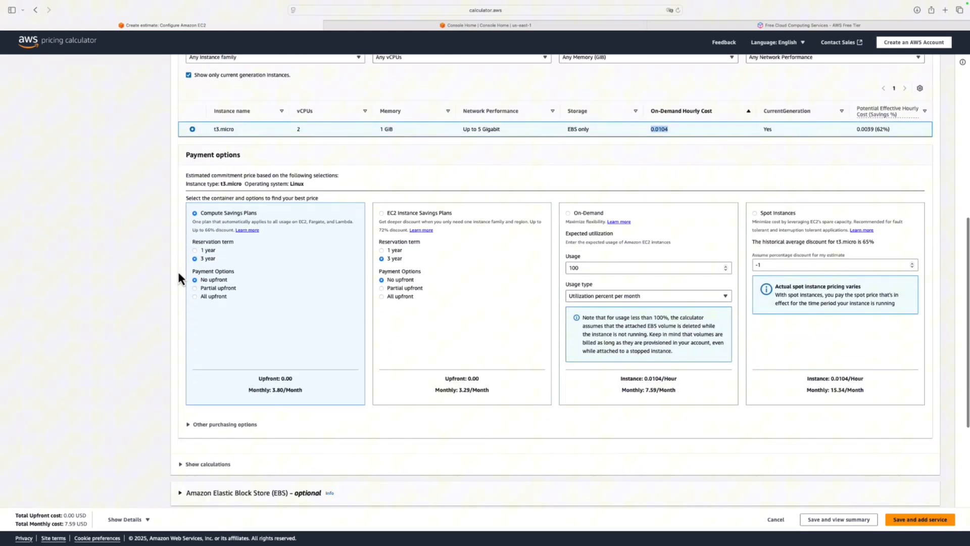
scroll("down", 3)
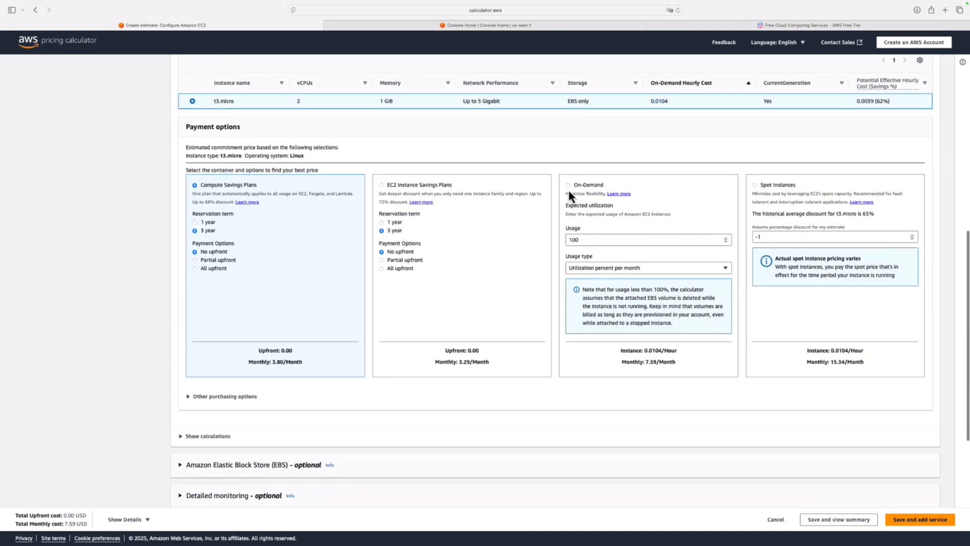
left_click(568, 183)
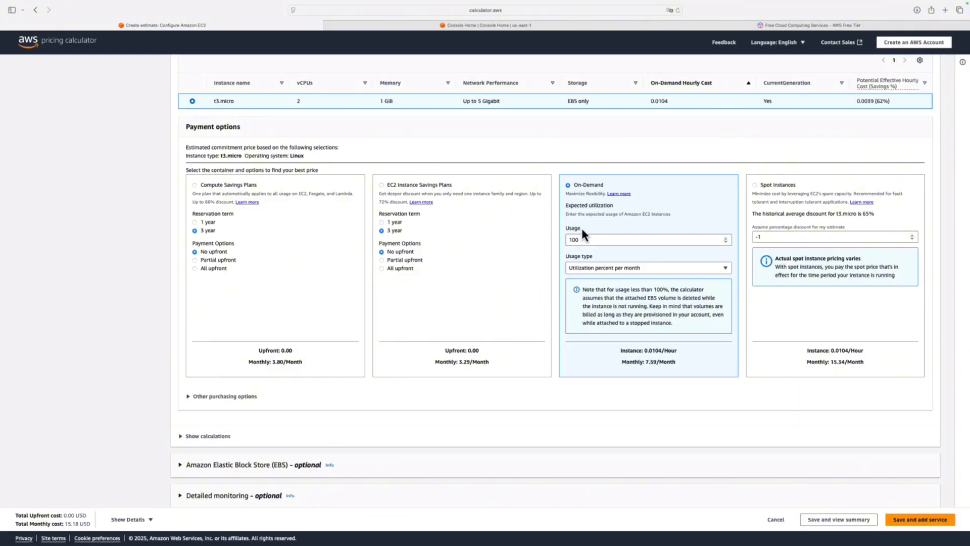
mouse_move(377, 328)
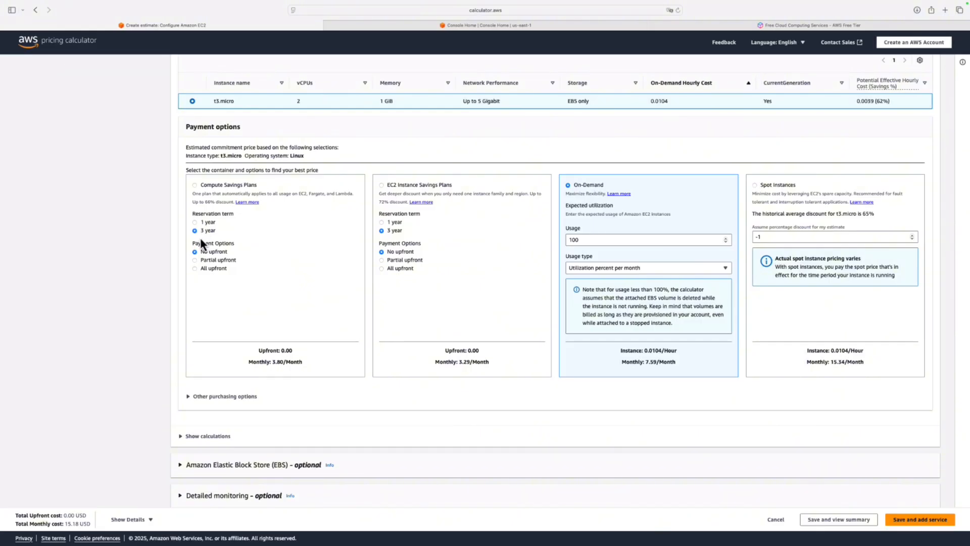
mouse_move(186, 247)
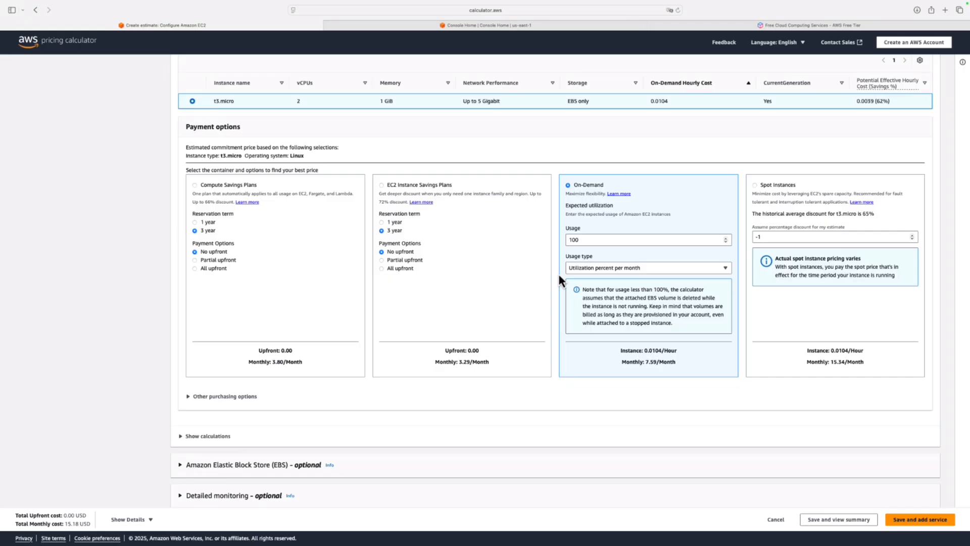
Step: Show the calculation breakdown and highlight the 15.184000 USD monthly on-demand total
scroll("down", 3)
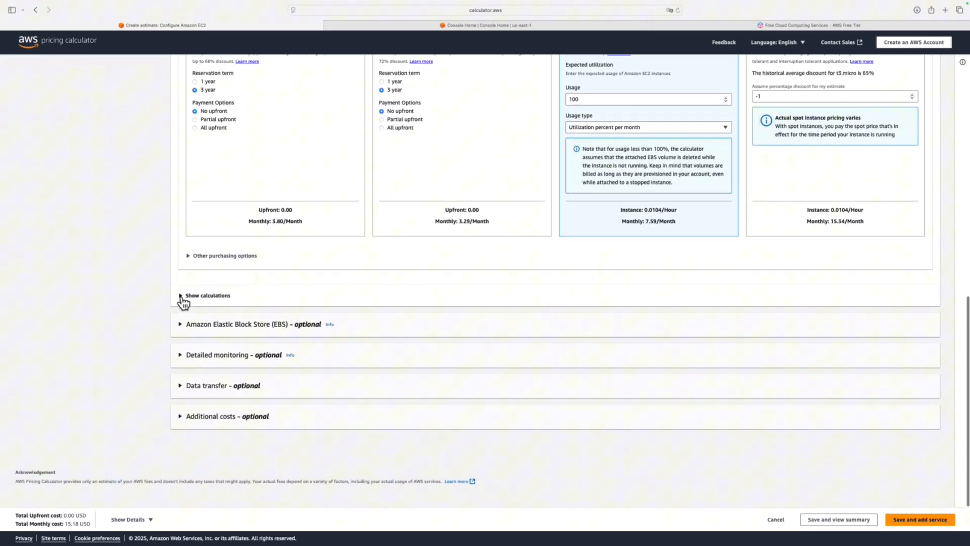
left_click(180, 296)
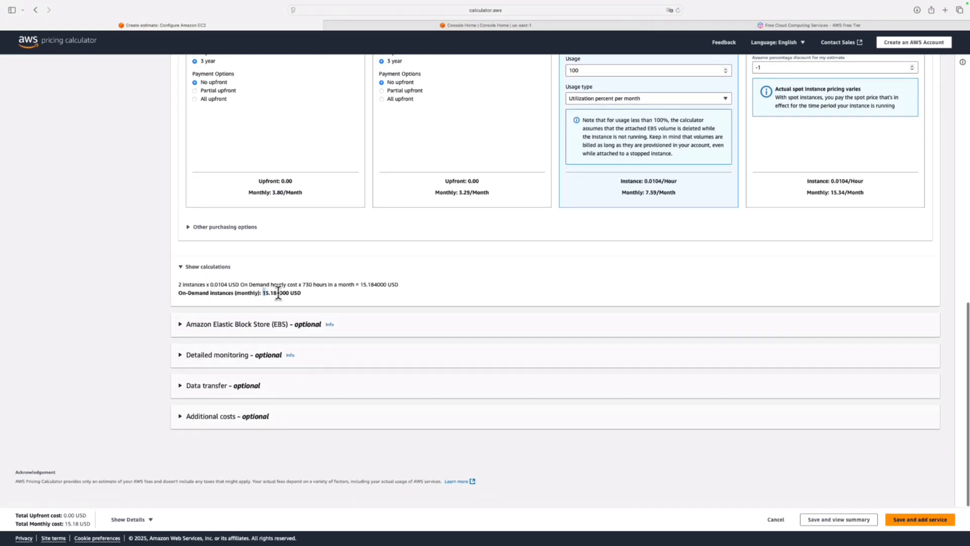
double_click(279, 293)
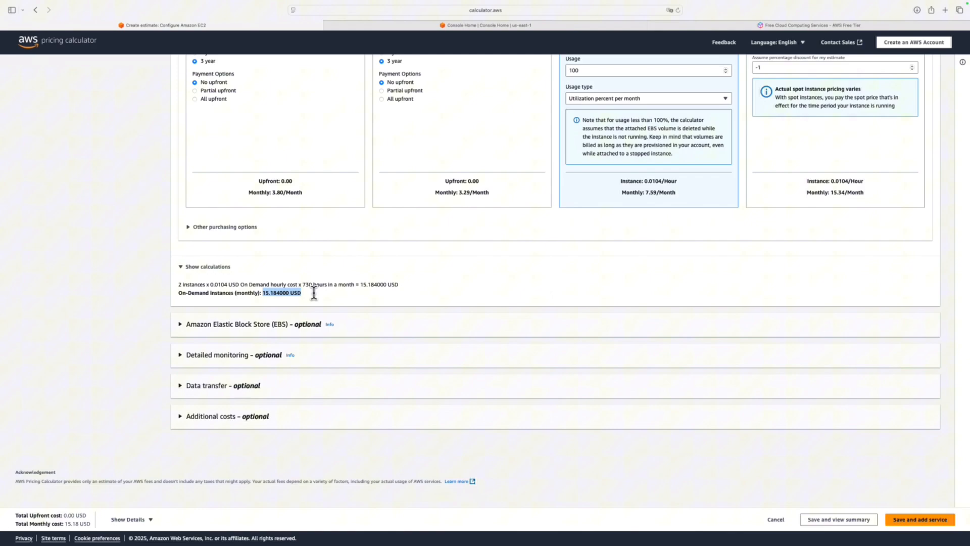
mouse_move(271, 309)
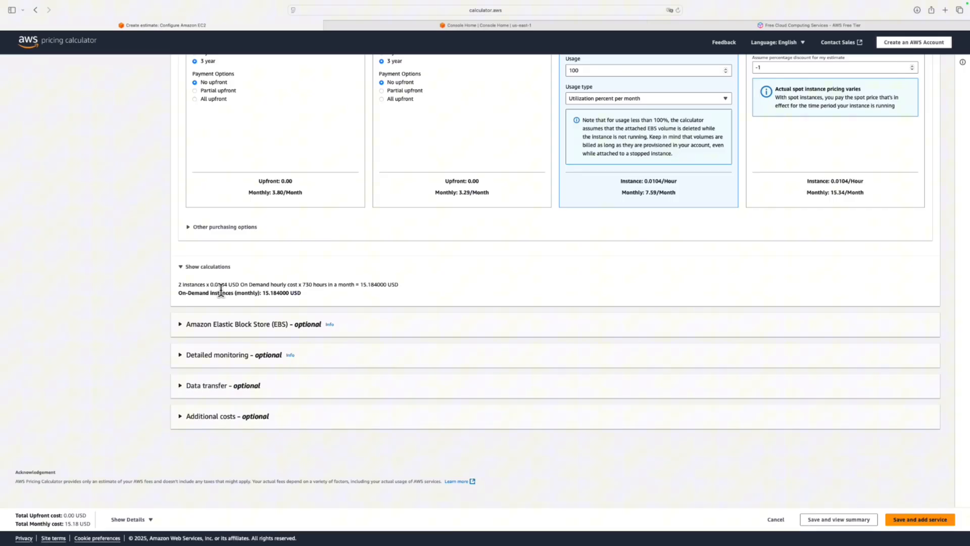
mouse_move(879, 511)
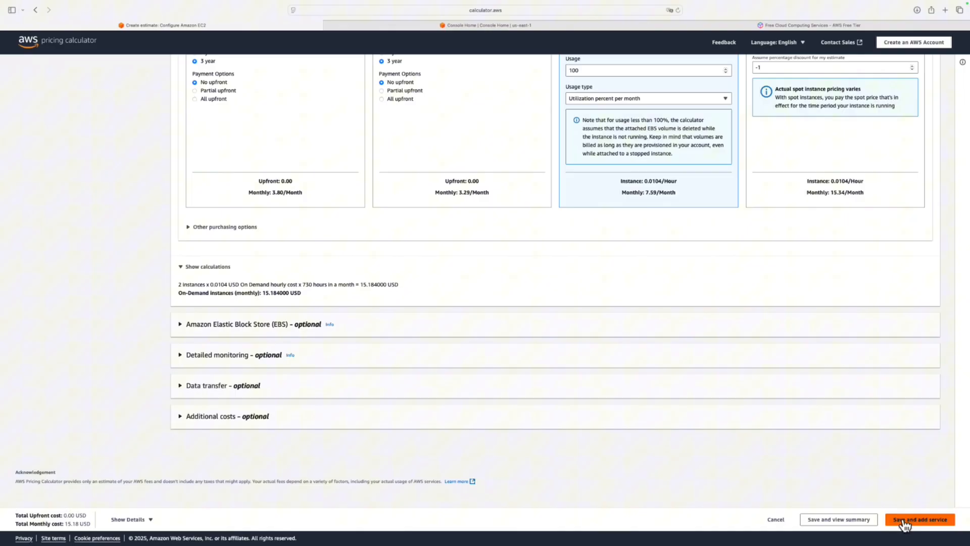
Step: Save the EC2 estimate, search 'elastic', and begin configuring Elastic Load Balancing
left_click(919, 520)
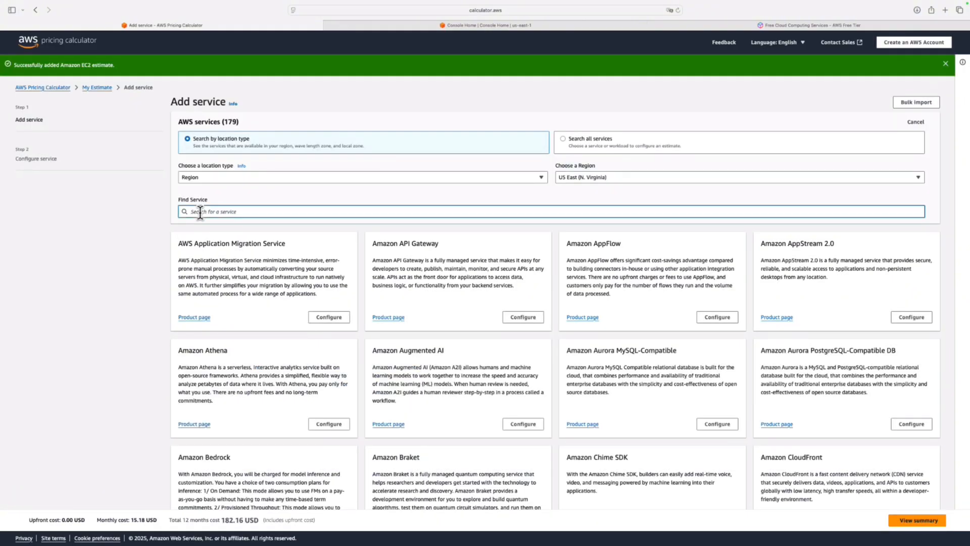
type("elastic load")
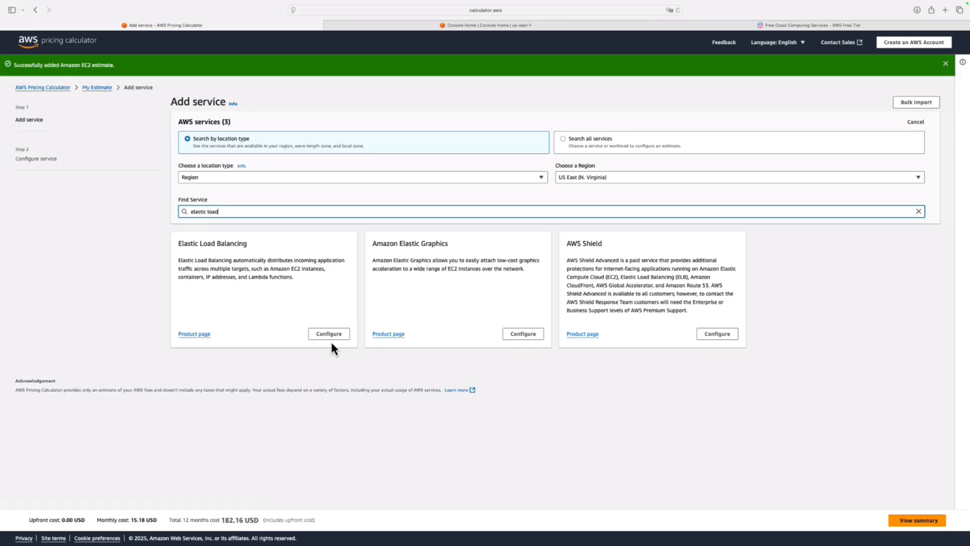
left_click(329, 333)
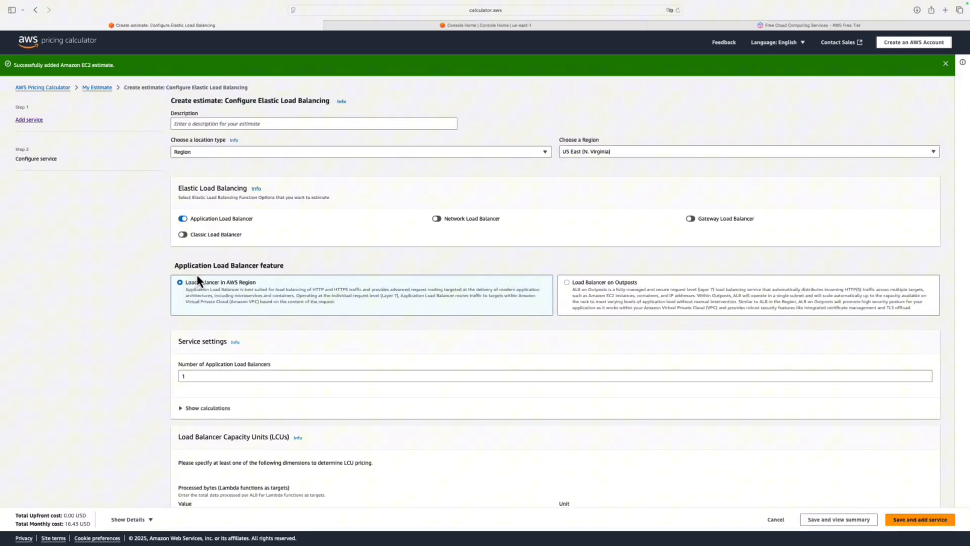
scroll("down", 3)
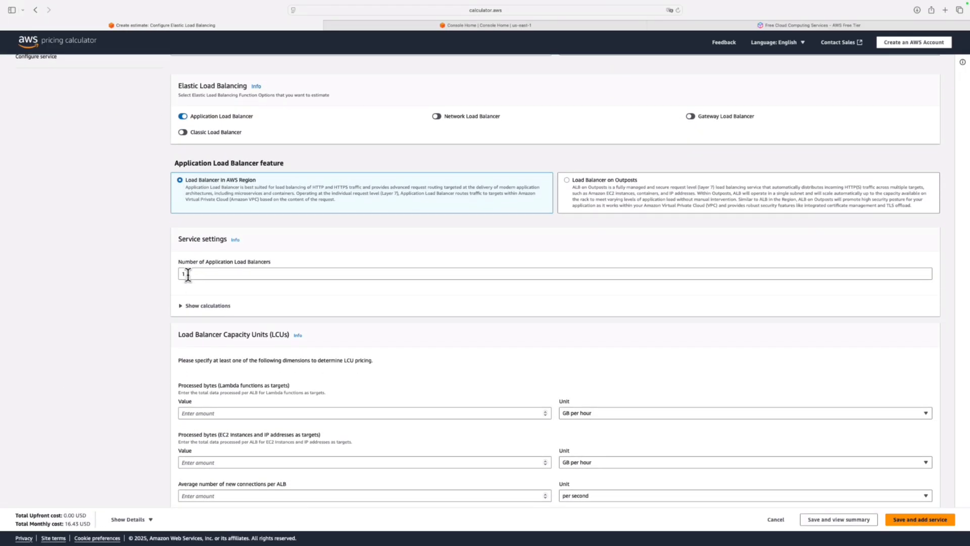
scroll("down", 3)
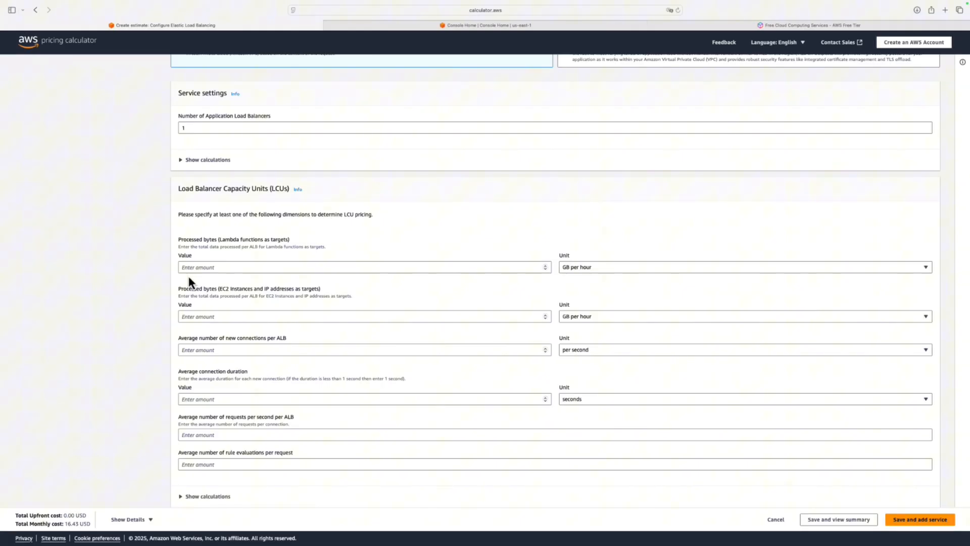
mouse_move(208, 257)
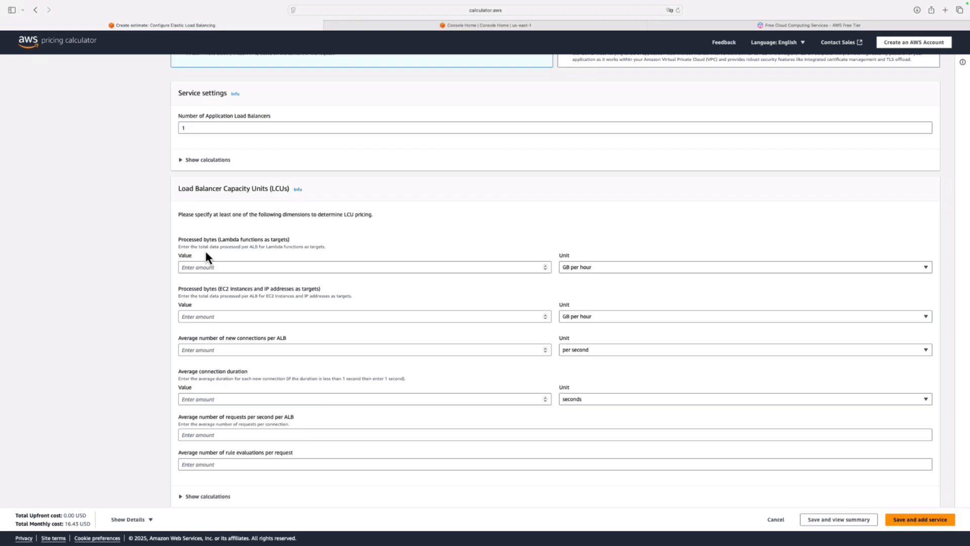
mouse_move(247, 252)
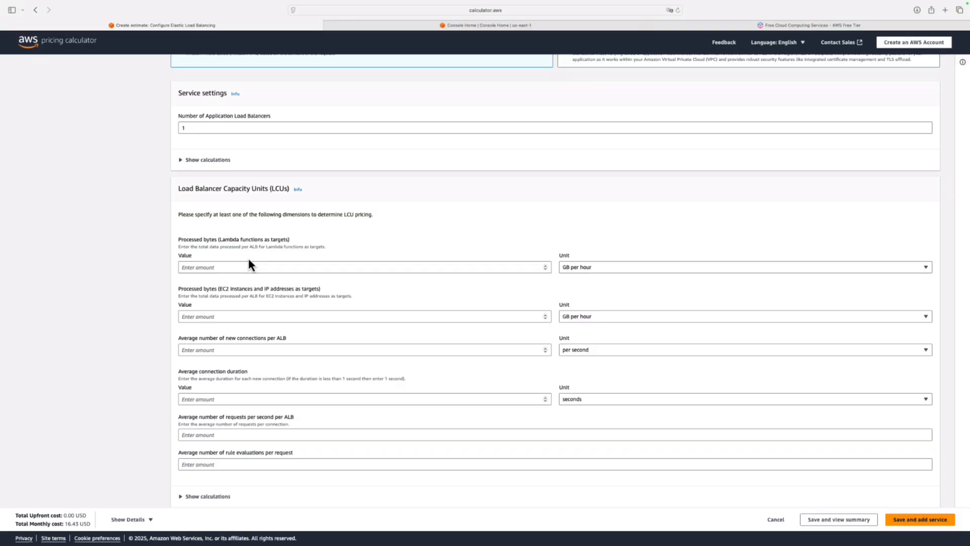
mouse_move(219, 344)
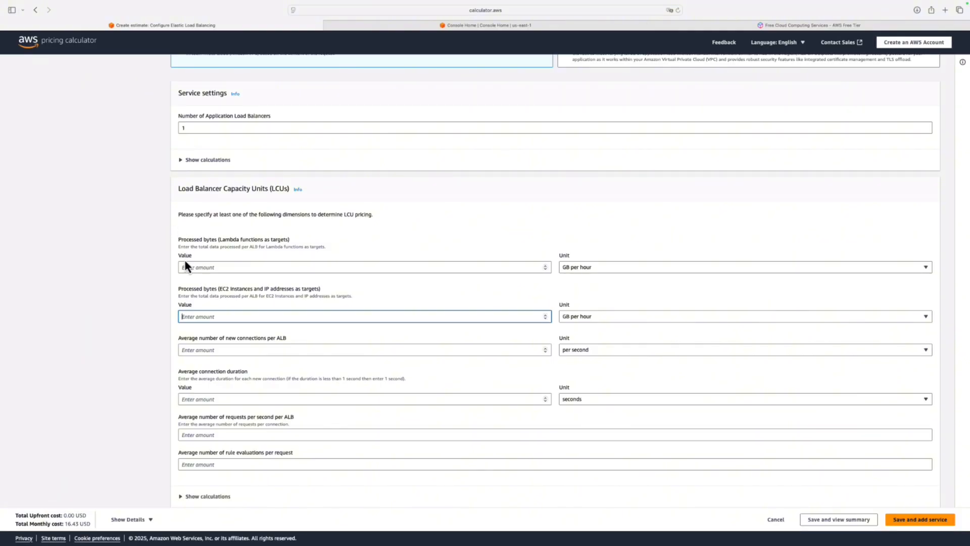
mouse_move(202, 295)
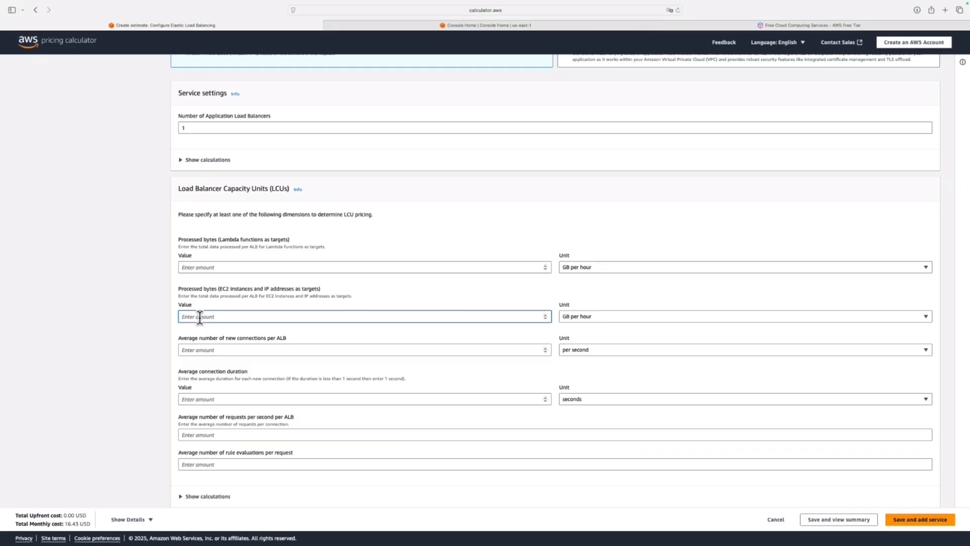
Step: Set EC2-target processed bytes to 10 GB per month
type("1")
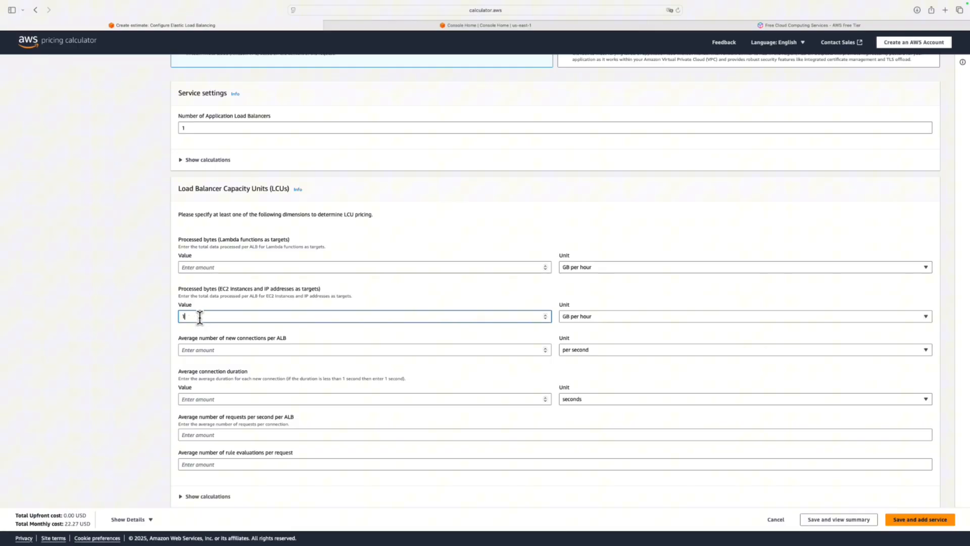
mouse_move(580, 330)
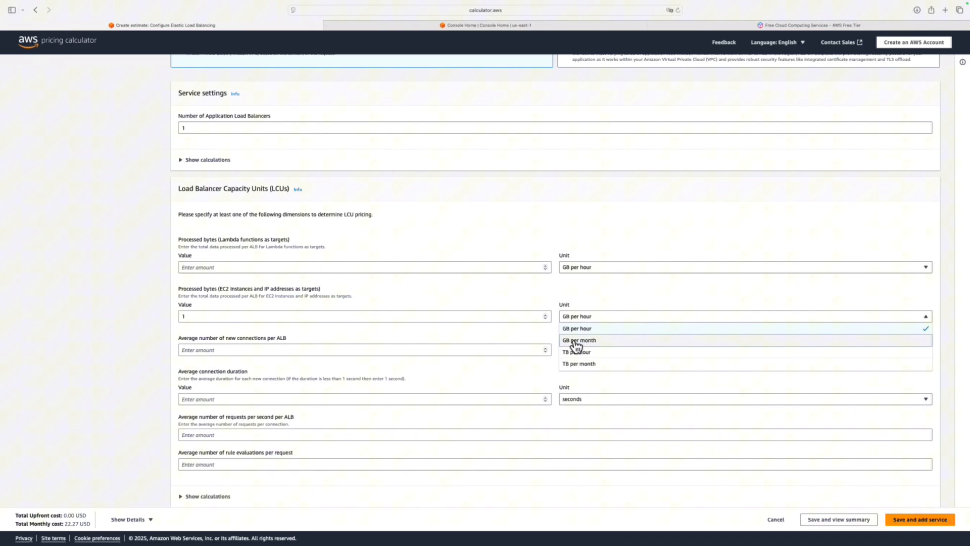
left_click(574, 339)
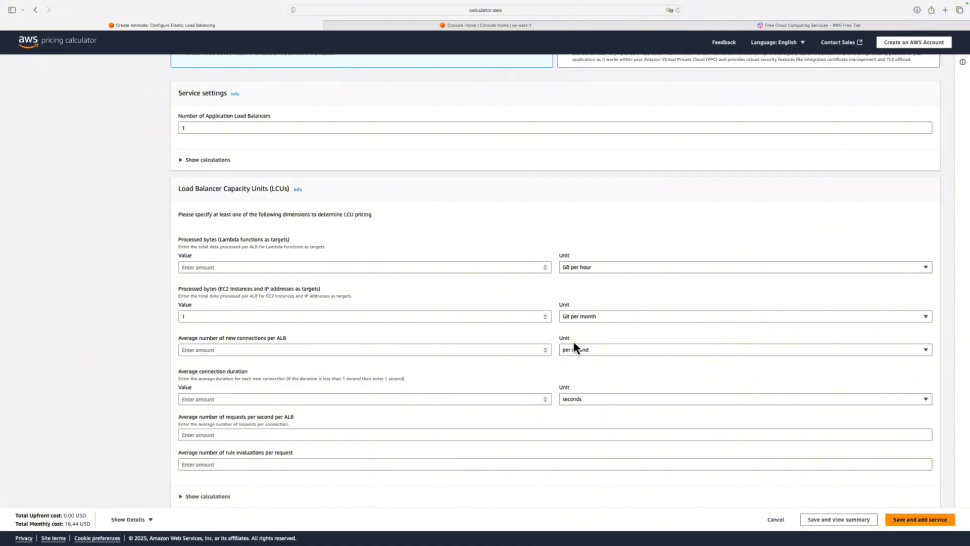
scroll("down", 3)
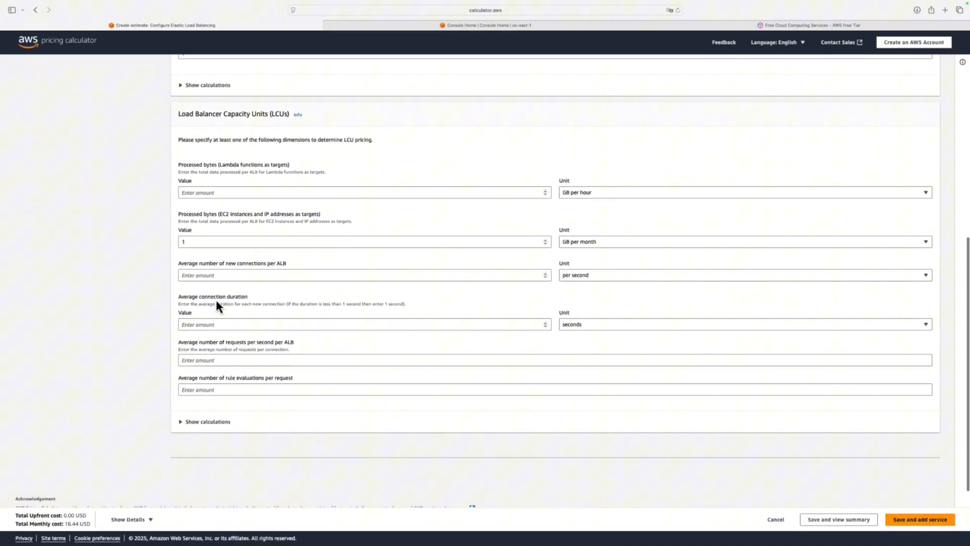
mouse_move(143, 212)
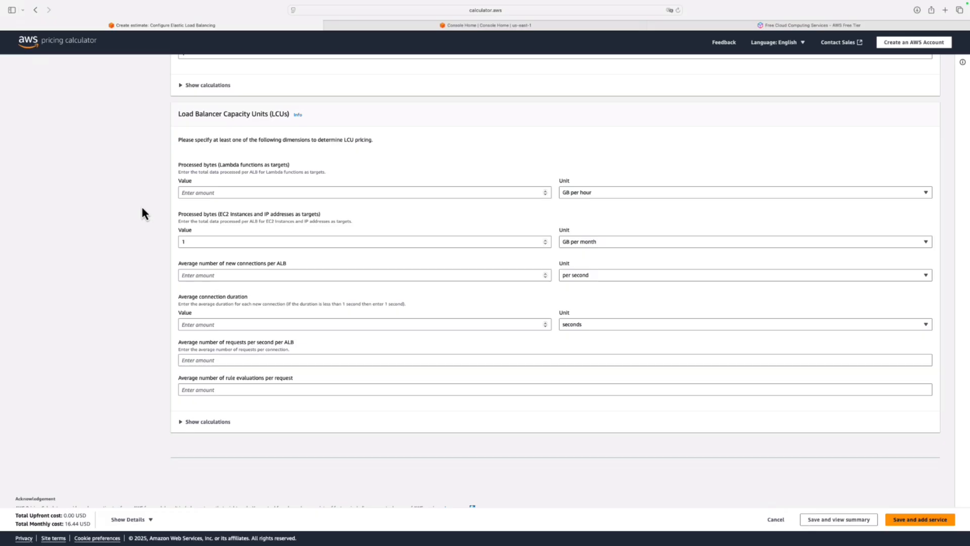
Step: Set new connections to 1000 per minute instead of per second
type("0")
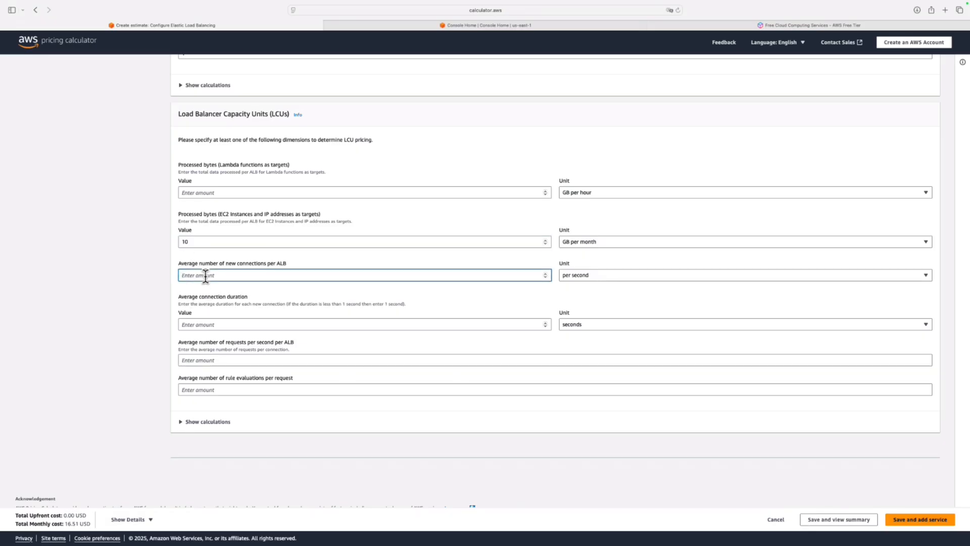
type("100")
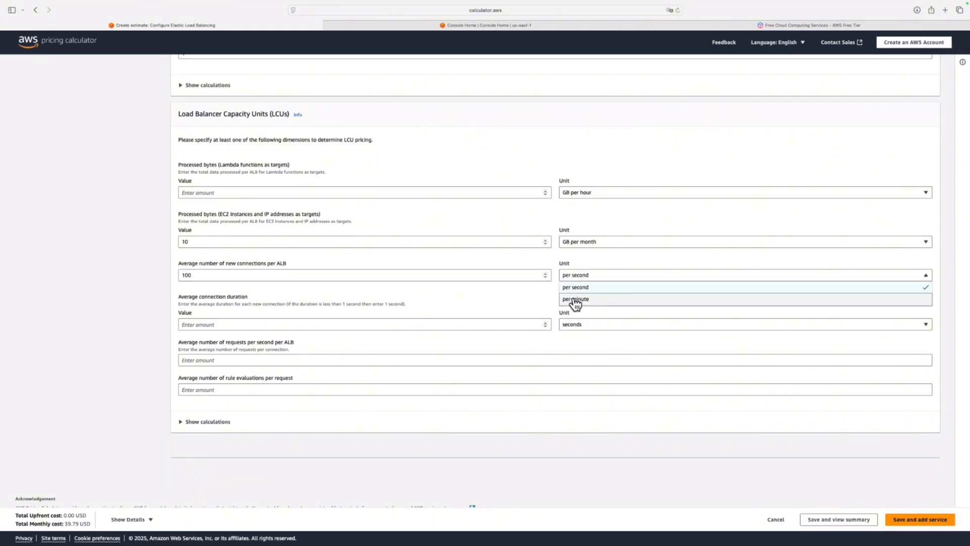
left_click(575, 299)
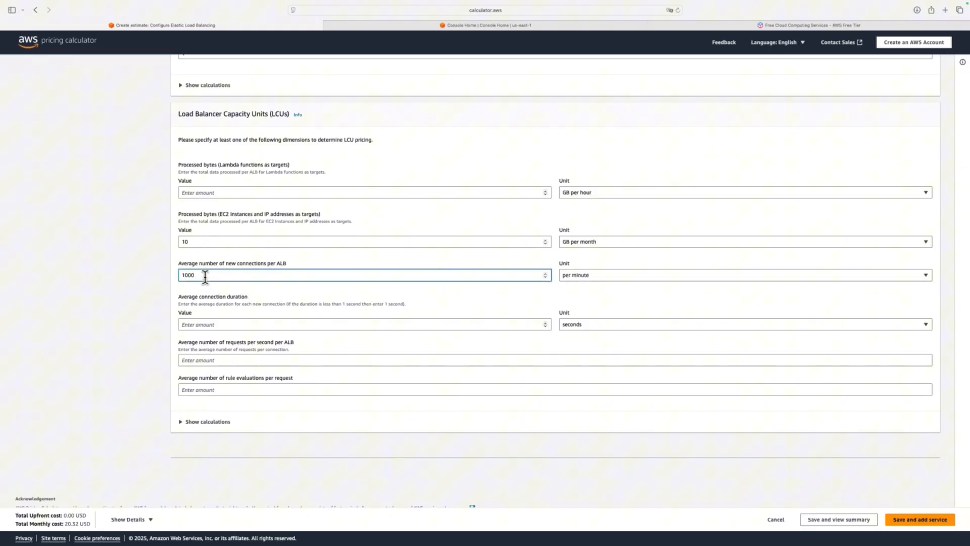
left_click(204, 421)
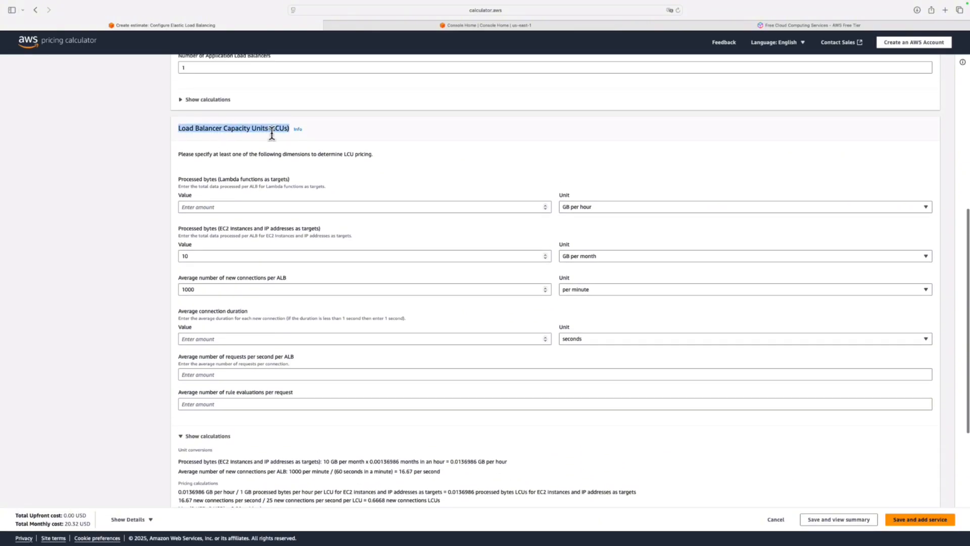
Step: Highlight the LCU usage charge, then try 10000 connections and 100 processed bytes
scroll("down", 3)
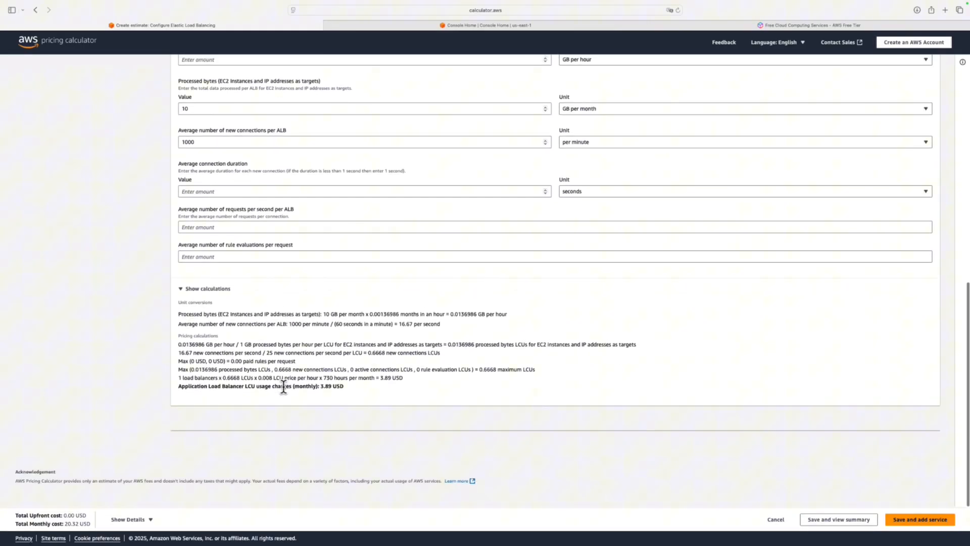
double_click(328, 386)
type("0")
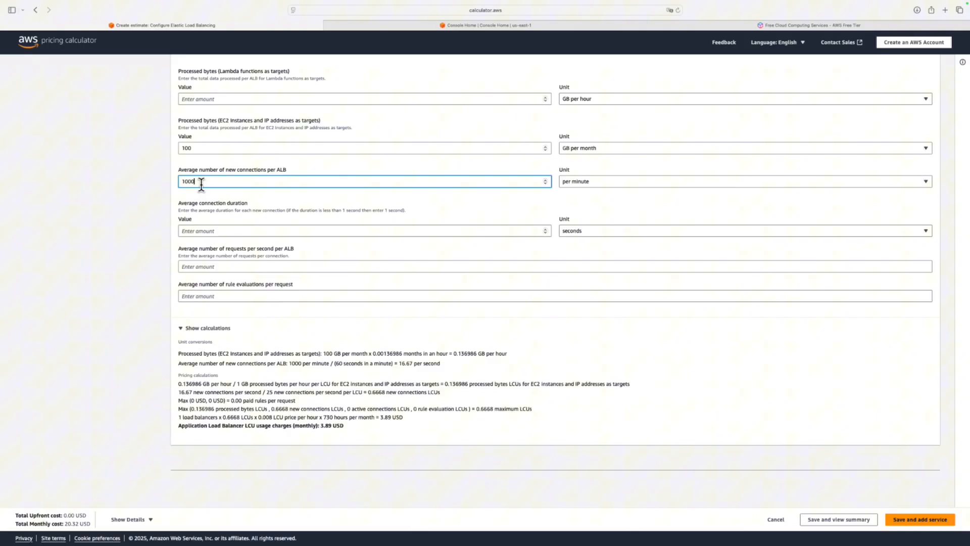
type("10000")
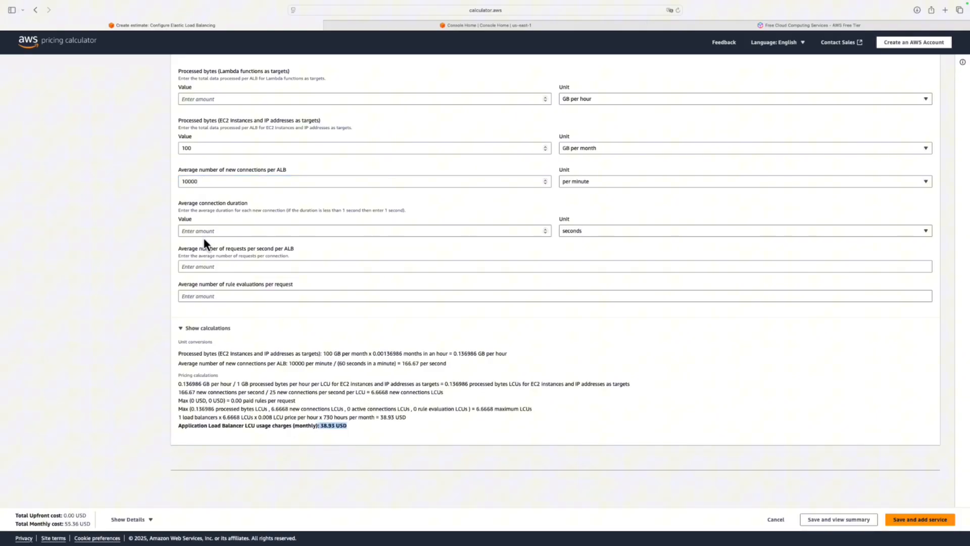
type("1000")
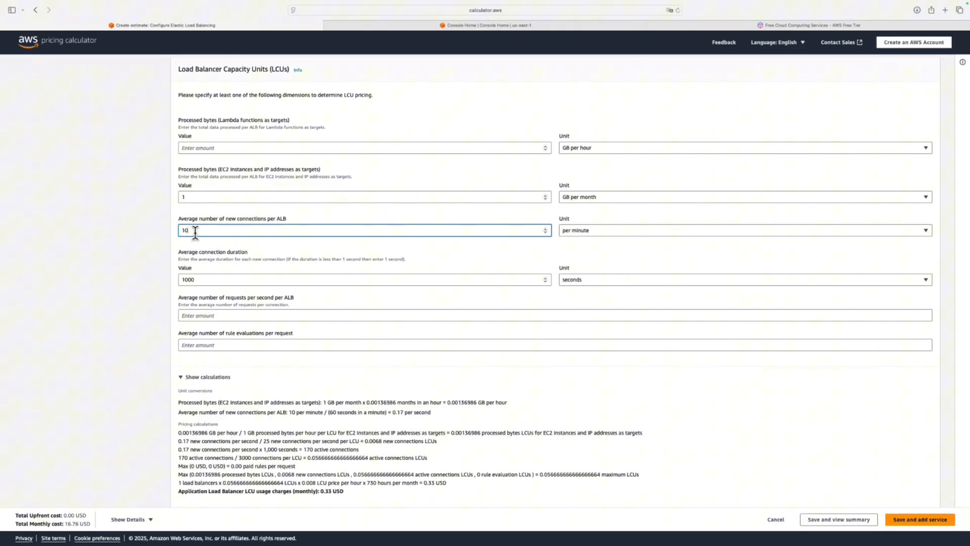
Step: Set 100 new connections with 60-second average duration, check the LCU charge, and save the load balancer
type("100")
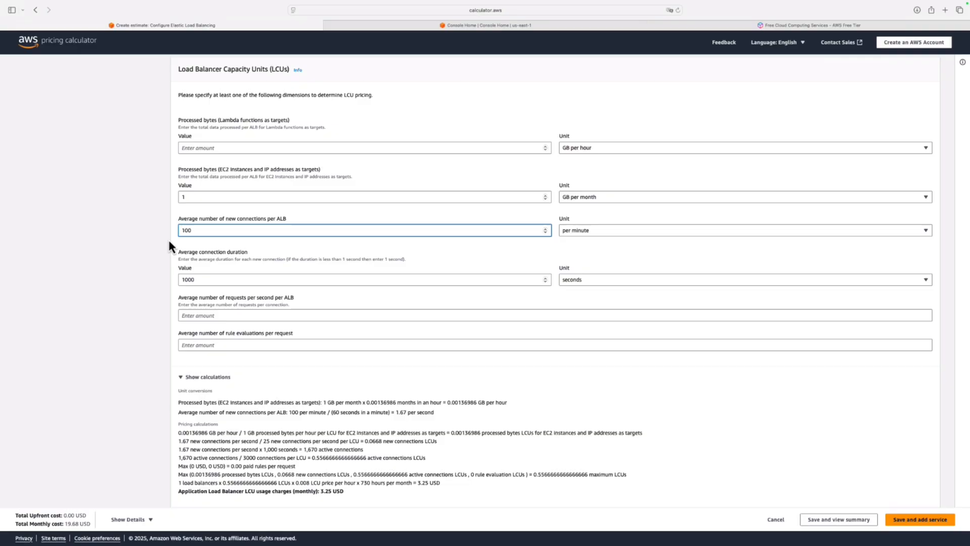
mouse_move(200, 196)
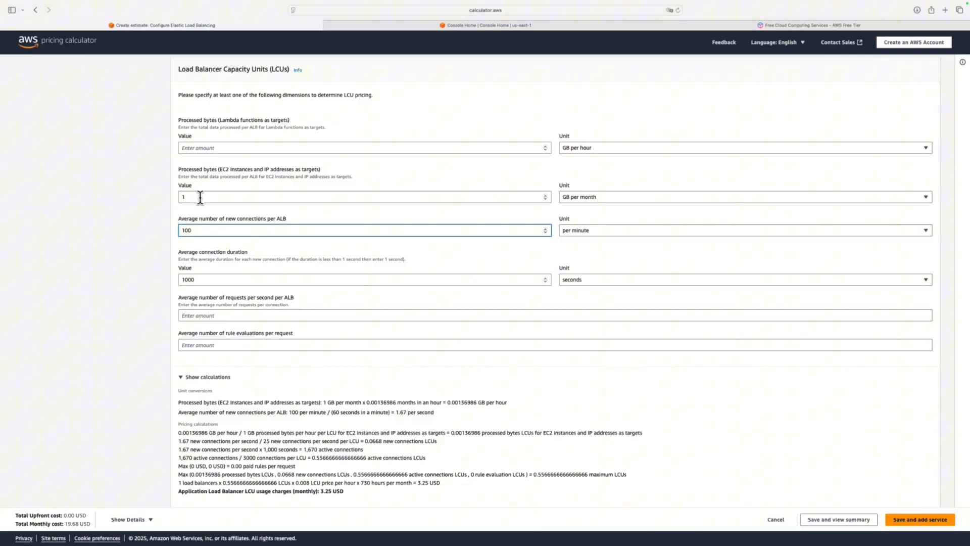
scroll("down", 3)
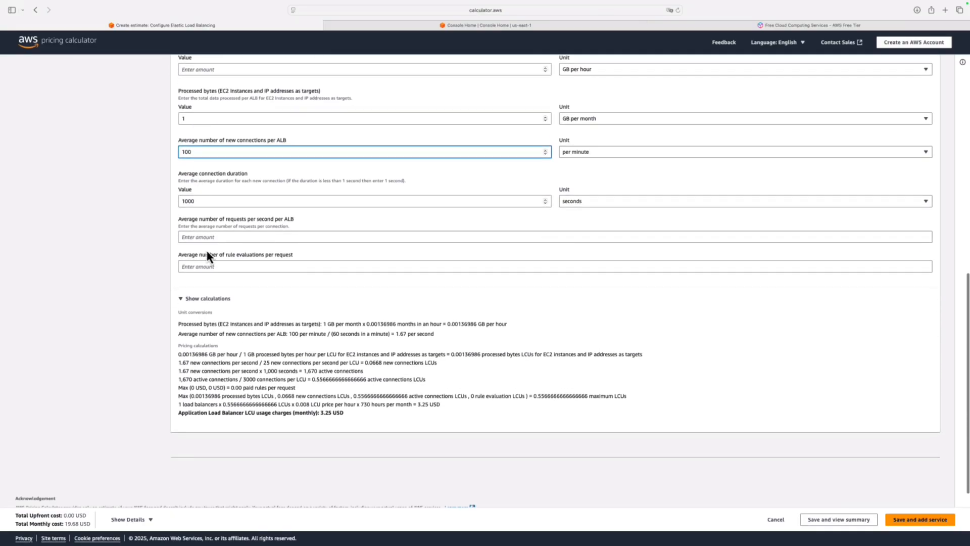
type("100")
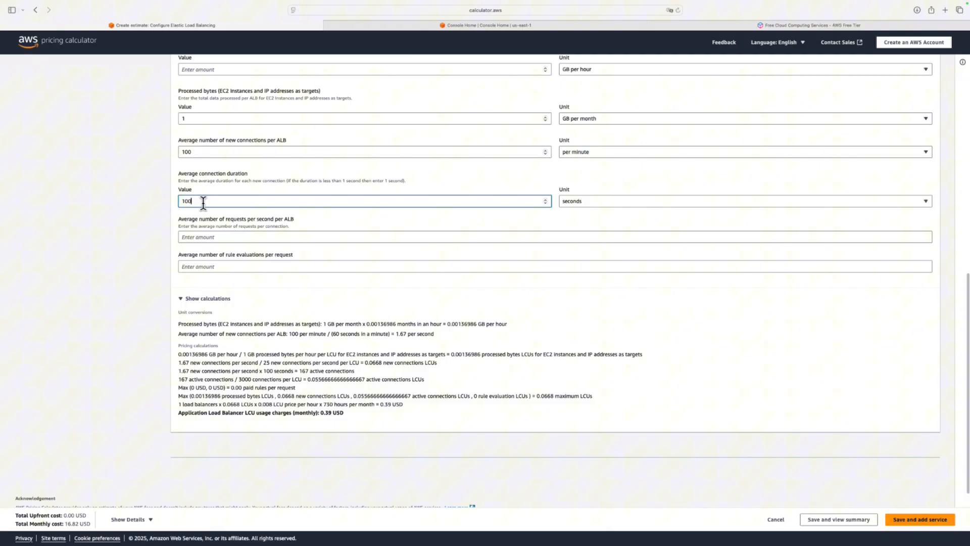
type("1")
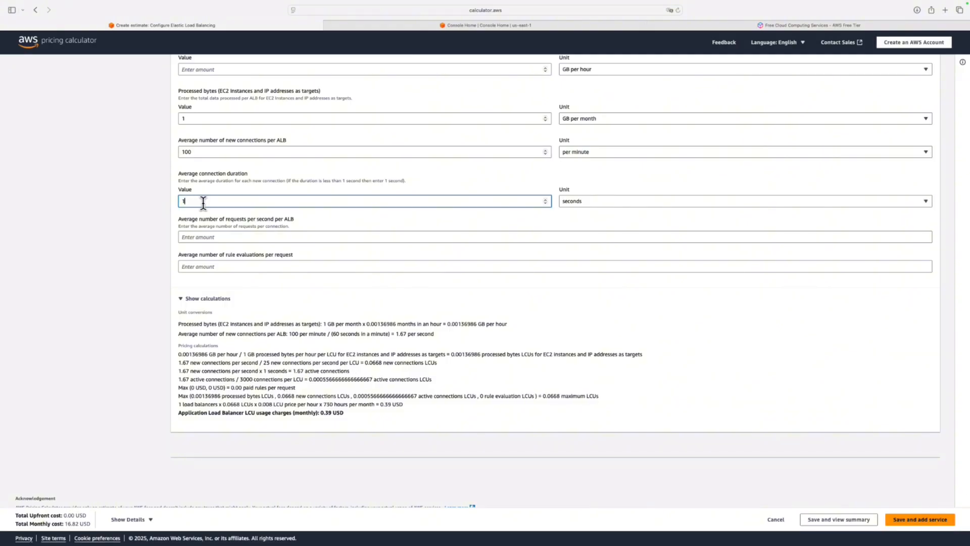
type("60")
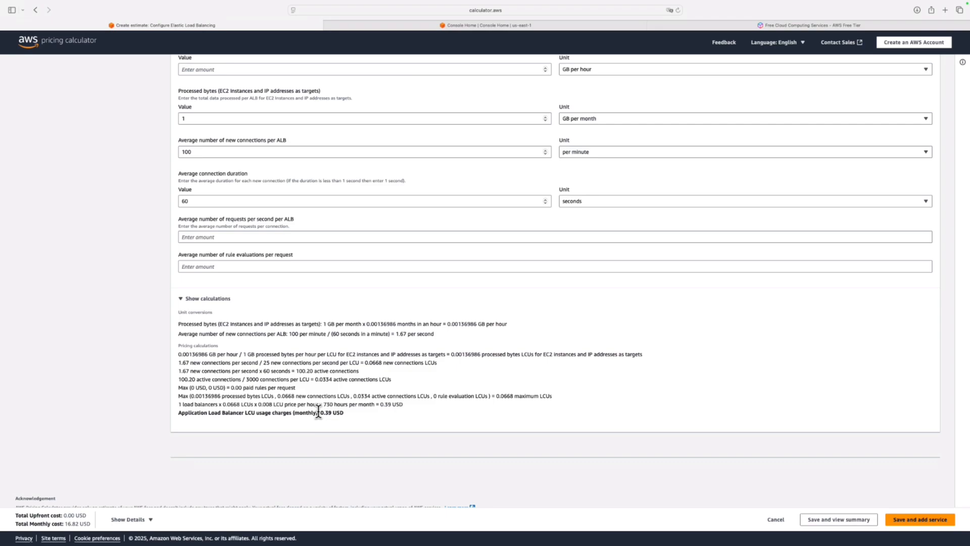
double_click(330, 413)
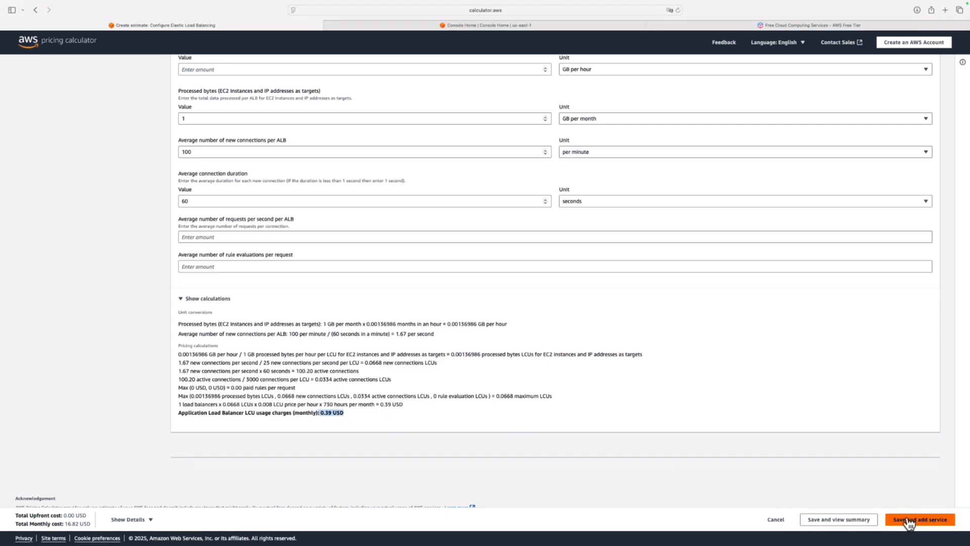
left_click(918, 519)
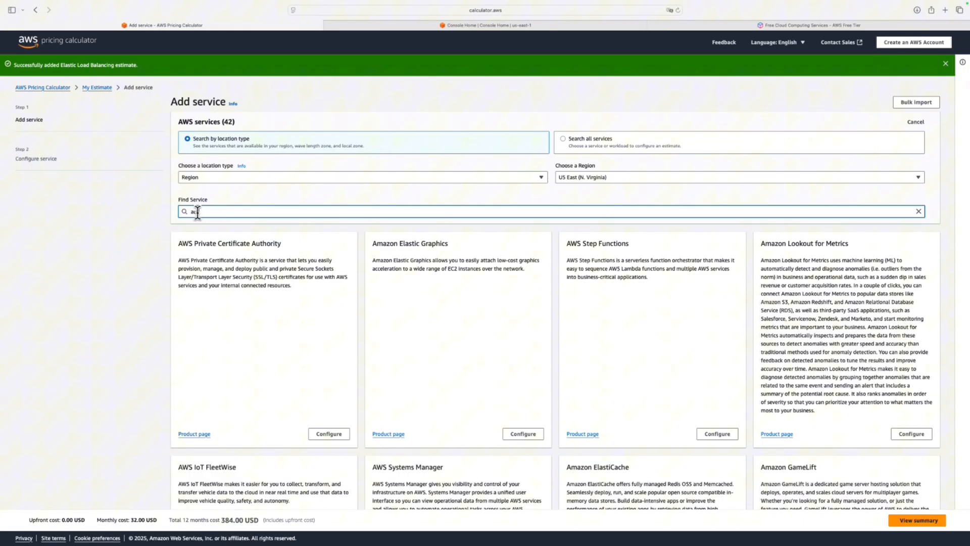
Step: Search for 'ec2 auto scaling', find no results, and clear the service search
type("ec2 auto scali")
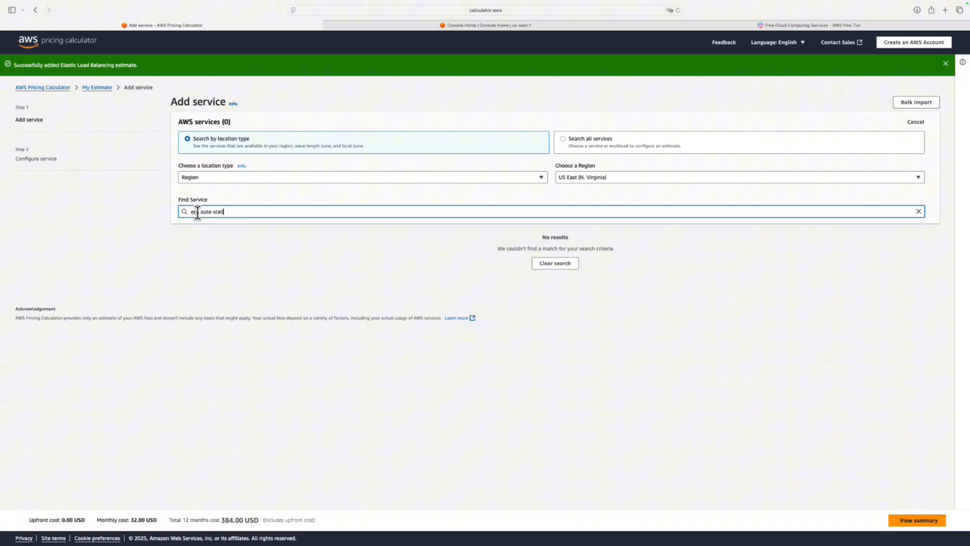
left_click(918, 211)
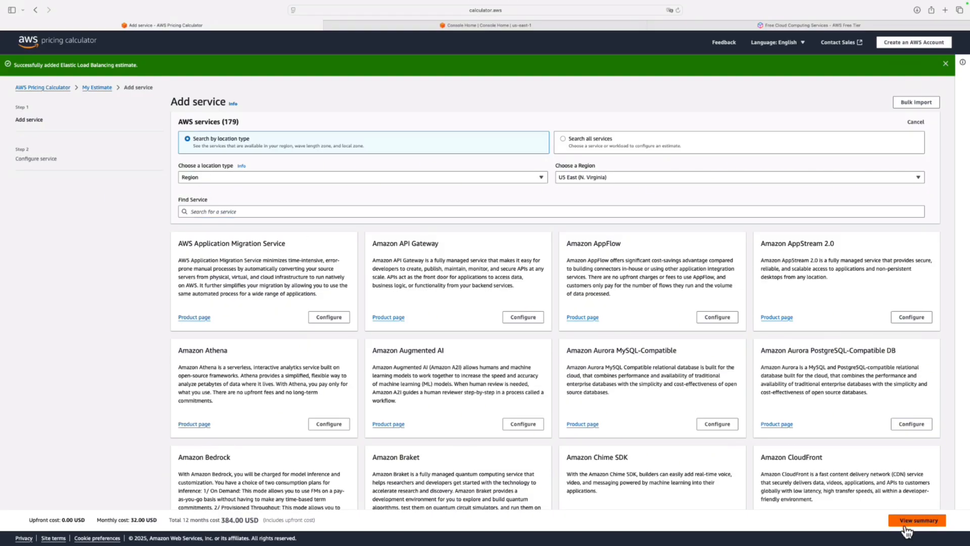
Step: Add the Elastic Load Balancing configuration to the estimate, bringing My Estimate to 32.00 USD per month
left_click(914, 521)
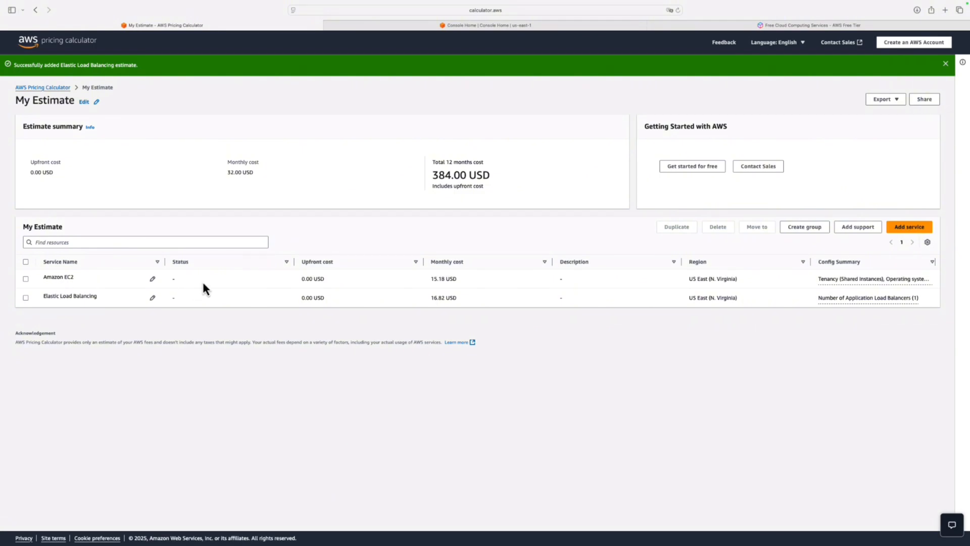
mouse_move(457, 331)
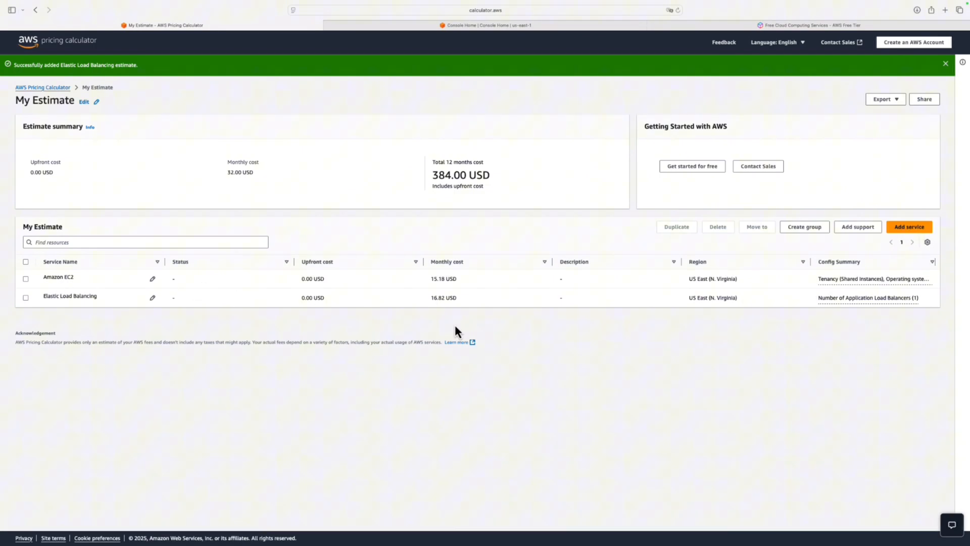
mouse_move(445, 300)
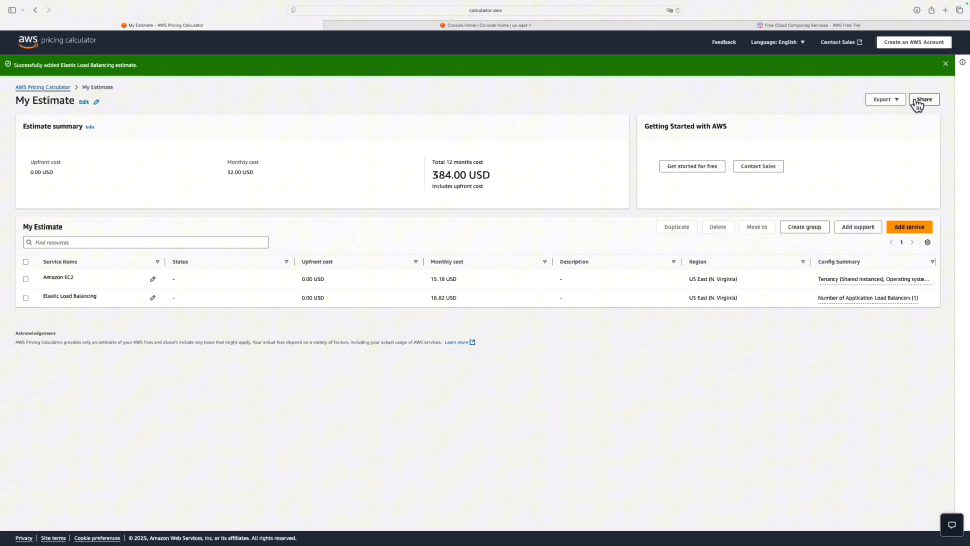
left_click(924, 99)
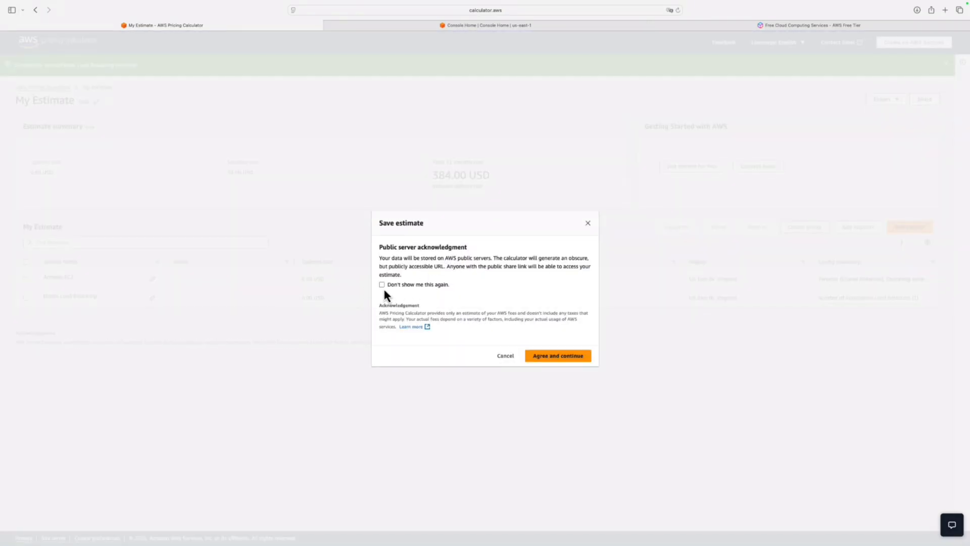
left_click(558, 355)
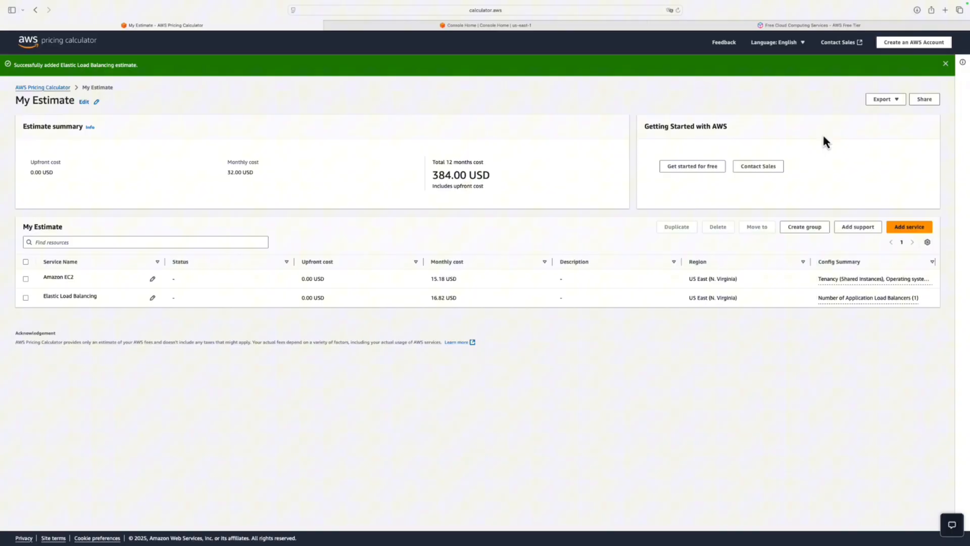
left_click(885, 99)
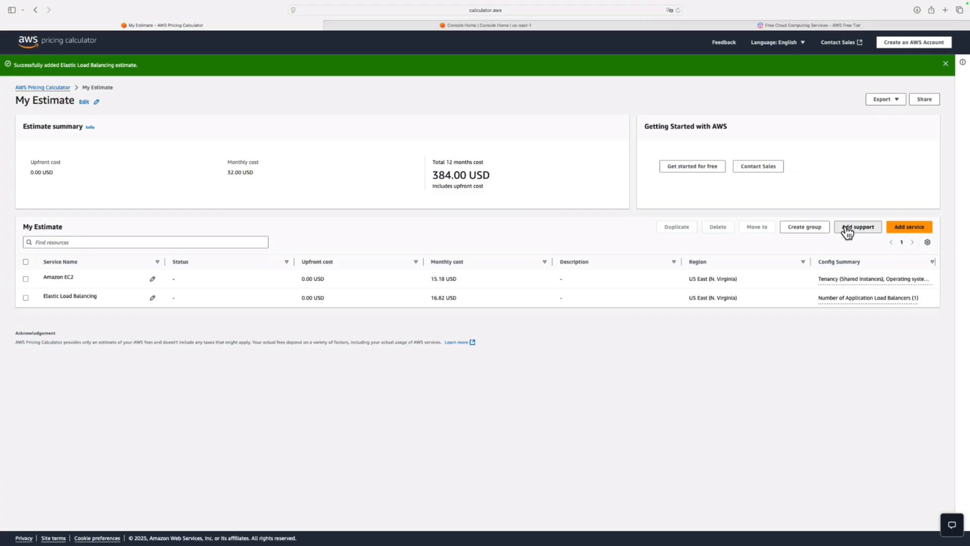
left_click(857, 226)
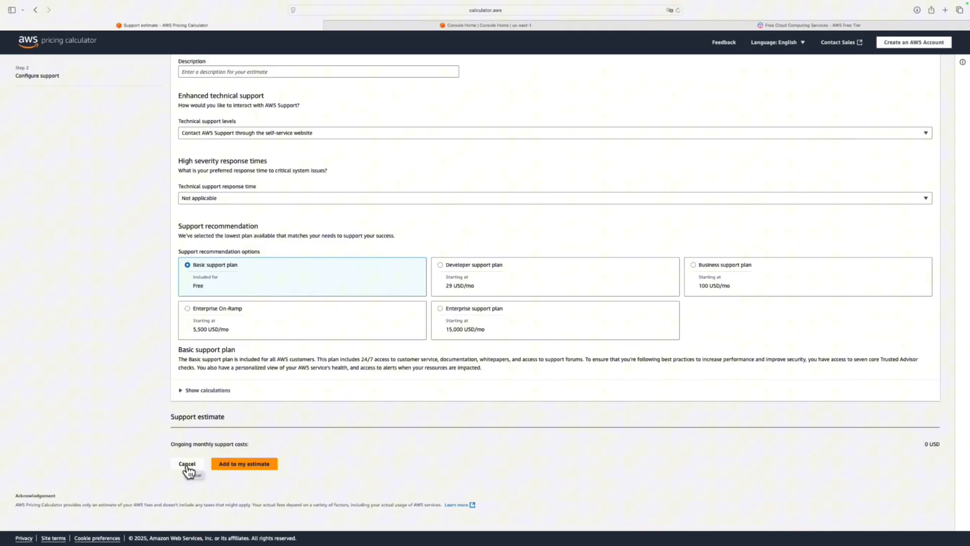
left_click(187, 464)
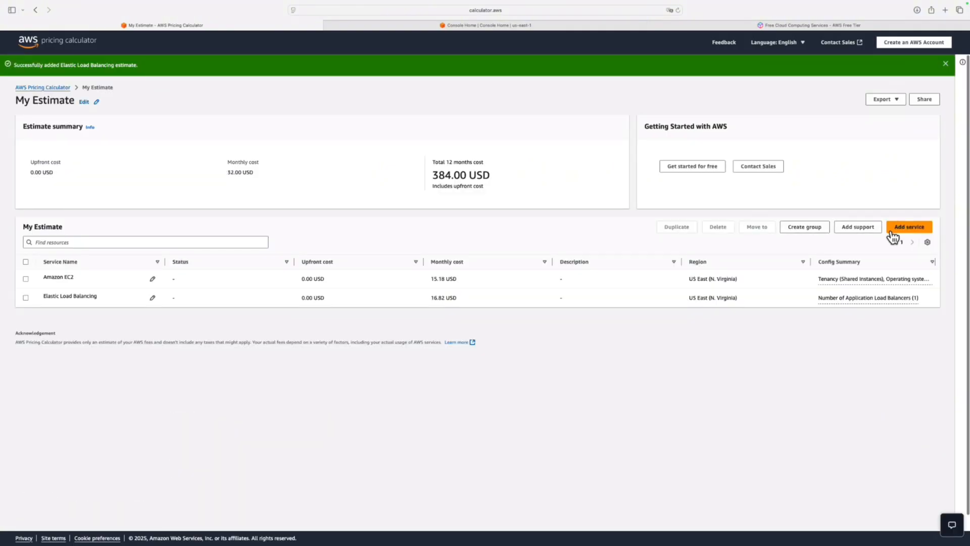
left_click(804, 227)
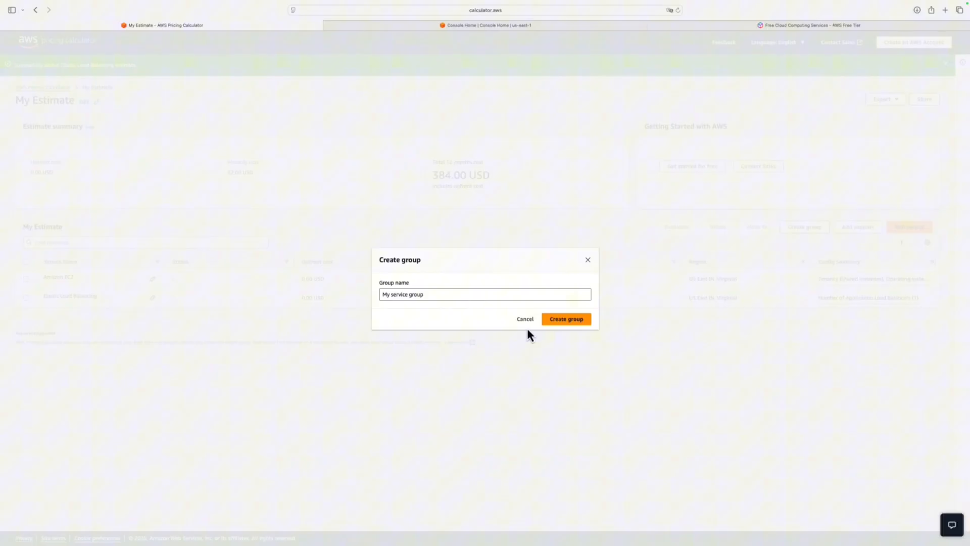
left_click(525, 318)
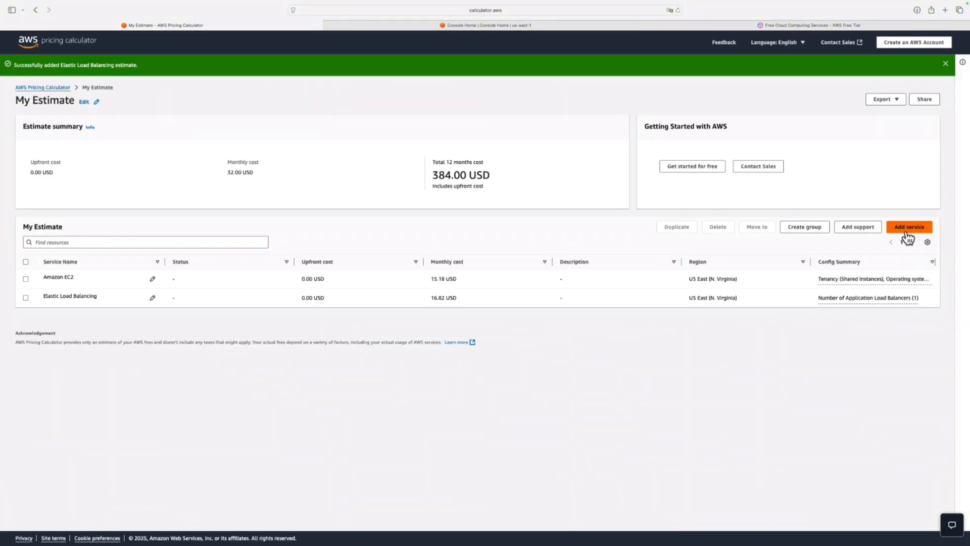
left_click(910, 226)
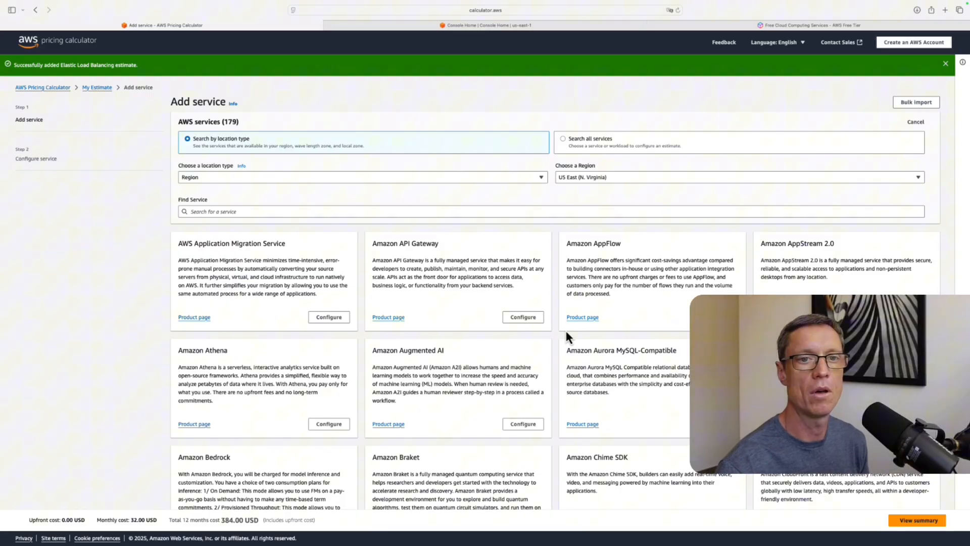
mouse_move(857, 60)
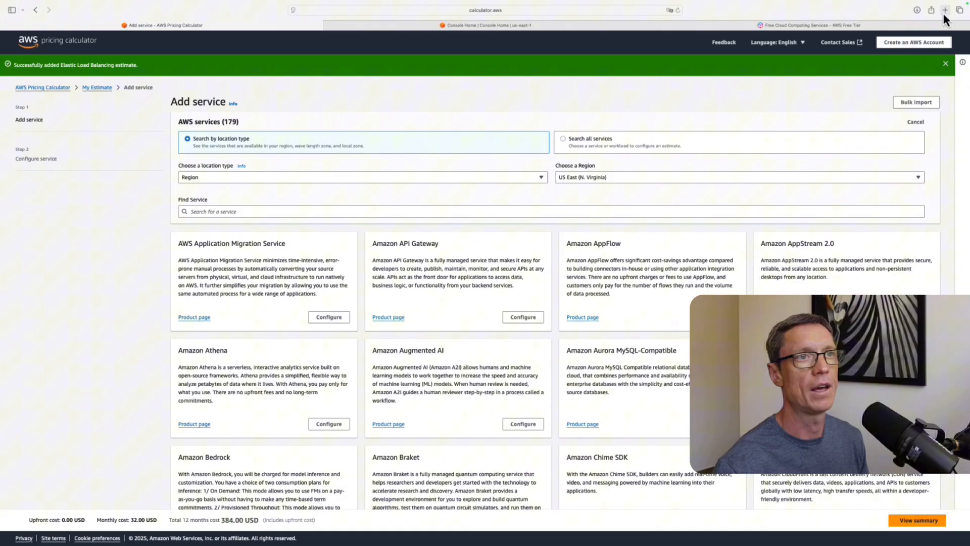
Step: Open a new browser tab alongside the Pricing Calculator Add service page
left_click(944, 8)
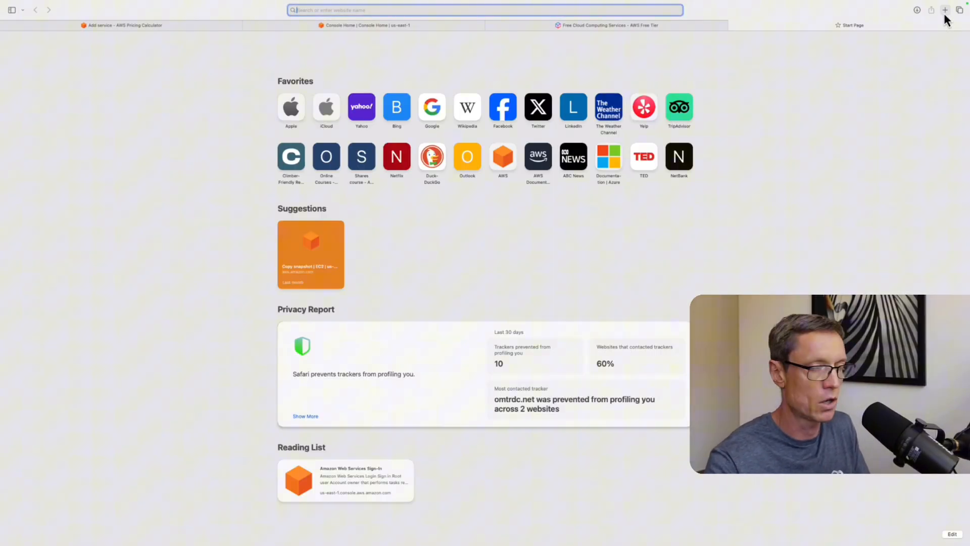
Step: Search Google for 'aws ec2 pricing' in the new Safari tab
type("aws ec2 api")
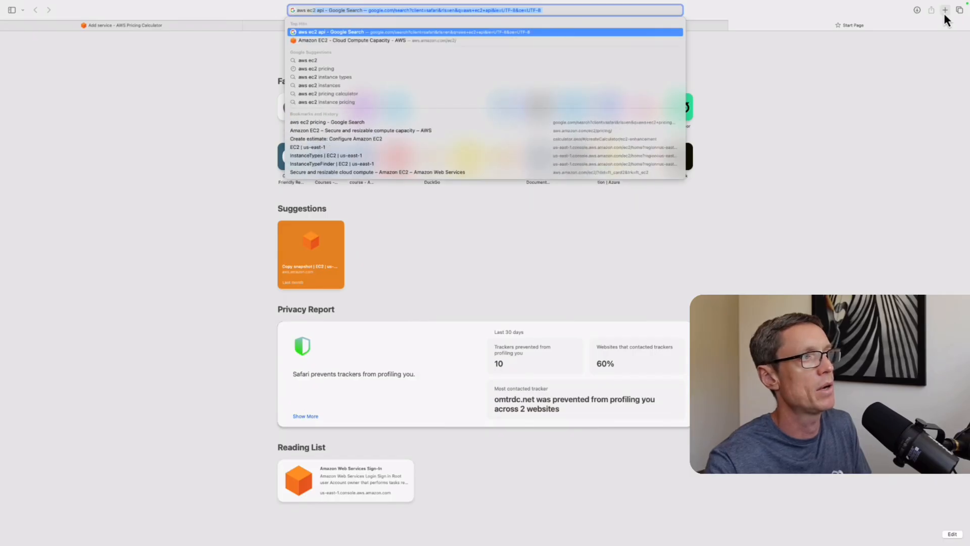
type("aws ec2 pricing")
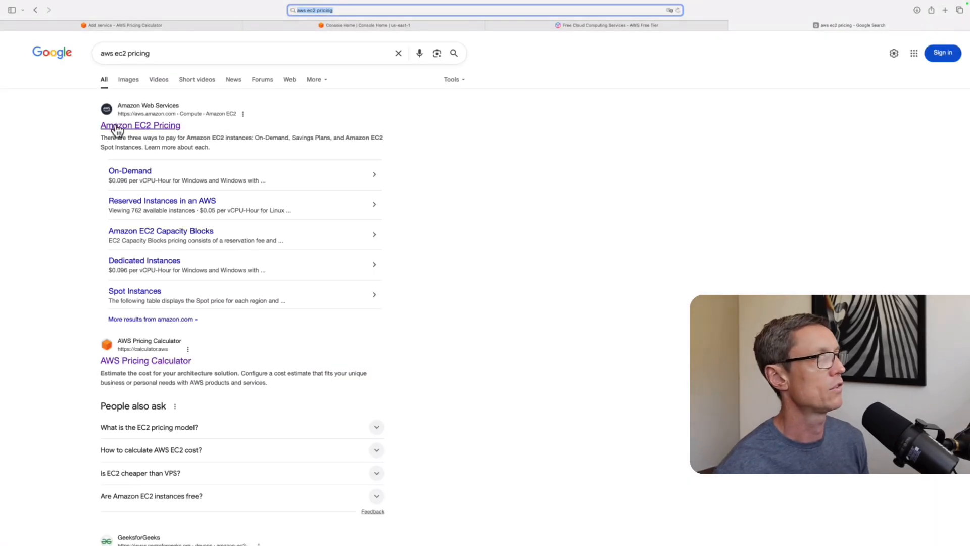
Step: Open the Amazon EC2 Pricing page and scroll to the On-Demand table of 839 instances with hourly rates
left_click(139, 126)
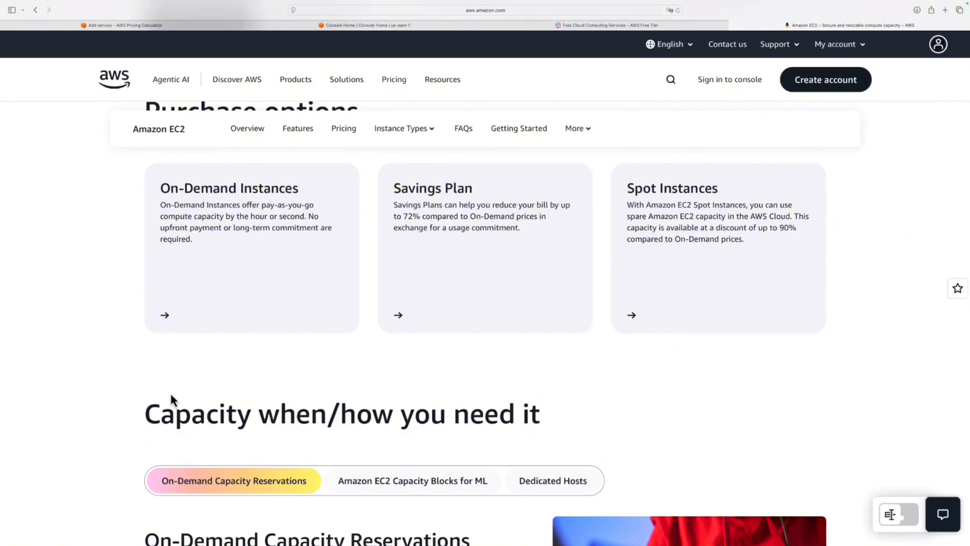
mouse_move(564, 230)
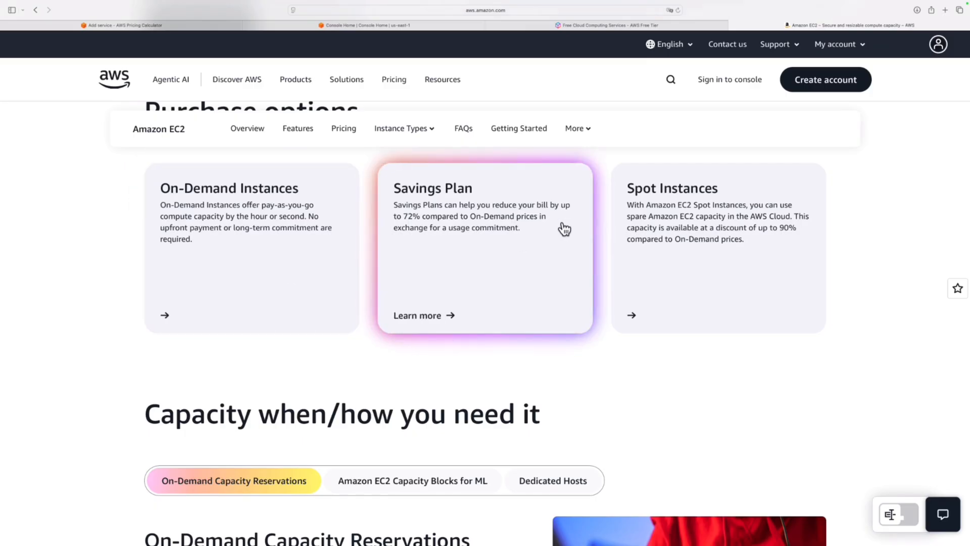
mouse_move(740, 230)
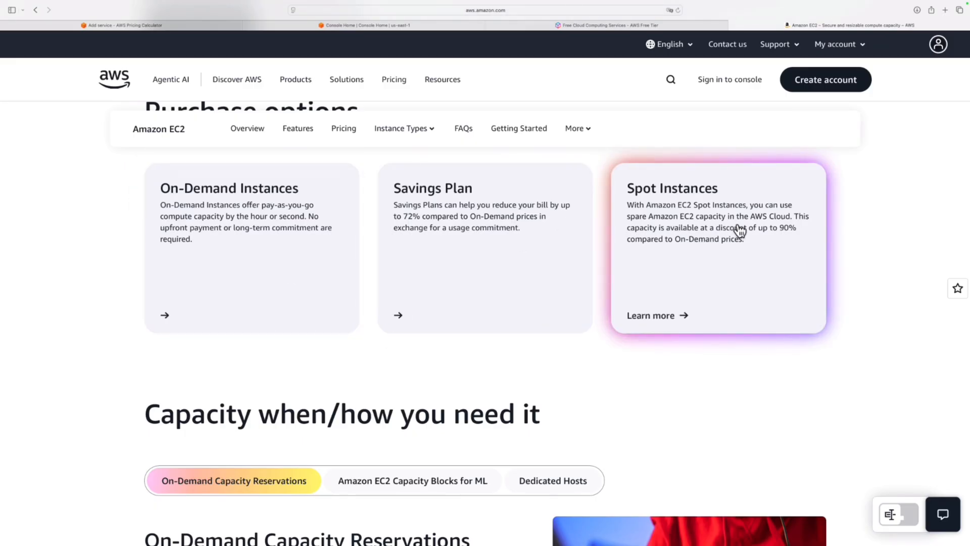
scroll("down", 3)
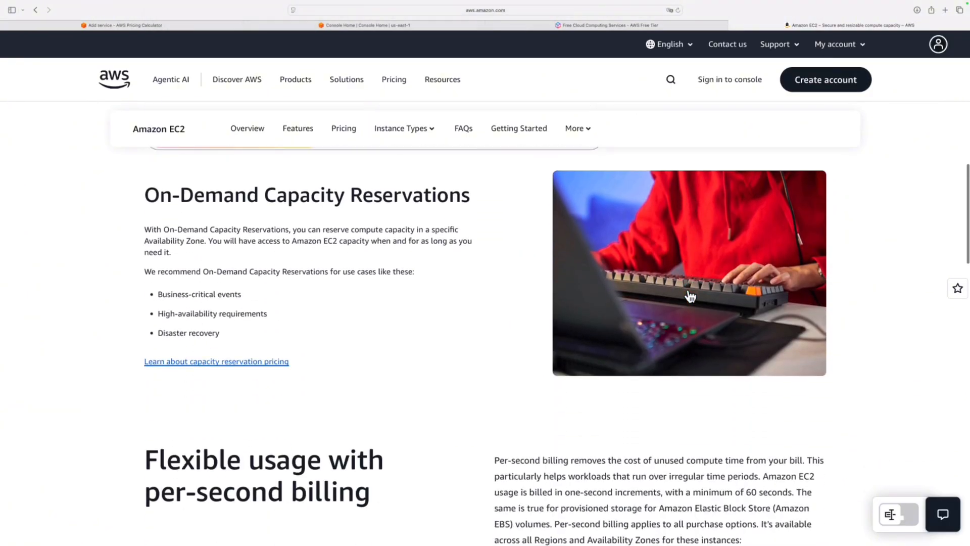
scroll("down", 3)
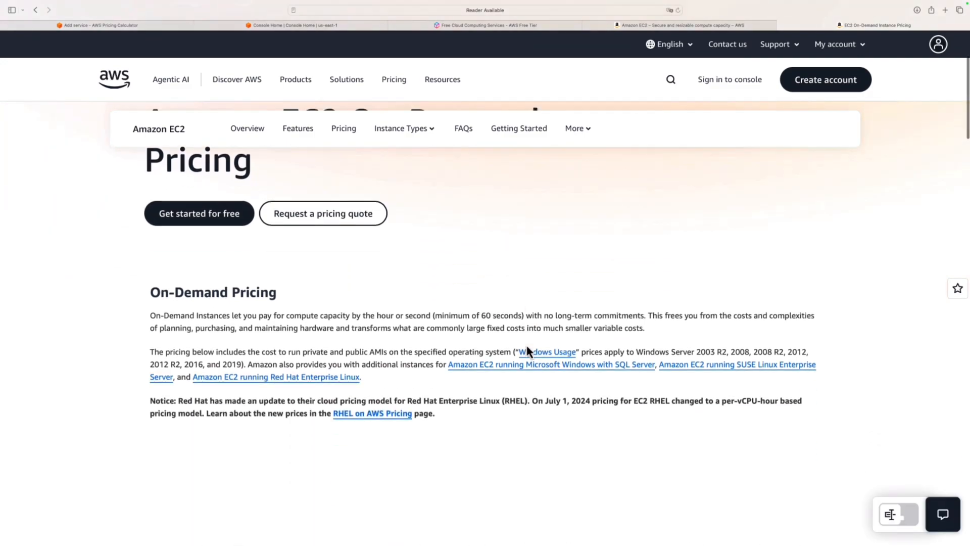
scroll("down", 3)
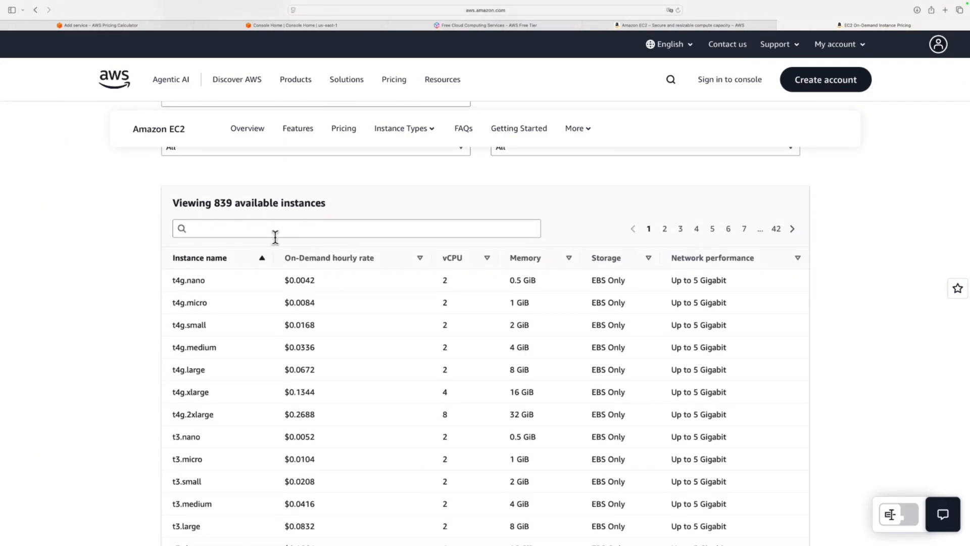
mouse_move(250, 455)
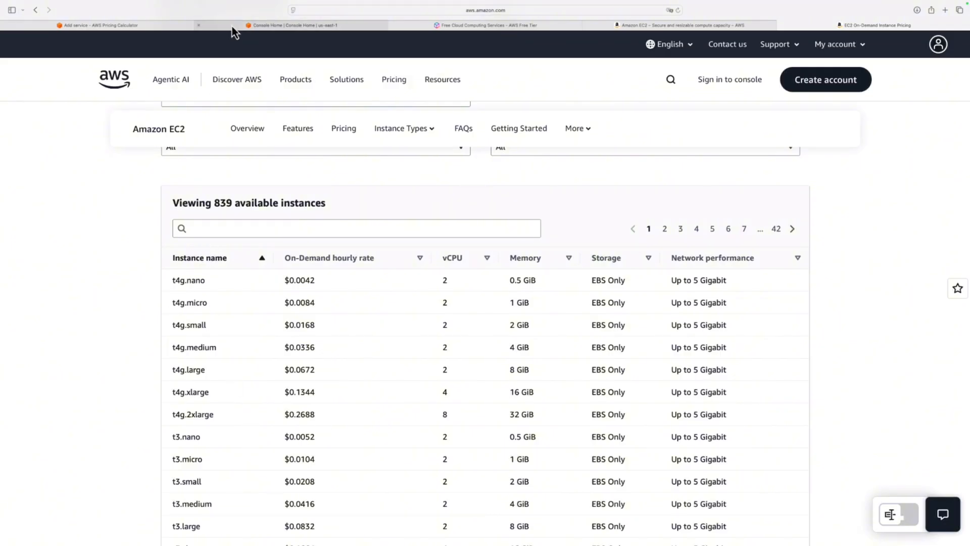
Step: From the console home go to EC2, try the Instance type finder and cancel, then view the empty Instances list
left_click(298, 24)
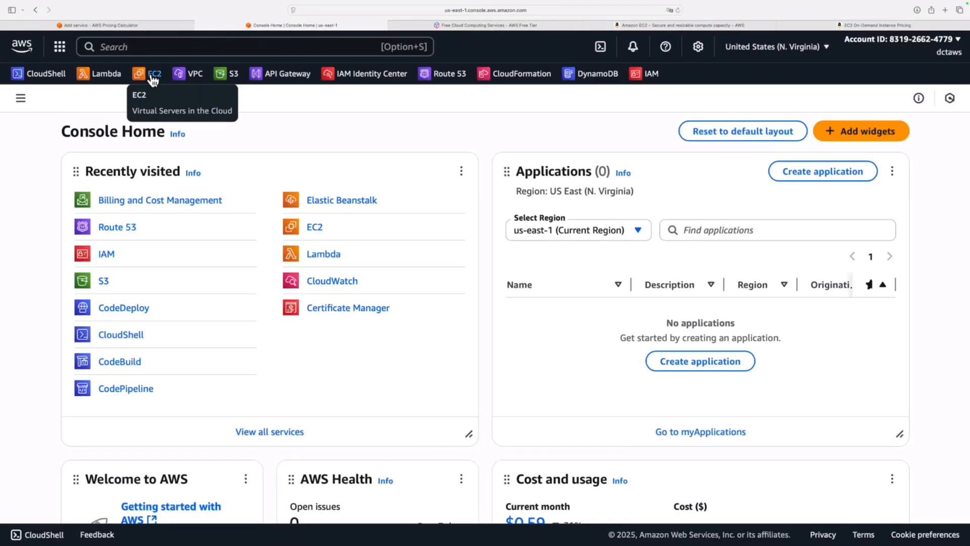
left_click(154, 74)
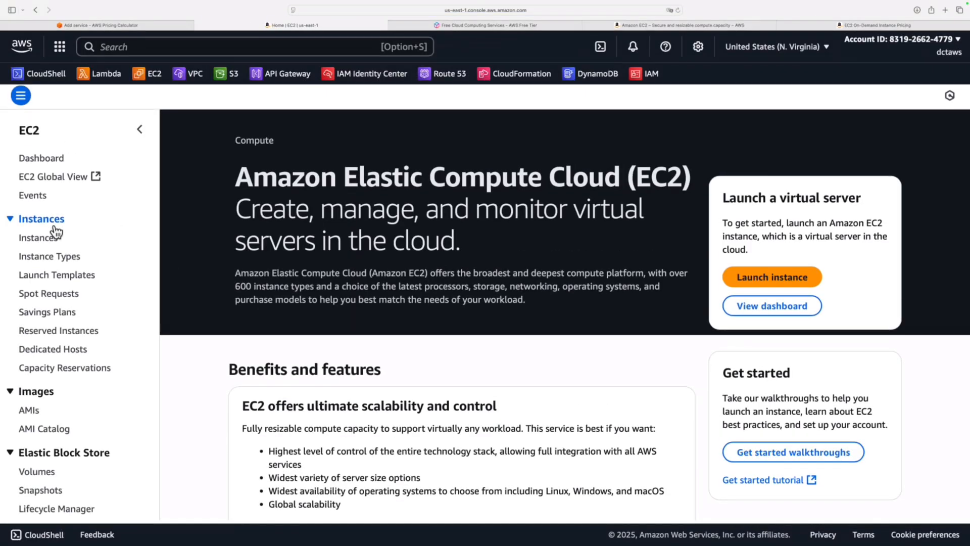
left_click(50, 257)
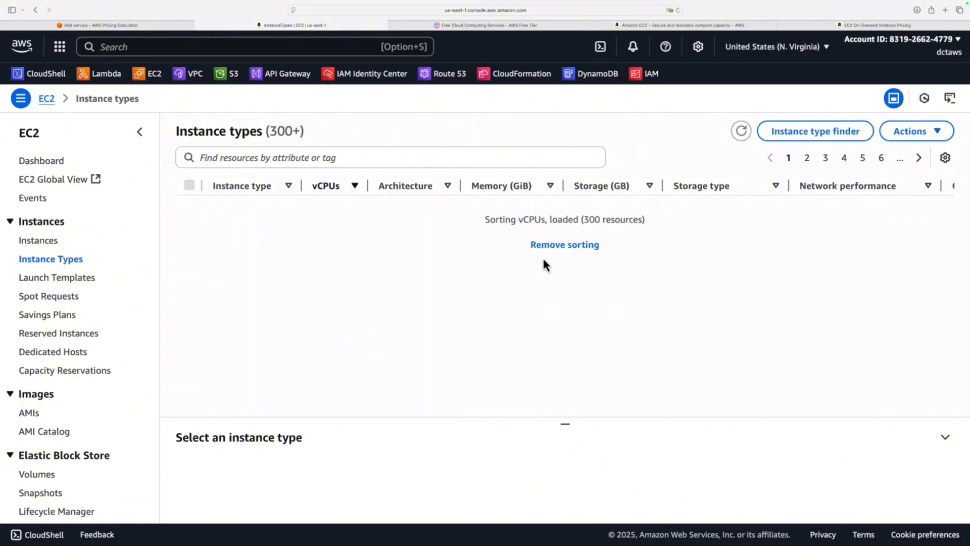
left_click(814, 131)
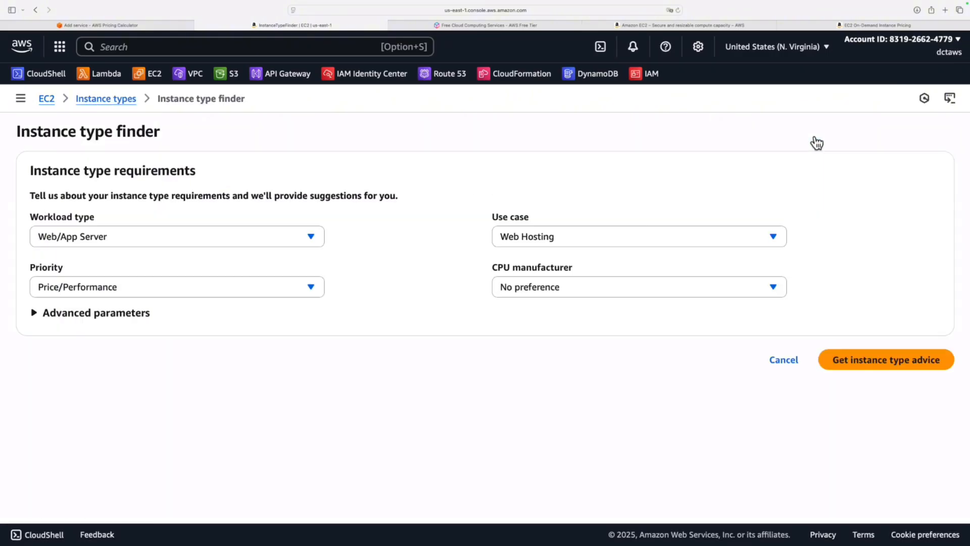
mouse_move(708, 350)
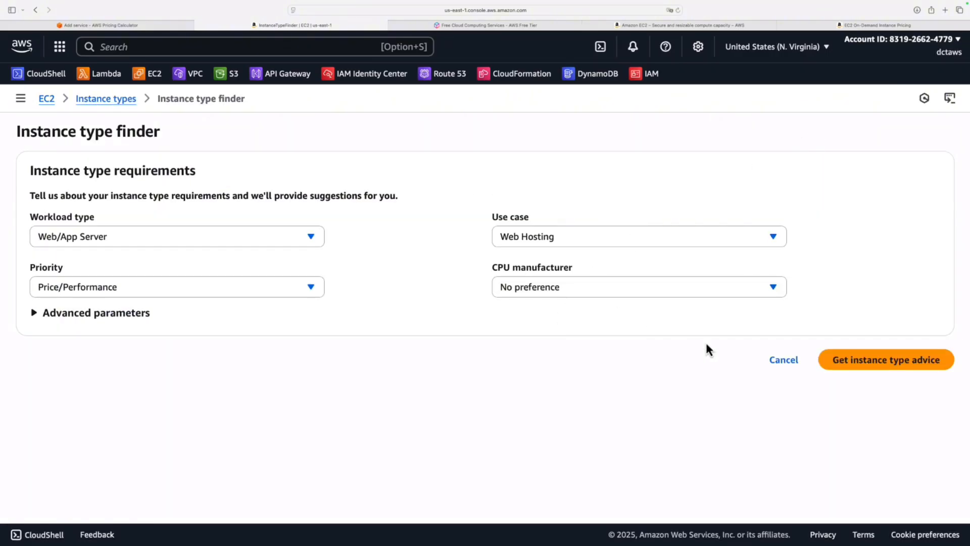
left_click(105, 99)
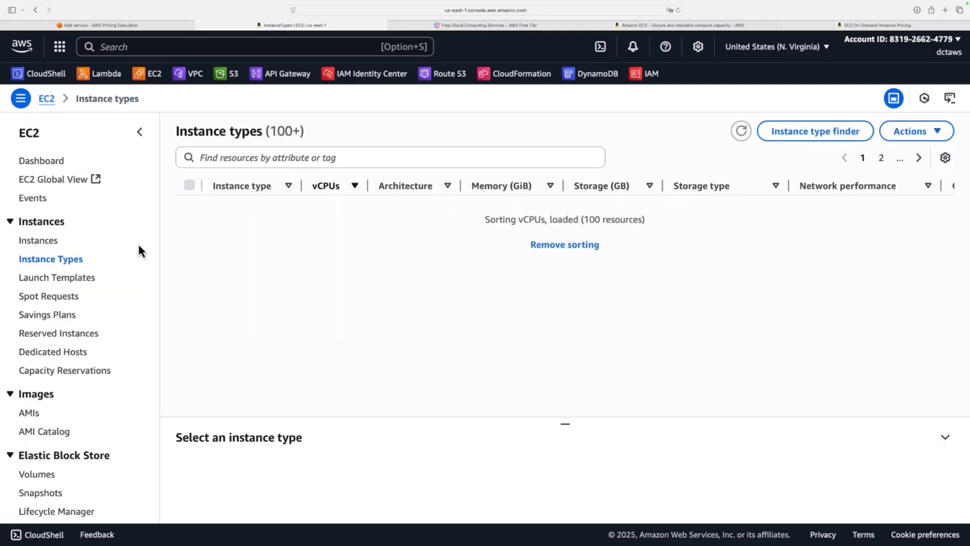
left_click(39, 240)
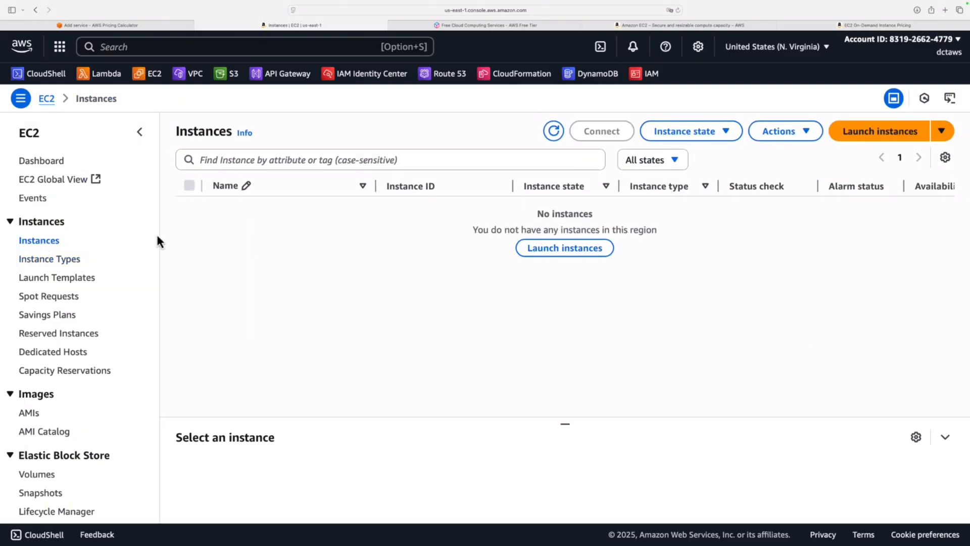
Step: Sort EC2 instance types by vCPUs, inspect the largest type's on-demand pricing, then sort by fewest vCPUs
left_click(49, 259)
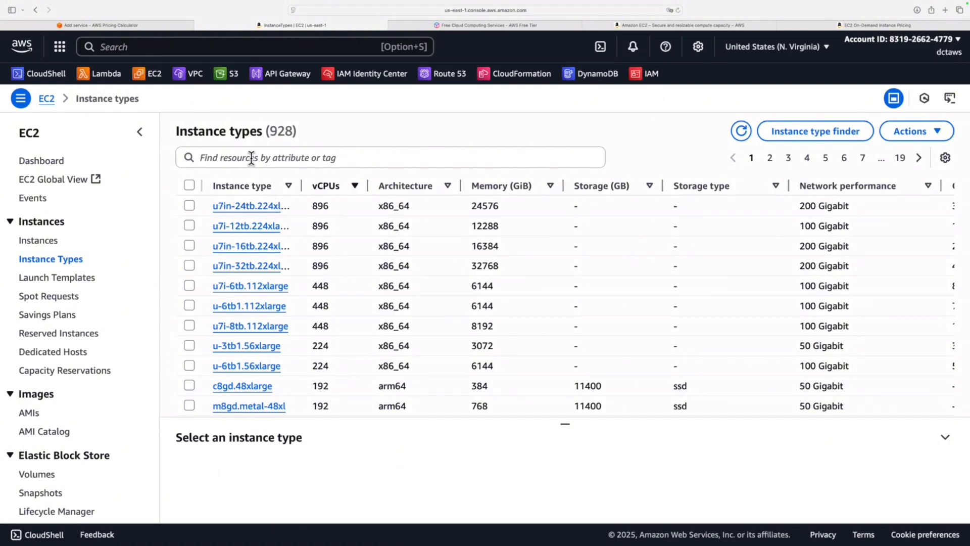
mouse_move(349, 193)
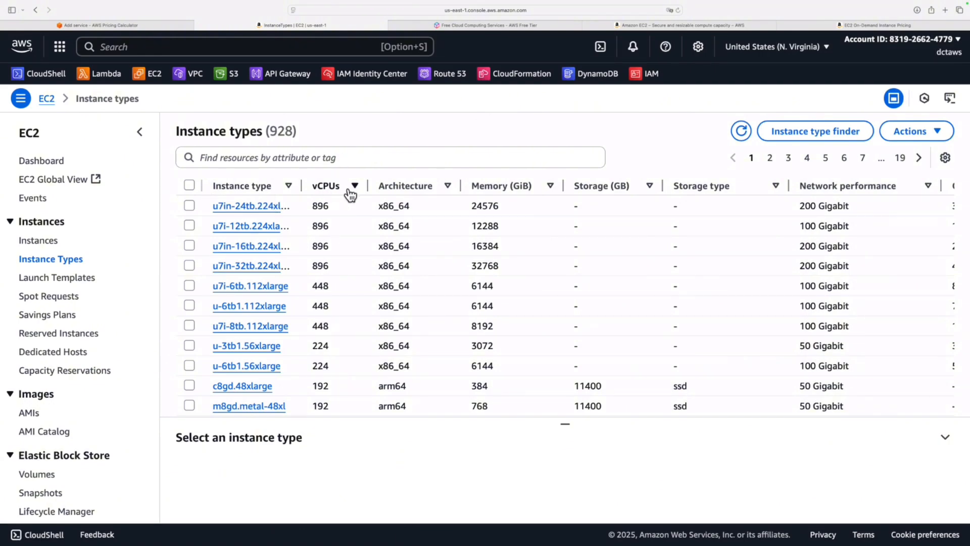
mouse_move(556, 190)
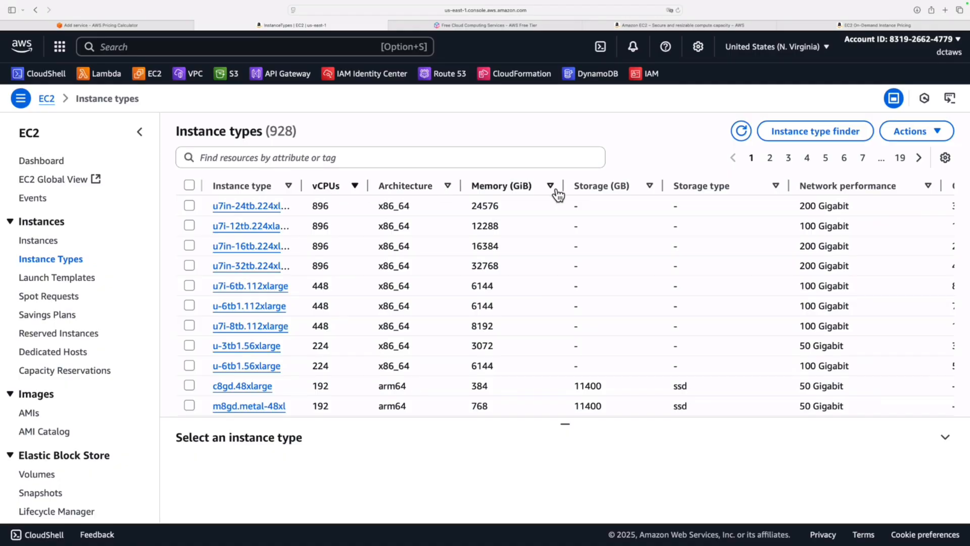
mouse_move(442, 206)
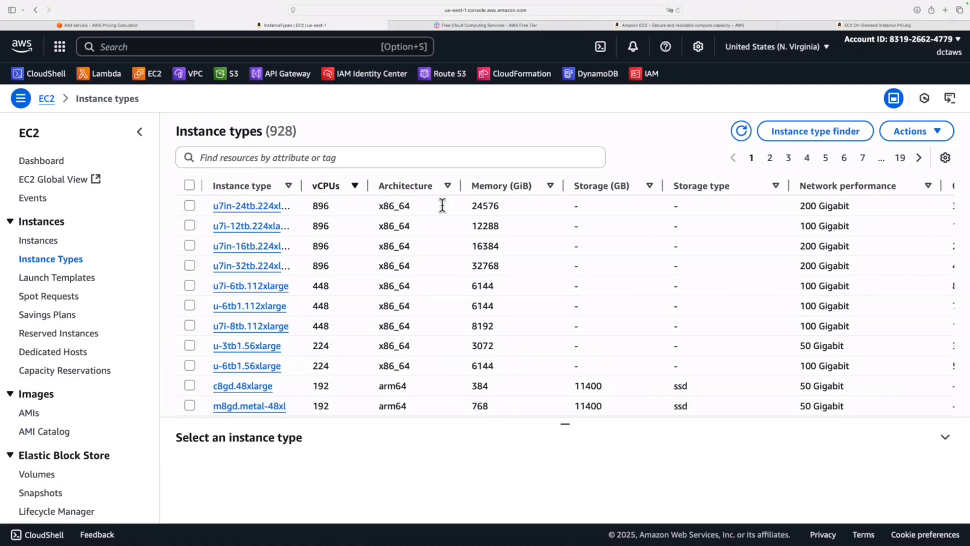
mouse_move(492, 226)
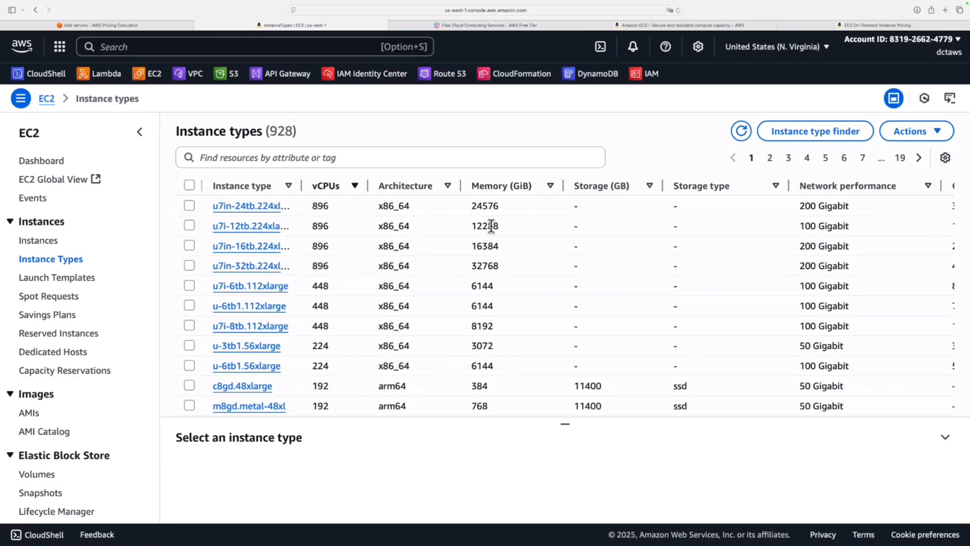
scroll("right", 3)
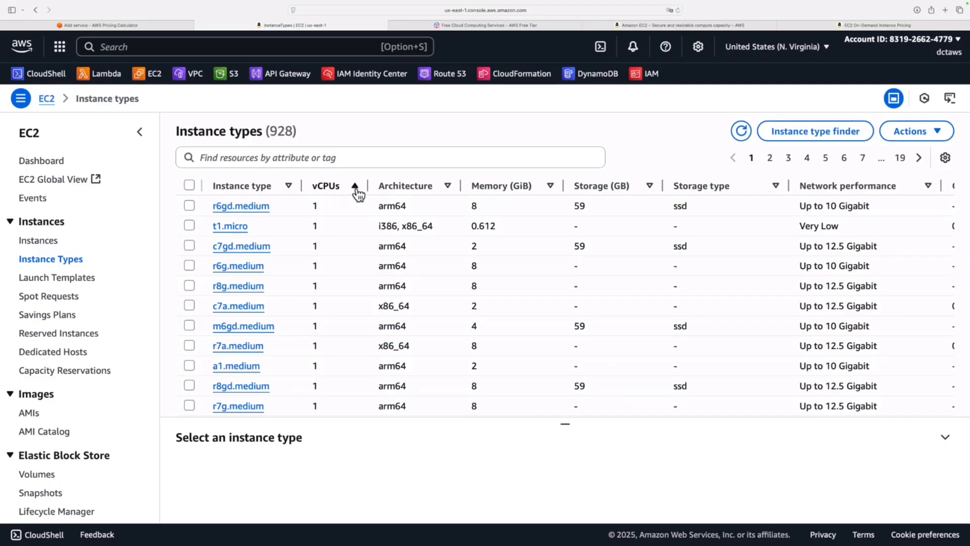
left_click(354, 186)
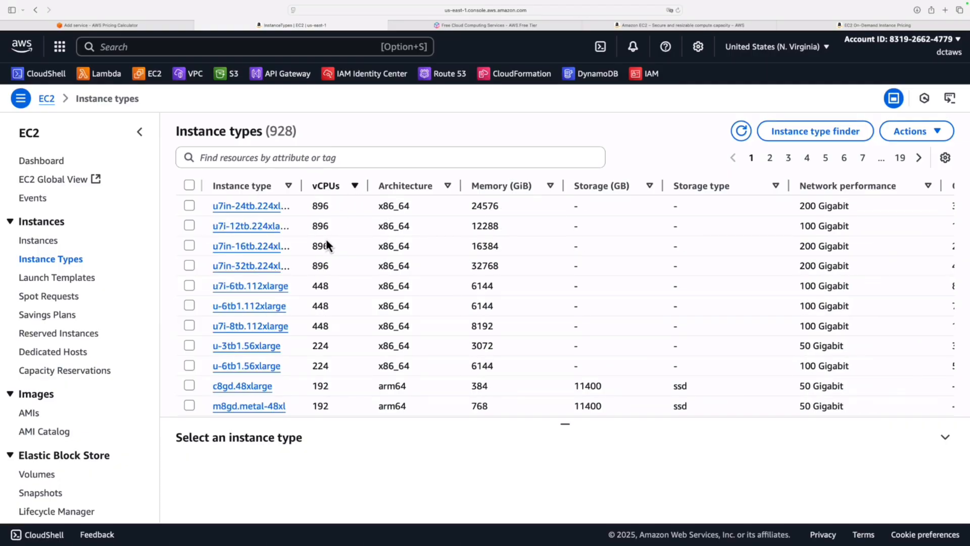
mouse_move(315, 219)
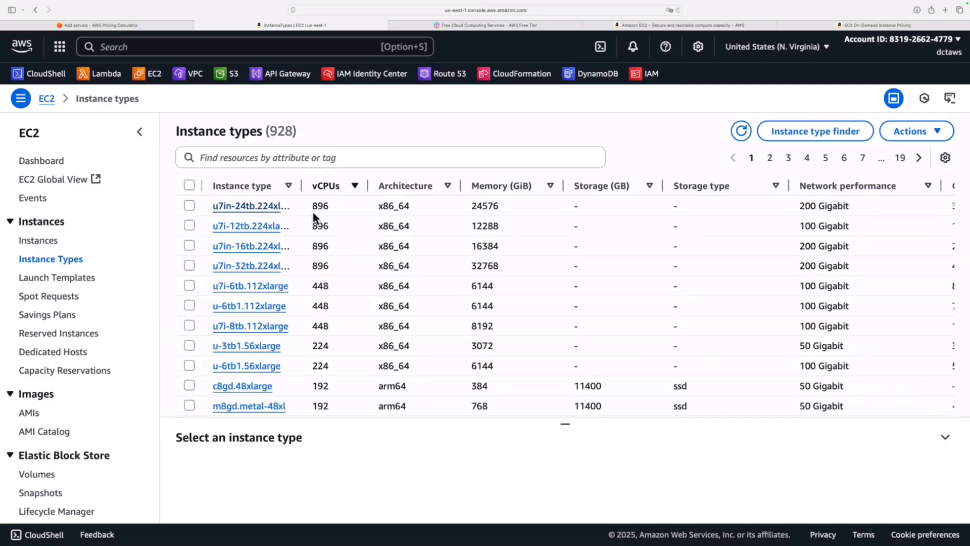
left_click(189, 207)
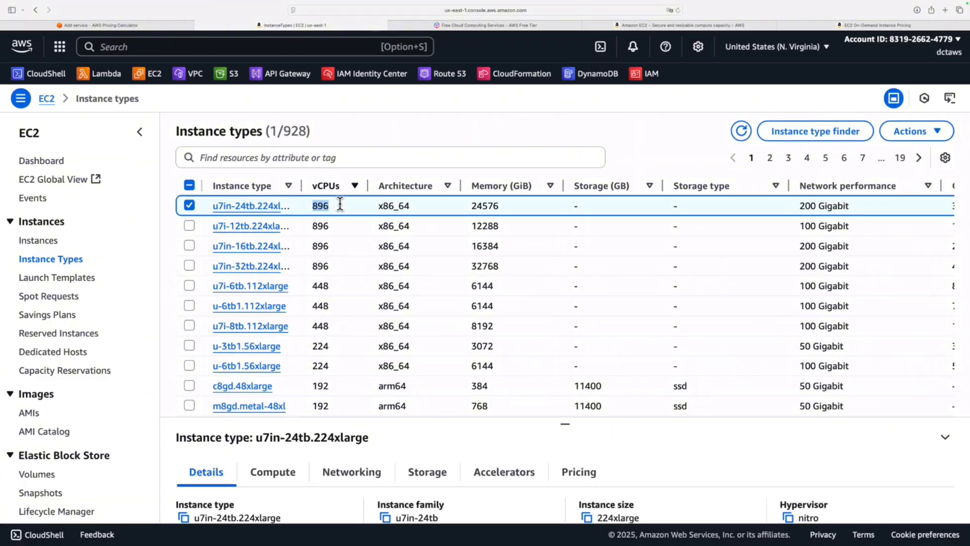
scroll("right", 3)
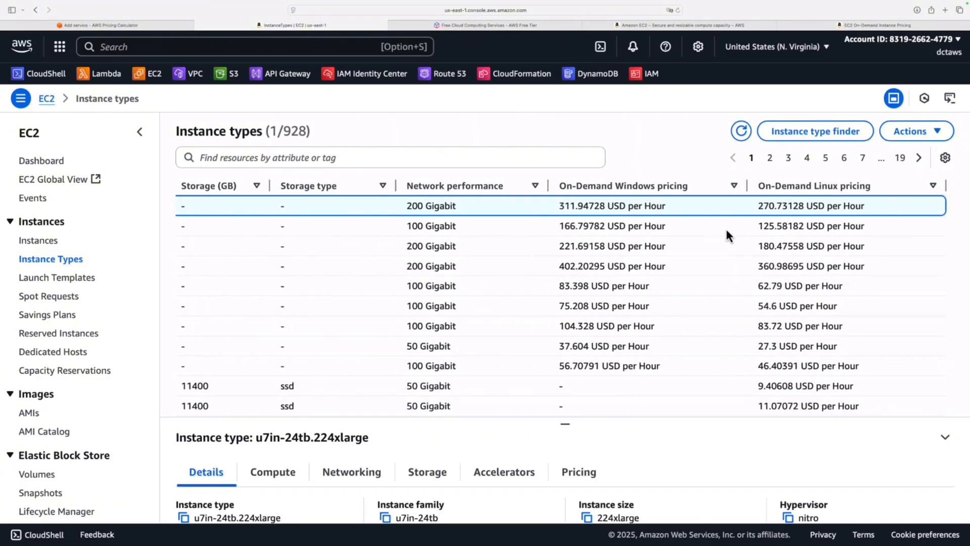
mouse_move(795, 206)
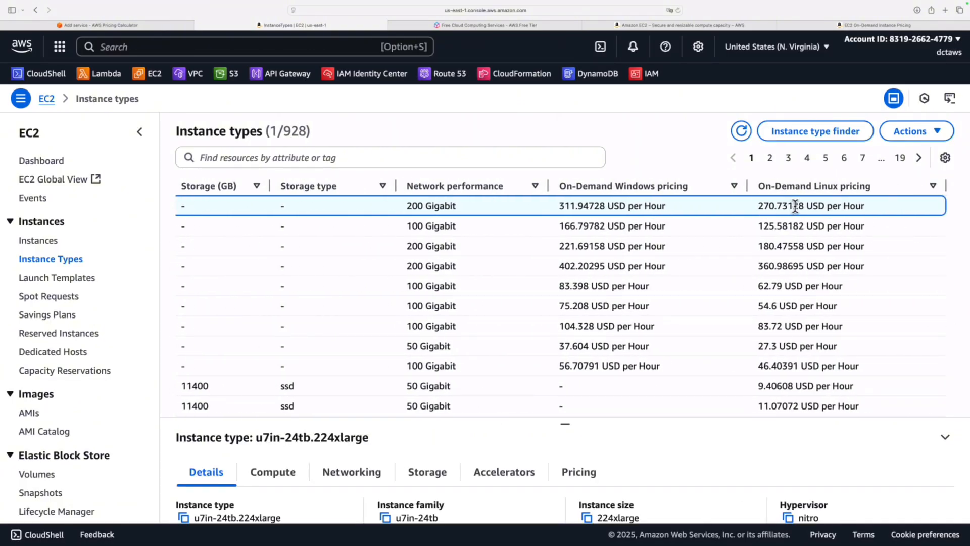
mouse_move(805, 210)
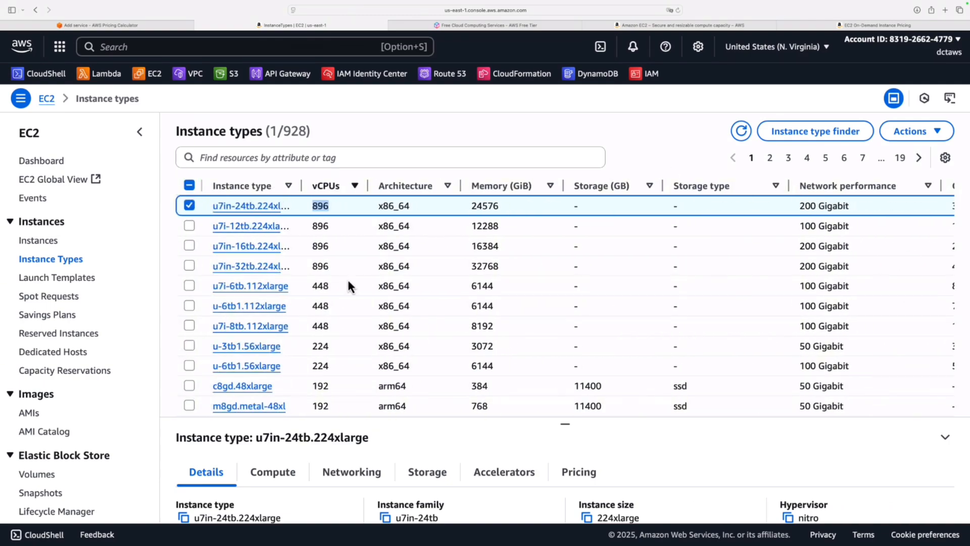
left_click(355, 186)
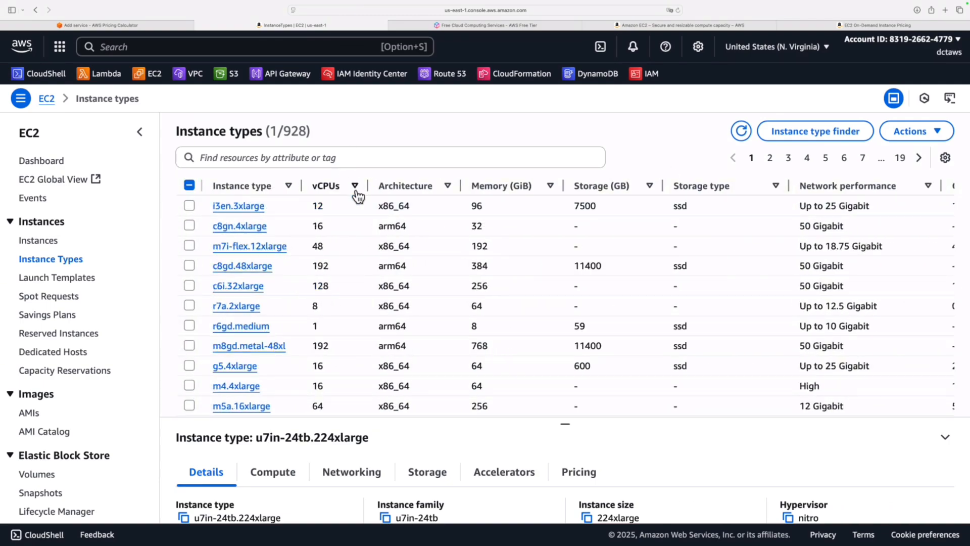
left_click(354, 186)
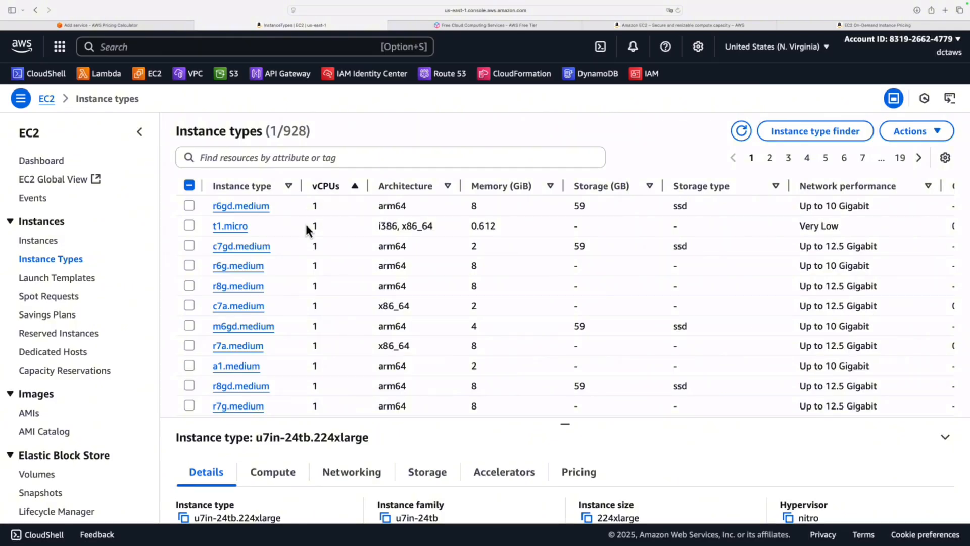
mouse_move(311, 388)
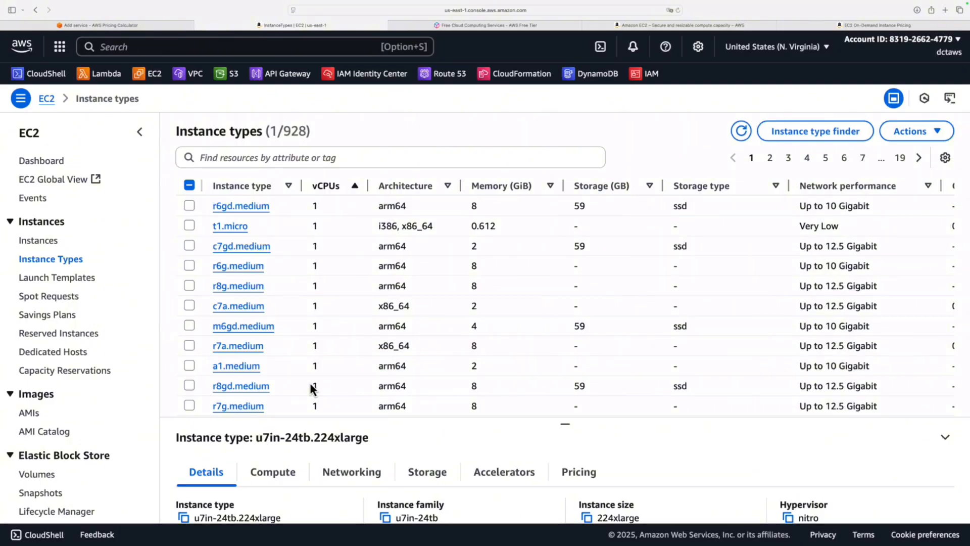
mouse_move(422, 194)
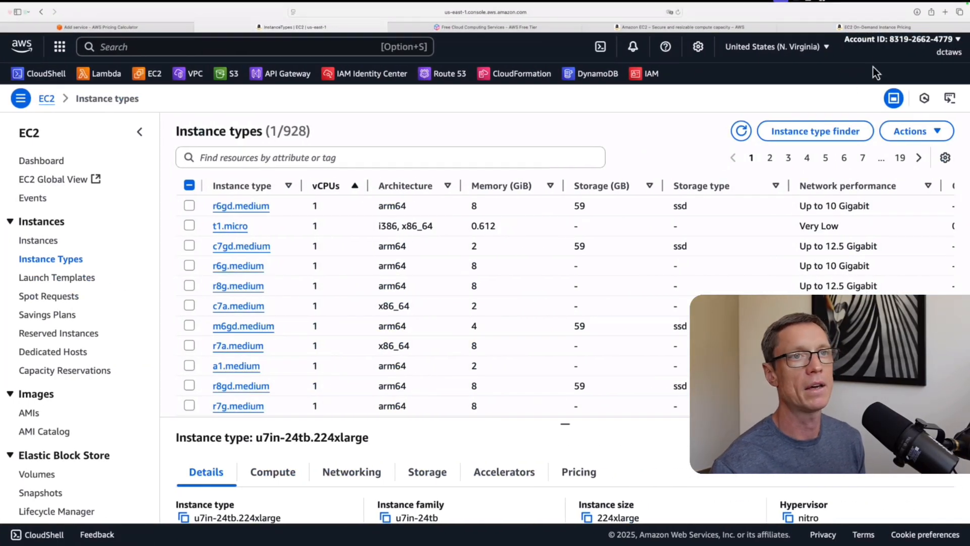
Step: Go to the Account settings page and from its sidebar bring up AWS Budgets
left_click(904, 40)
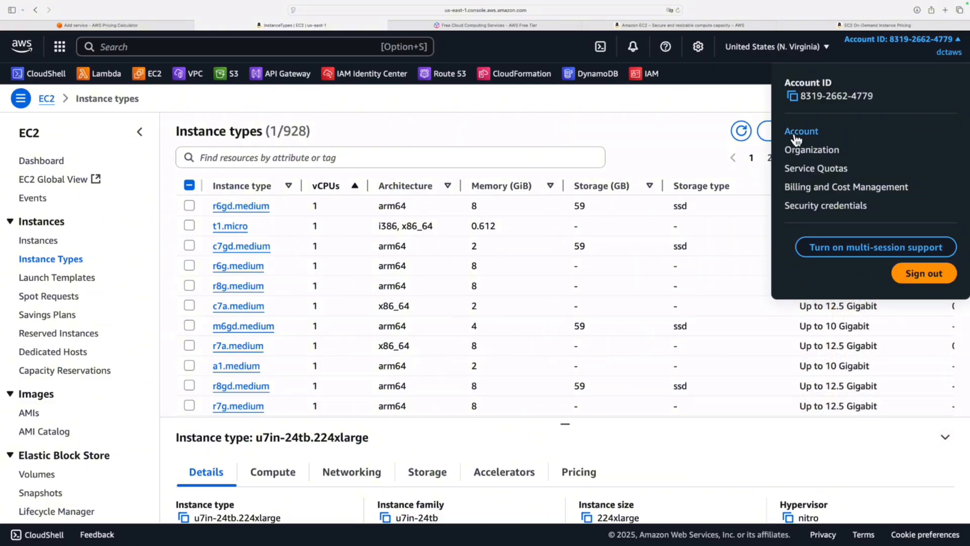
left_click(801, 130)
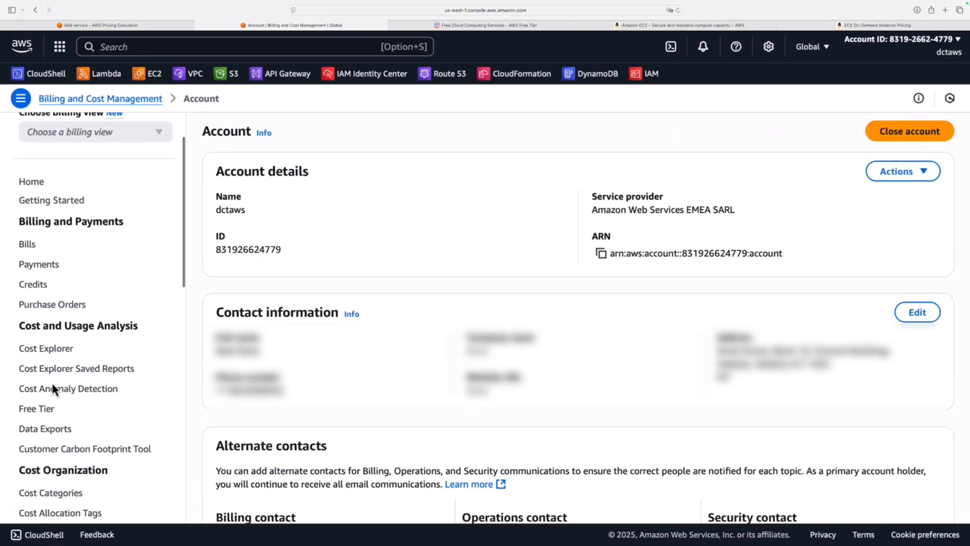
scroll("down", 3)
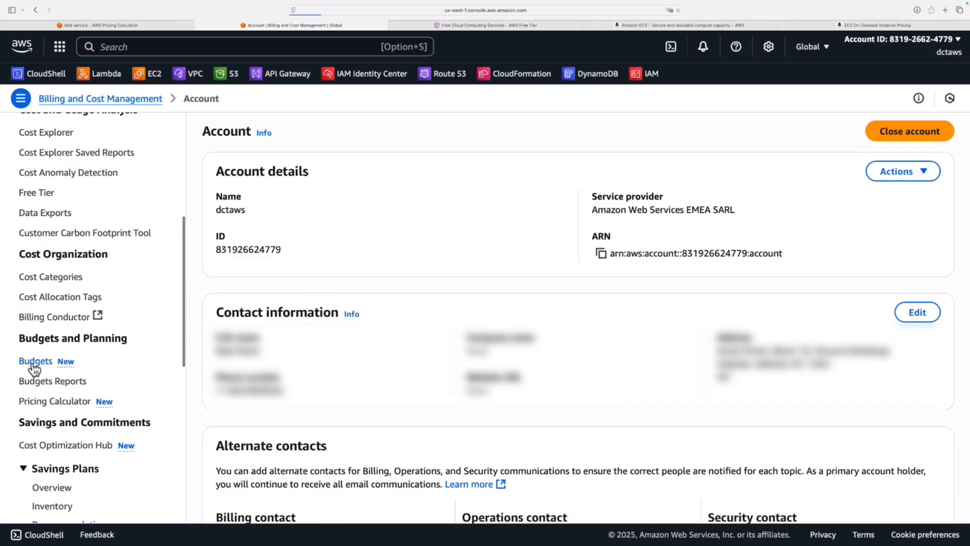
left_click(36, 361)
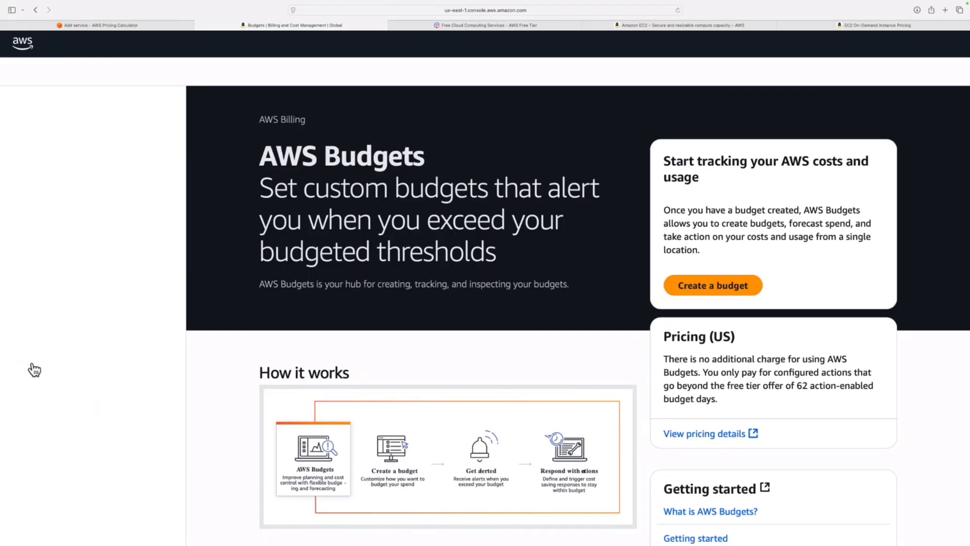
Step: Create a budget from the Monthly cost budget template named My Monthly Cost Budget with a $10.00 amount and review its settings
left_click(713, 285)
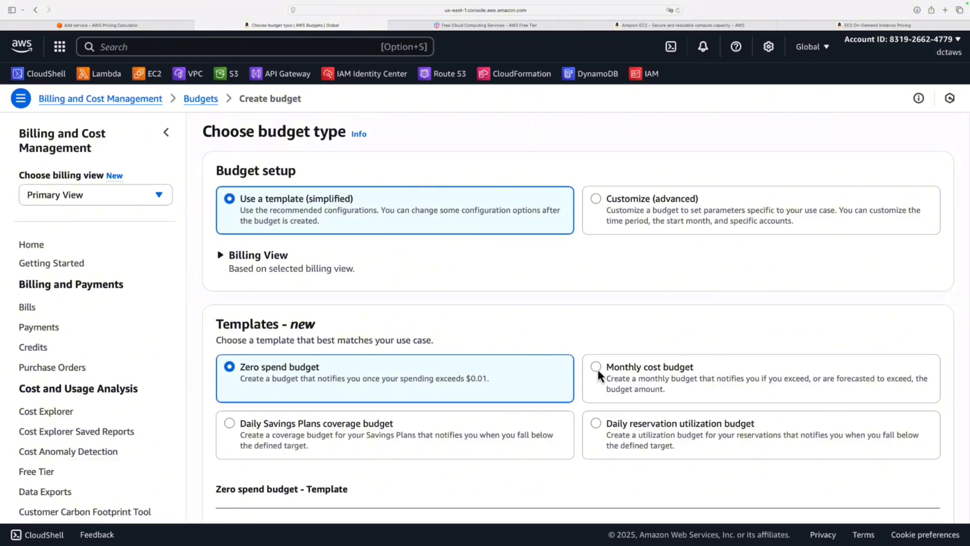
left_click(596, 367)
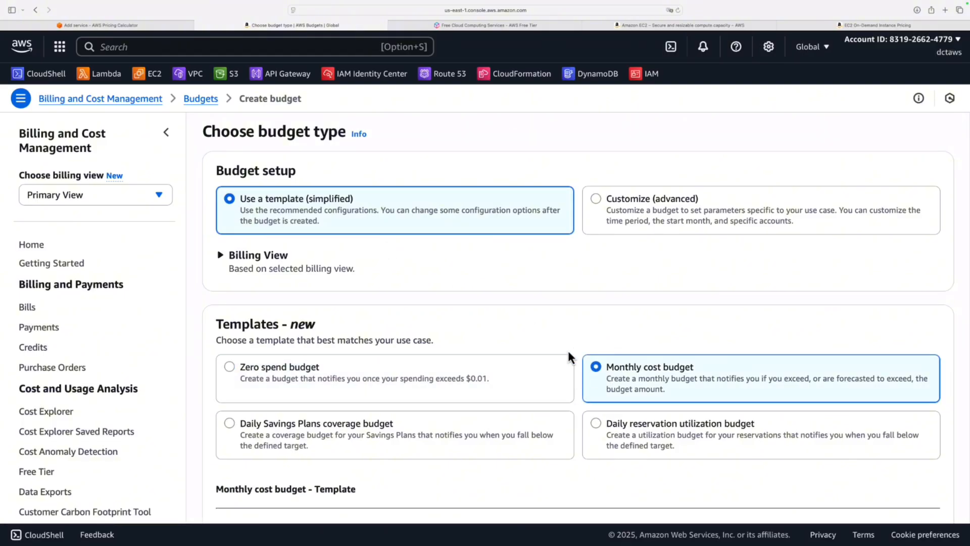
scroll("down", 3)
type("10")
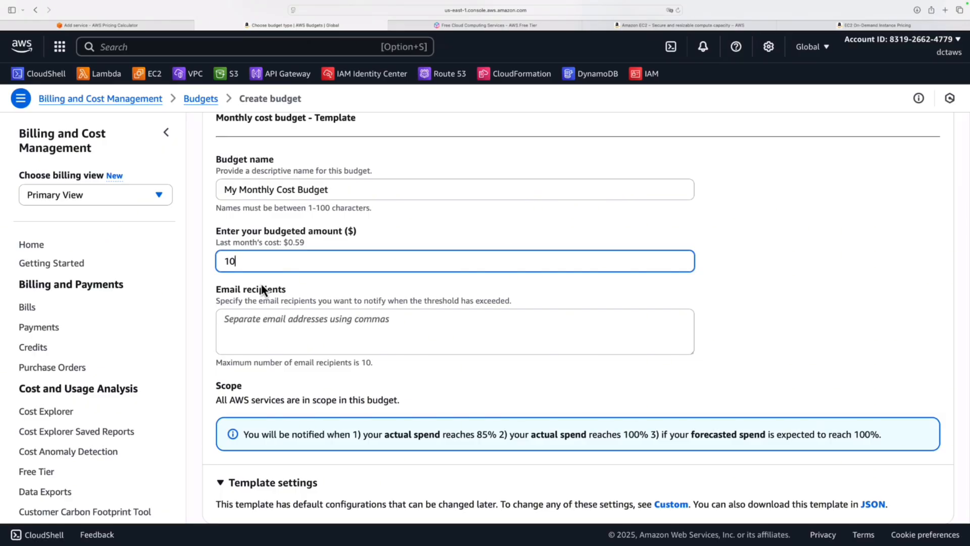
mouse_move(244, 263)
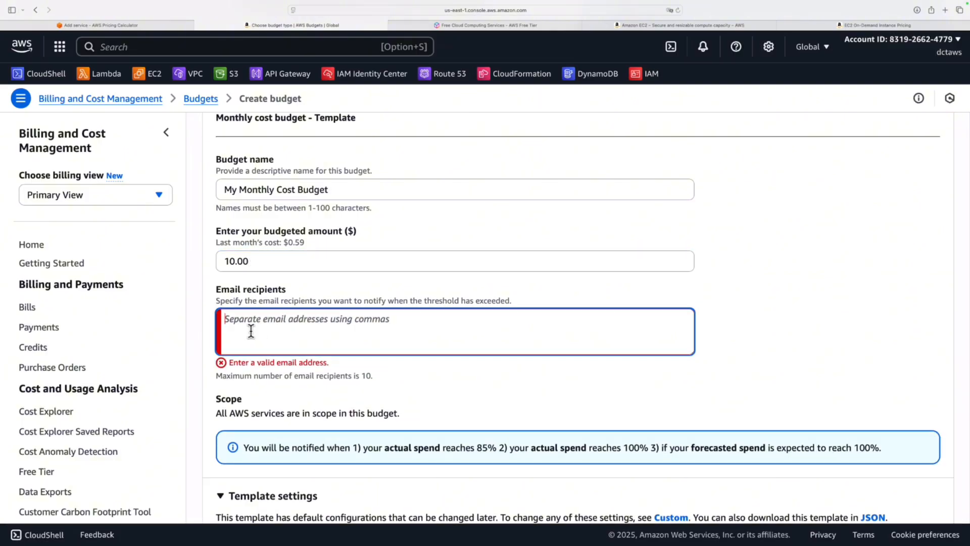
scroll("down", 3)
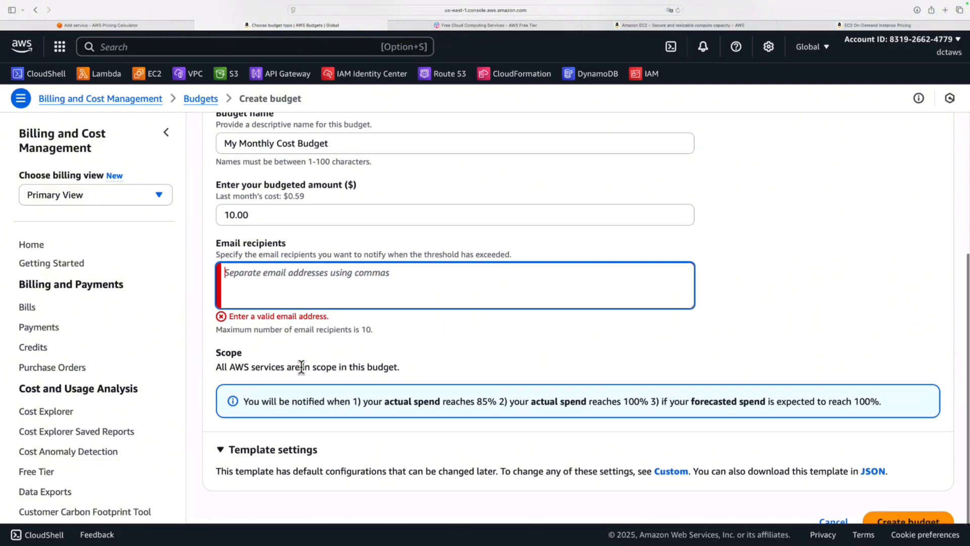
mouse_move(359, 406)
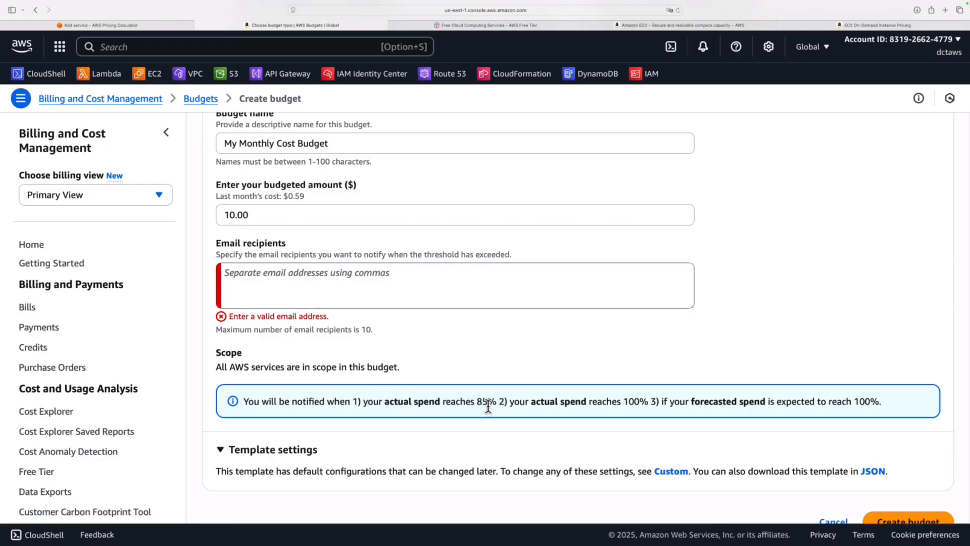
mouse_move(539, 403)
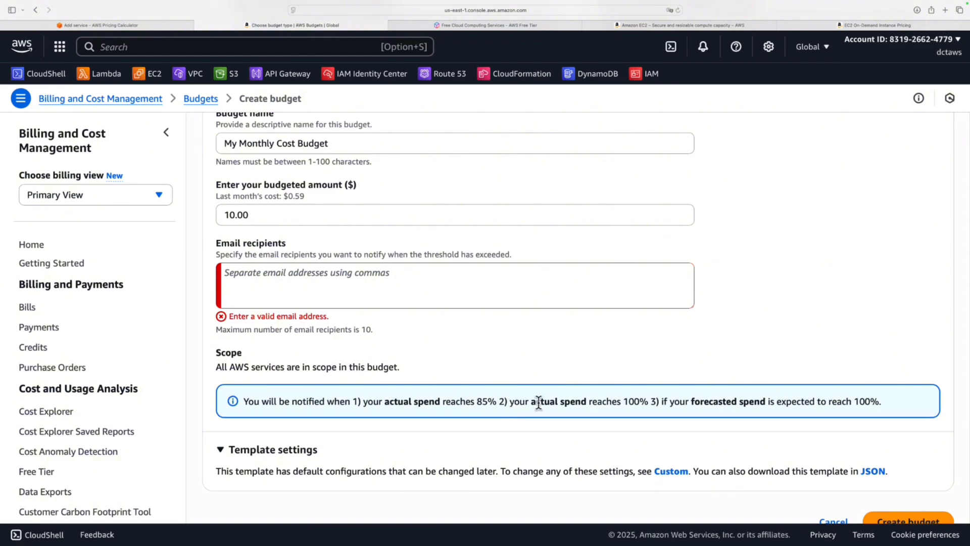
mouse_move(633, 405)
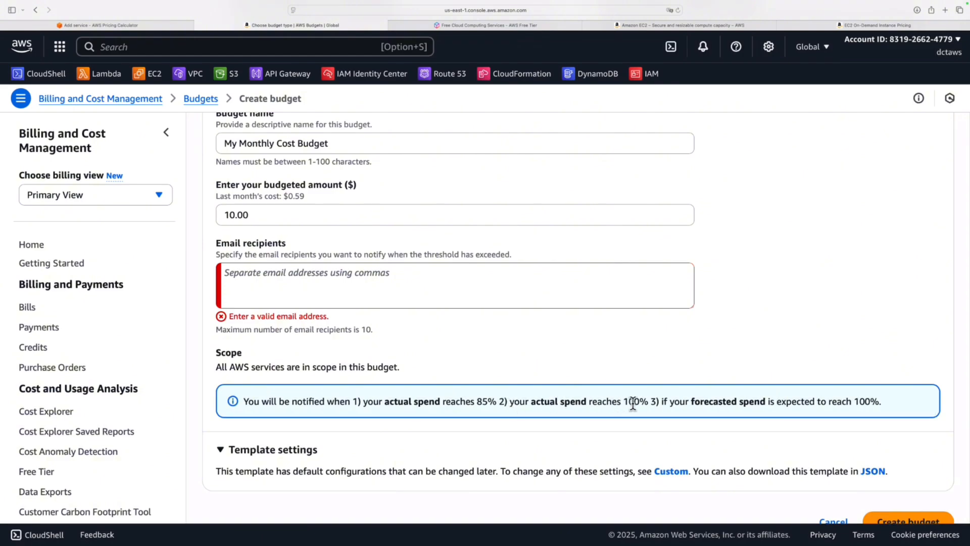
mouse_move(690, 402)
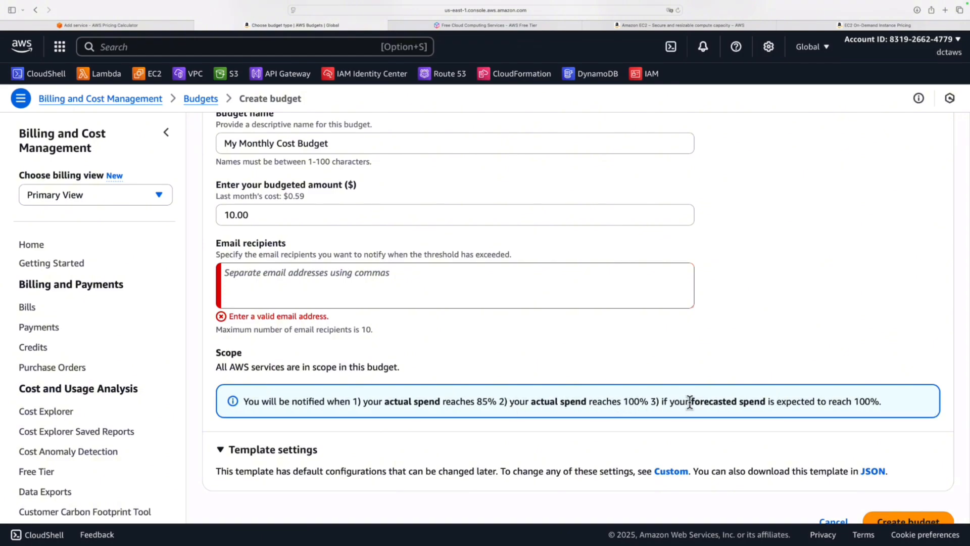
left_click_drag(688, 402, 822, 401)
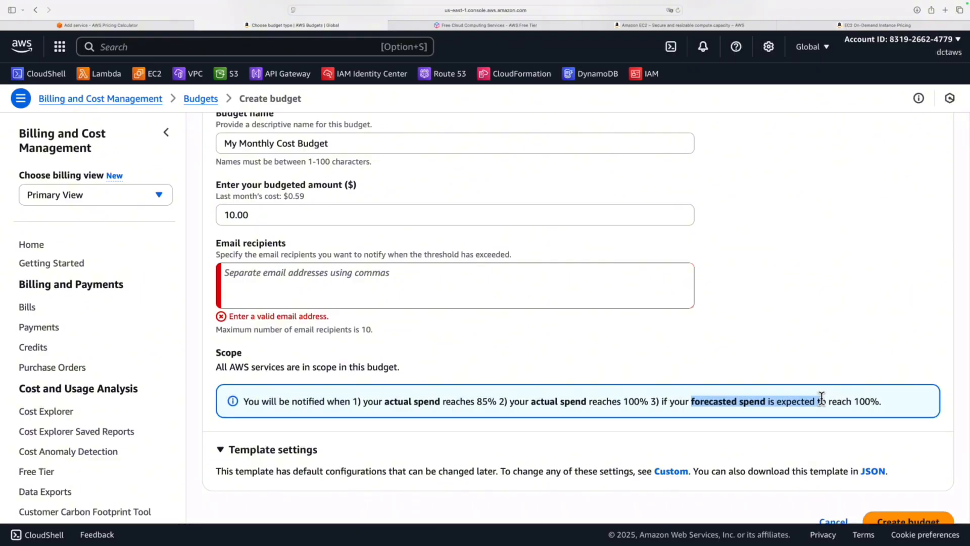
scroll("down", 3)
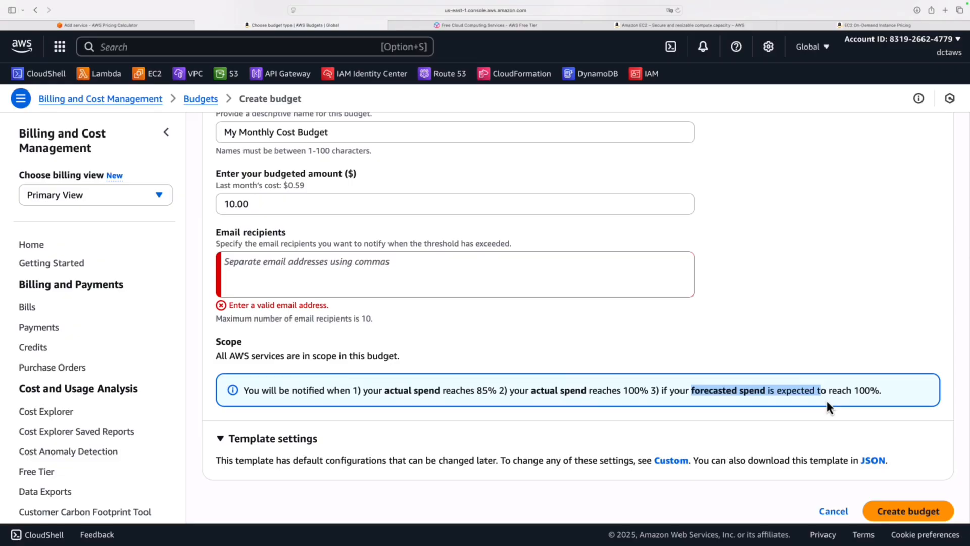
scroll("down", 3)
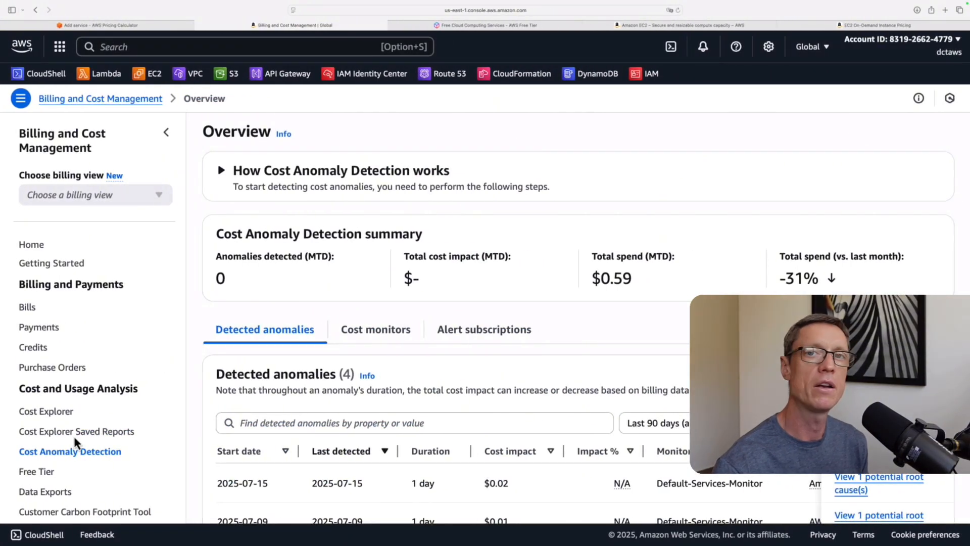
mouse_move(109, 430)
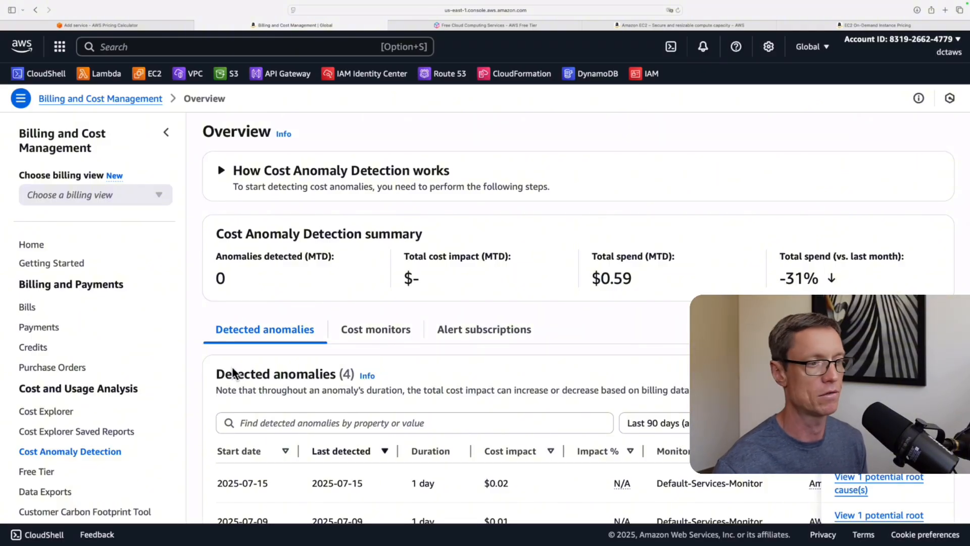
Step: Scroll through the Cost Anomaly Detection overview's table of four detected anomalies
scroll("down", 3)
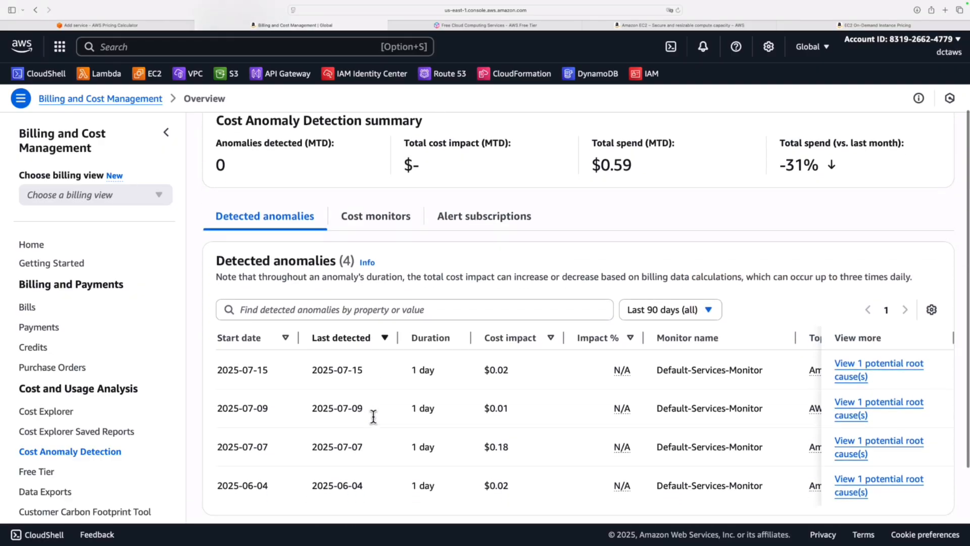
scroll("down", 3)
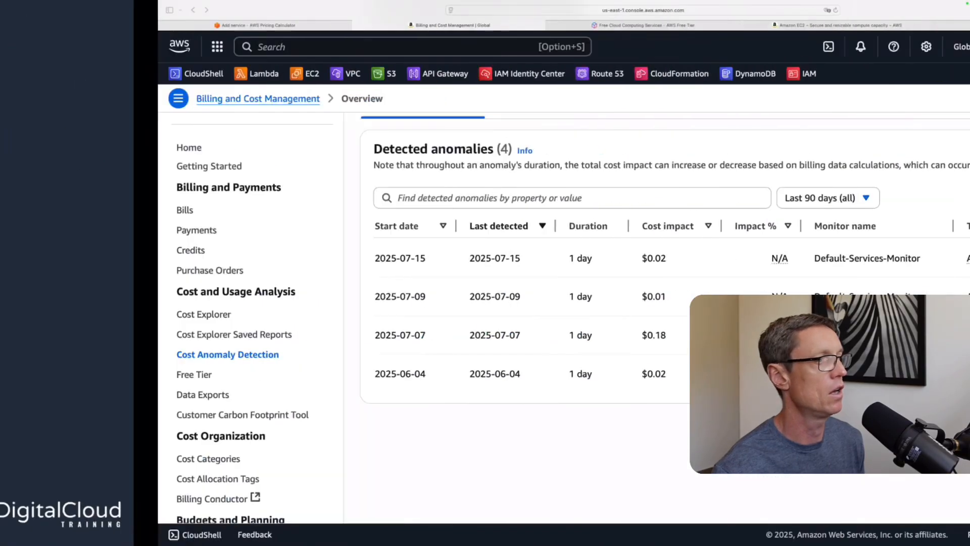
scroll("down", 3)
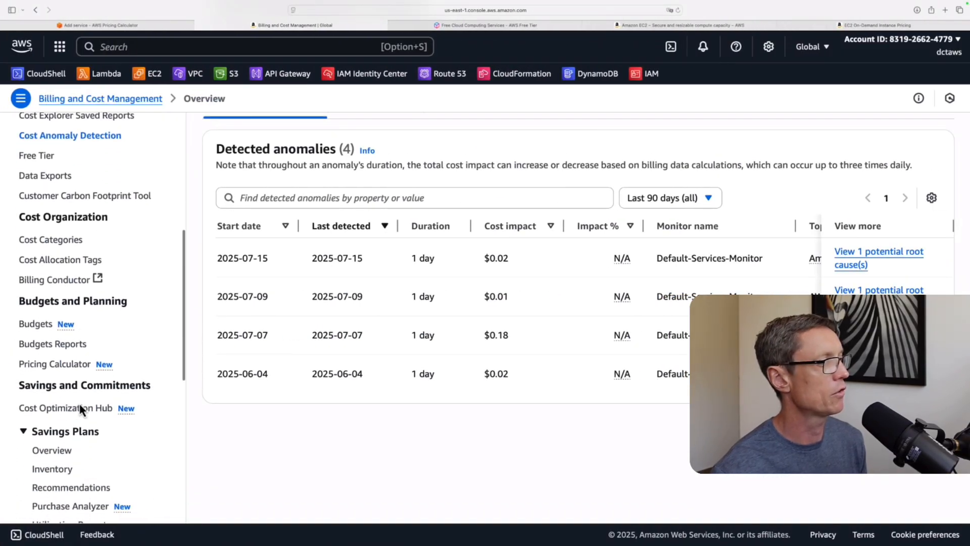
scroll("down", 3)
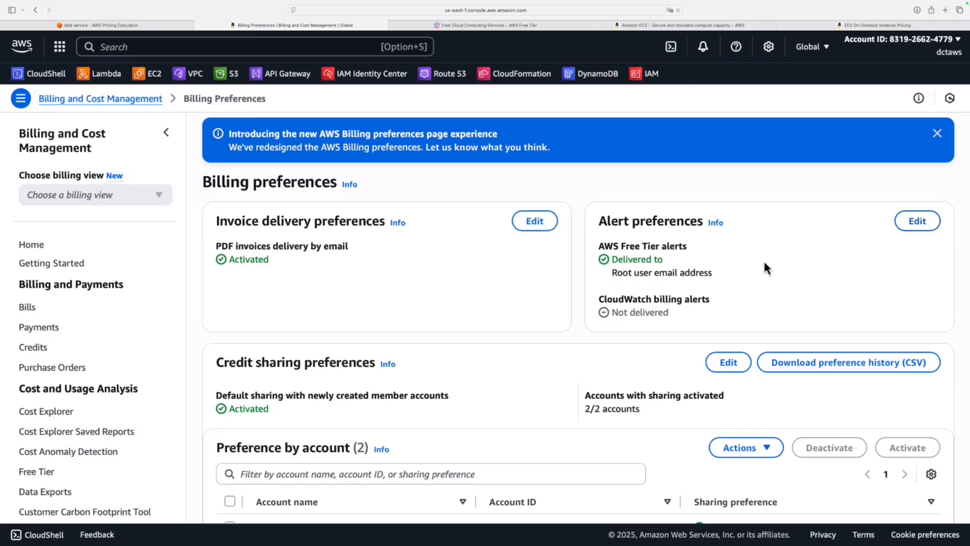
Step: Edit the billing alert preferences and select the optional Free Tier alert email address field
left_click(918, 220)
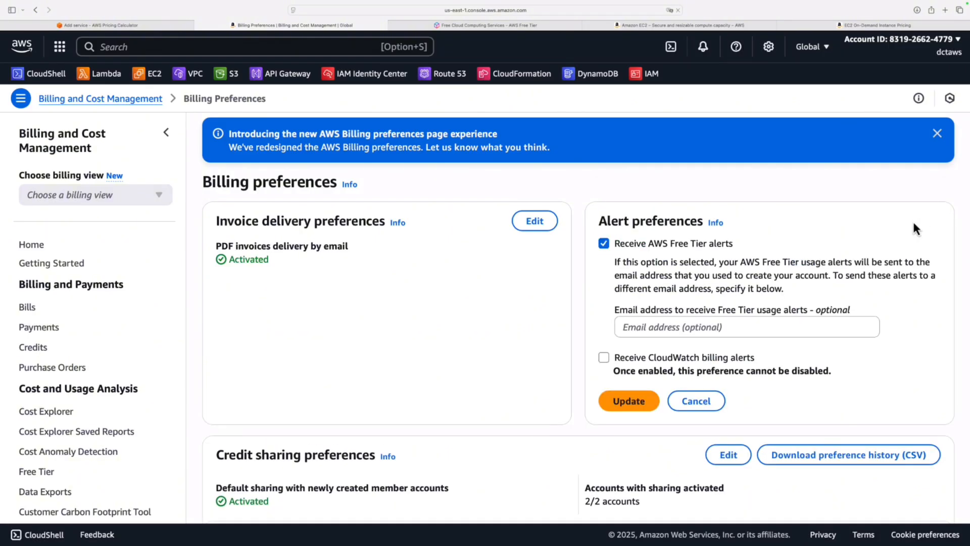
mouse_move(664, 271)
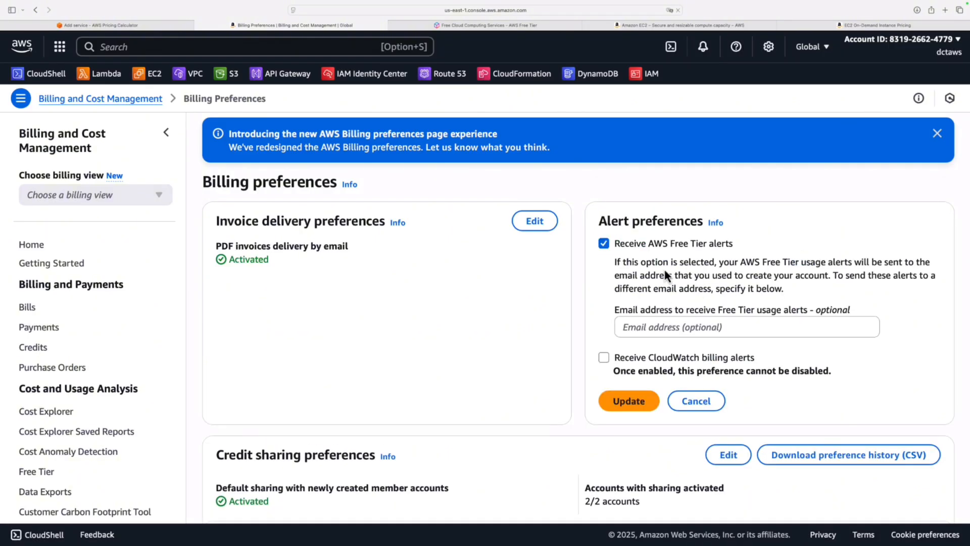
left_click(747, 328)
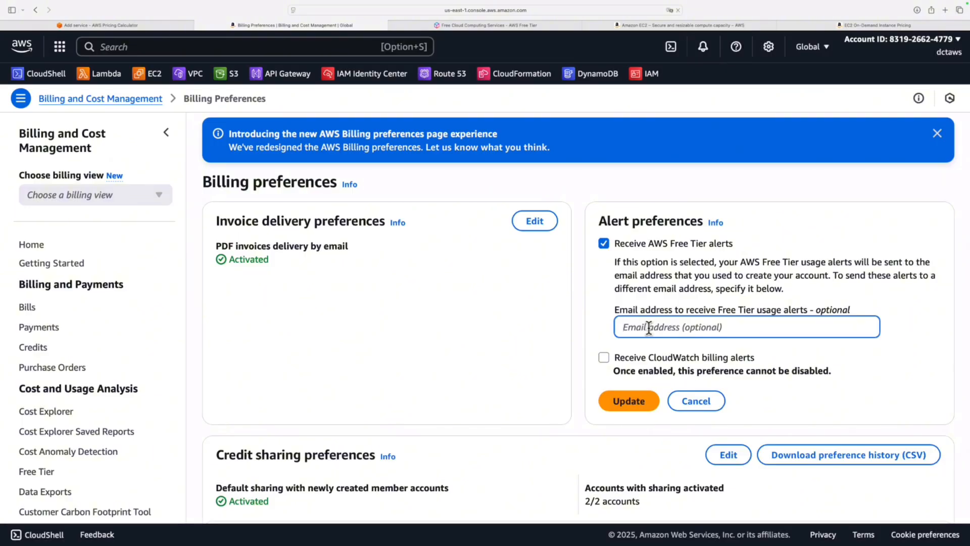
mouse_move(665, 328)
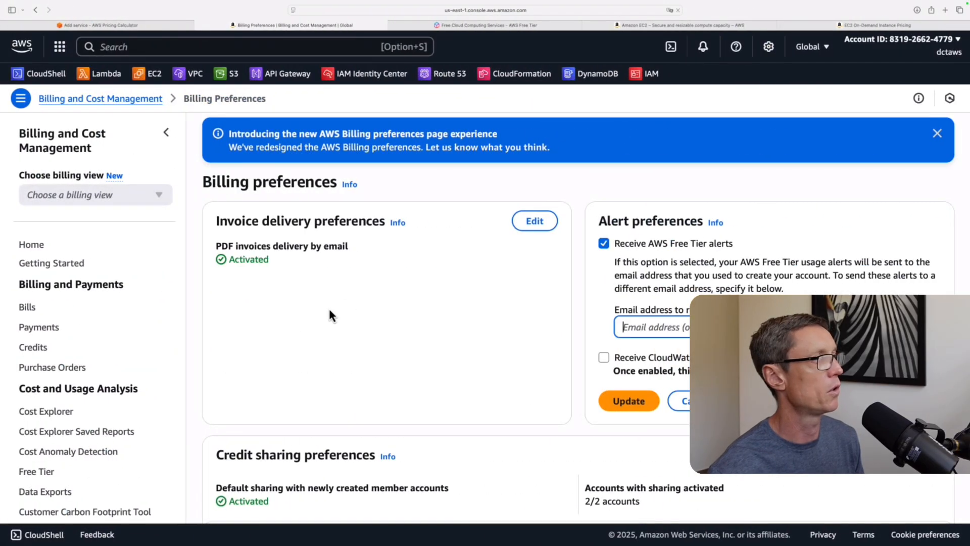
scroll("down", 3)
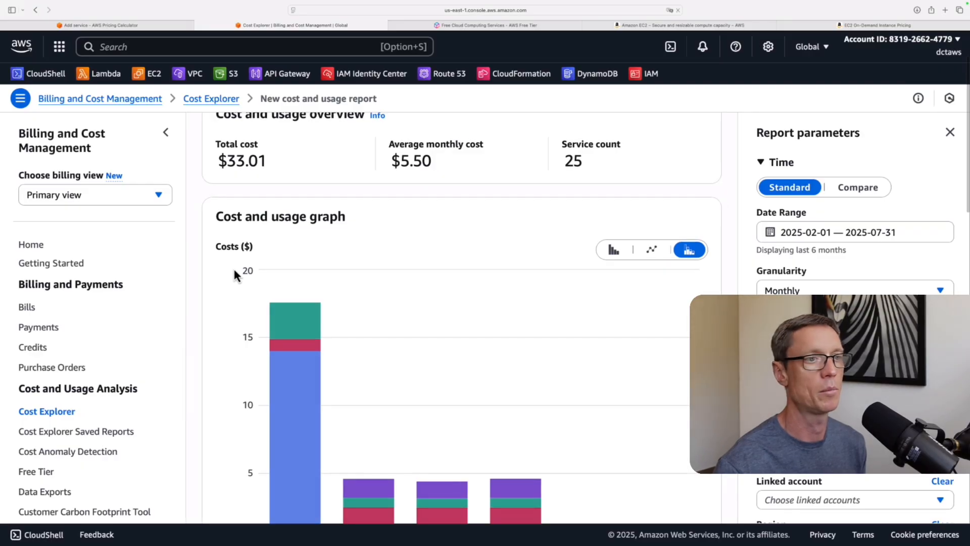
mouse_move(340, 314)
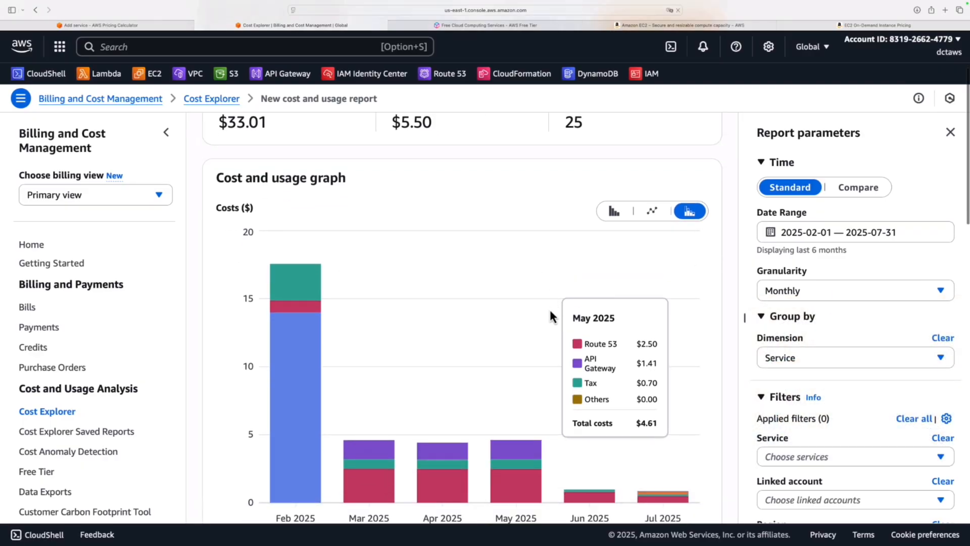
Step: Inspect Cost Explorer's monthly bars by service, including February's $17.56 peak led by $14.00 Registrar charges
scroll("down", 3)
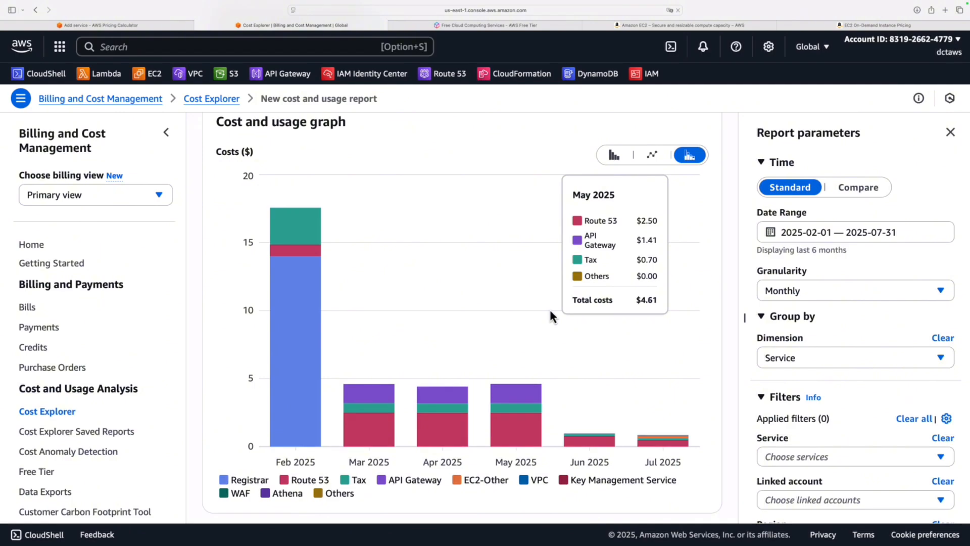
mouse_move(289, 350)
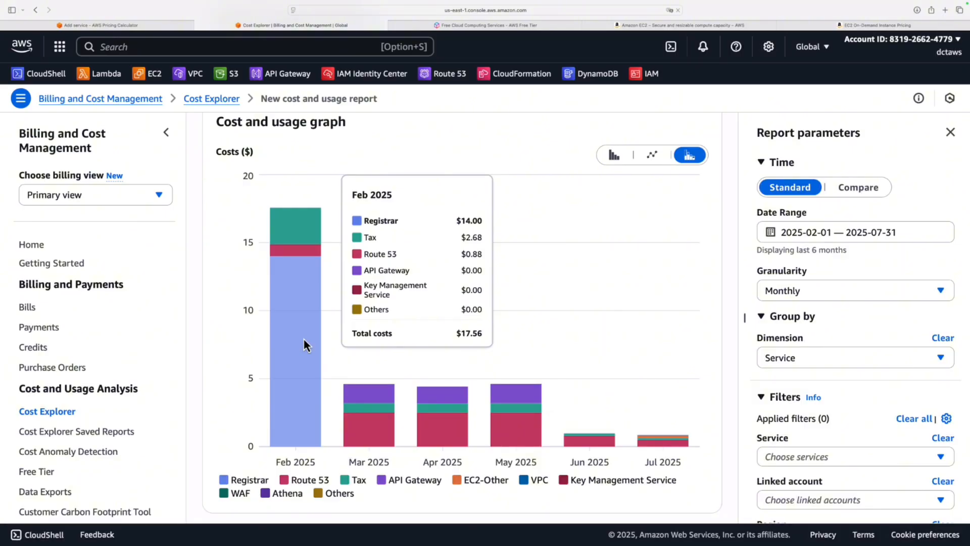
mouse_move(368, 442)
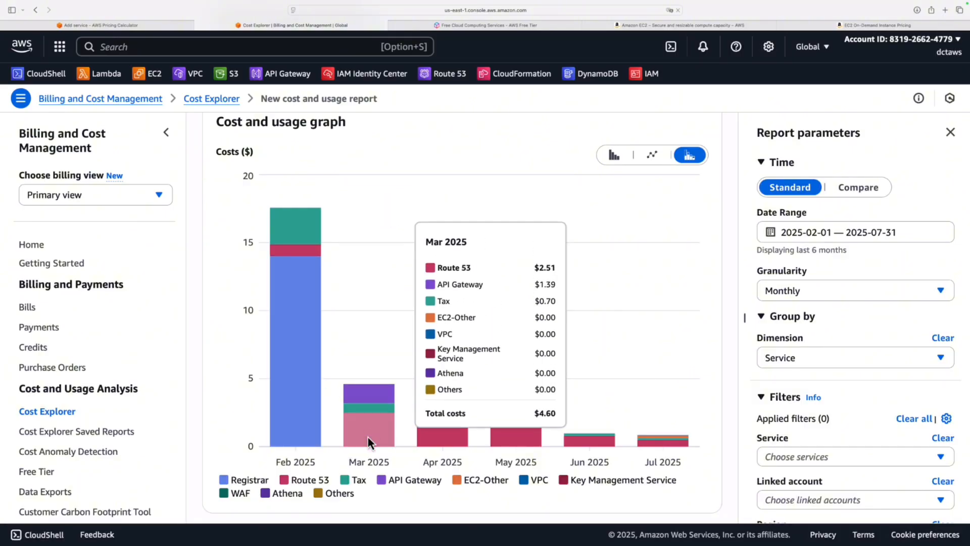
mouse_move(525, 436)
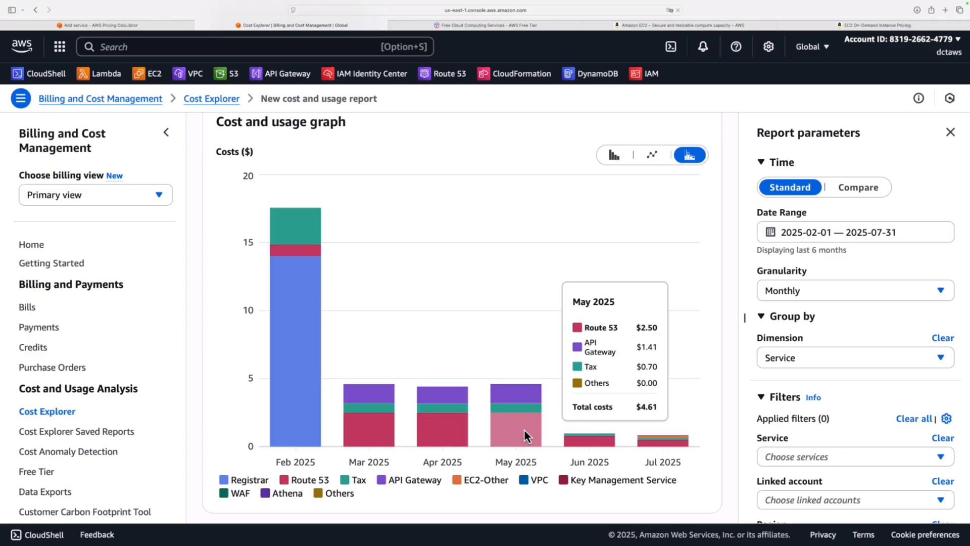
scroll("down", 3)
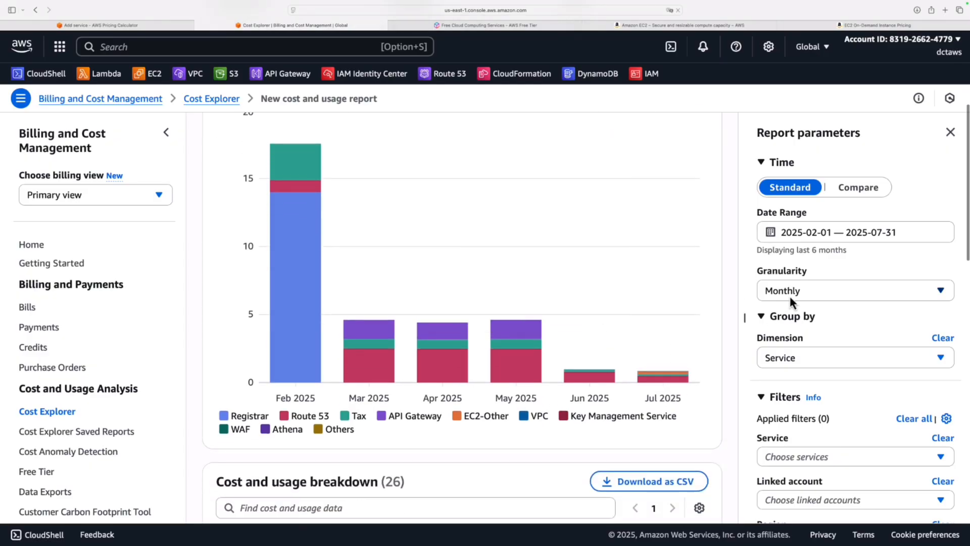
left_click(855, 291)
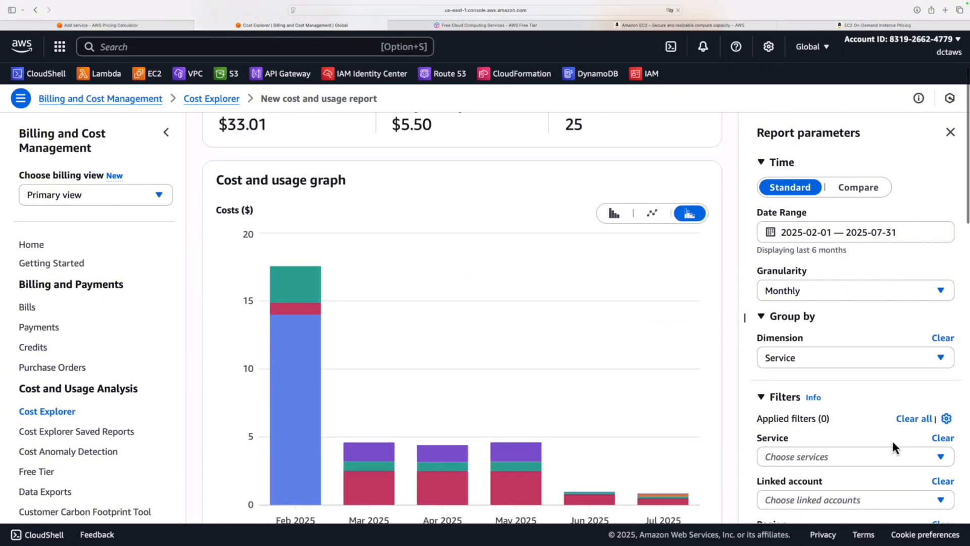
Step: Filter Cost Explorer by EC2-Instances and EC2 - Other to see July's $0.18 EC2-Other cost, then clear the filter
left_click(855, 456)
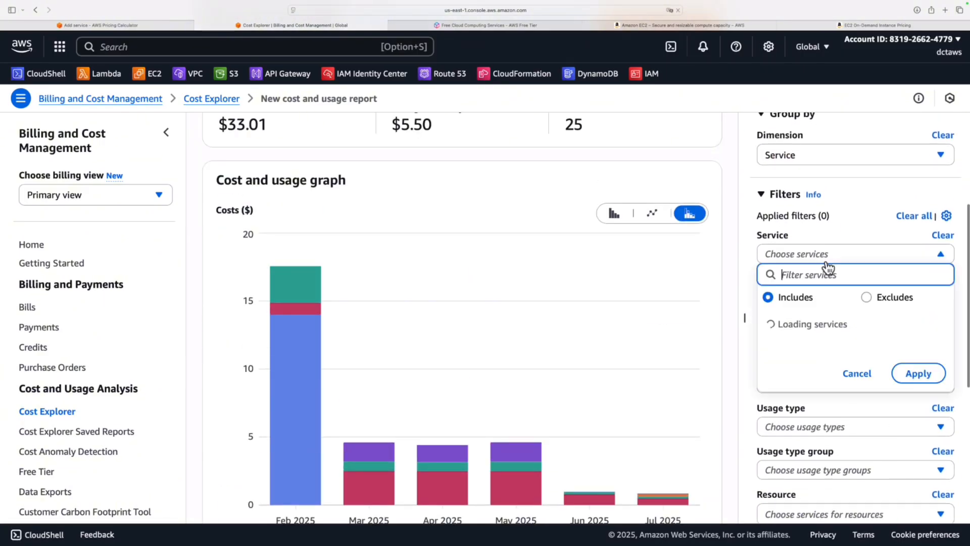
type("ec2")
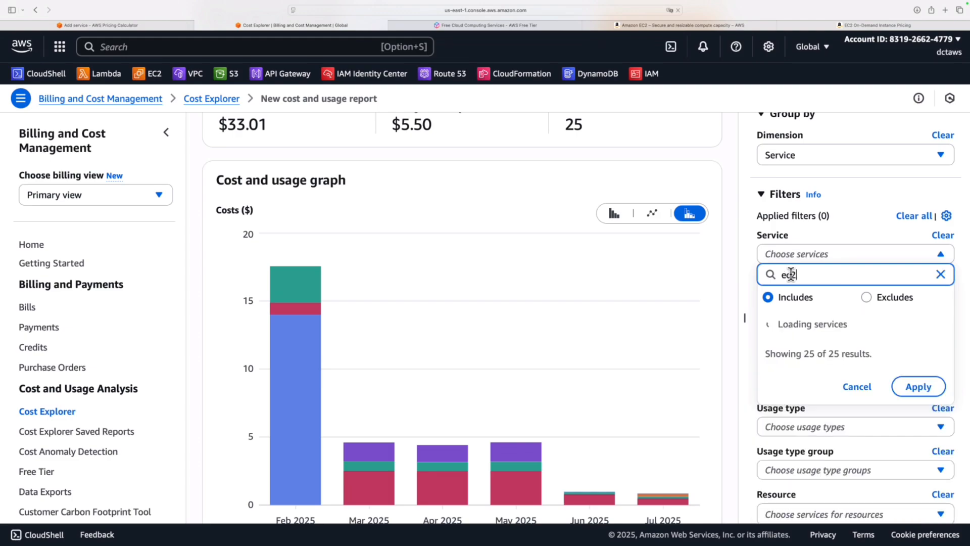
left_click(769, 358)
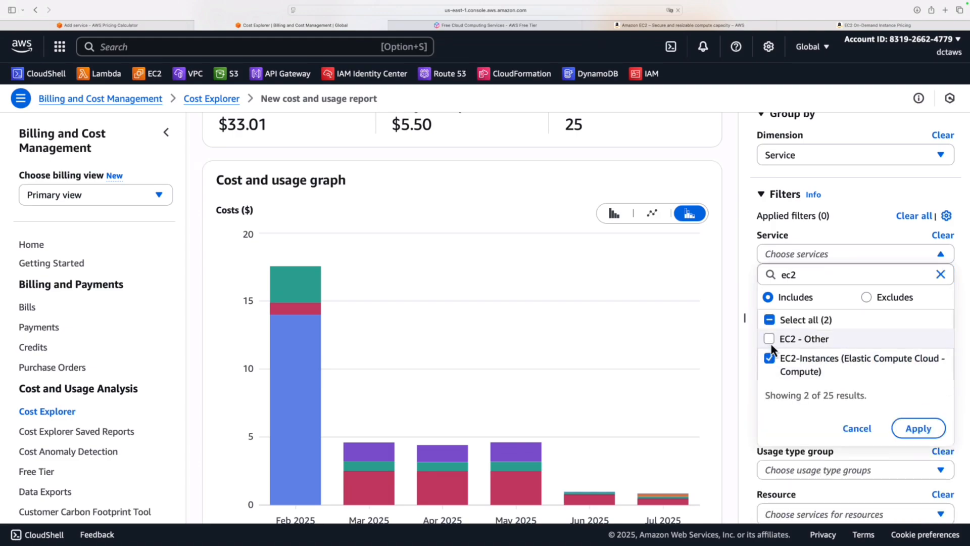
left_click(919, 429)
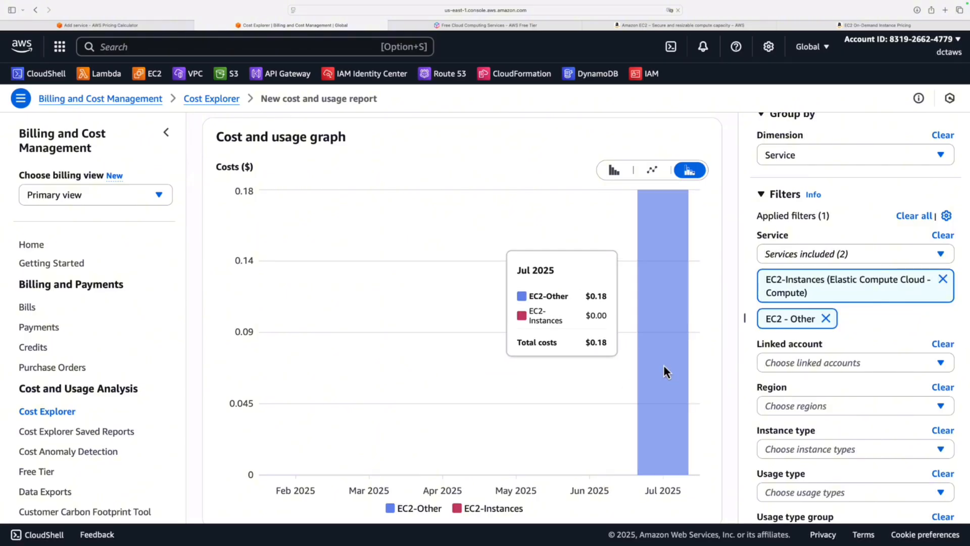
mouse_move(841, 323)
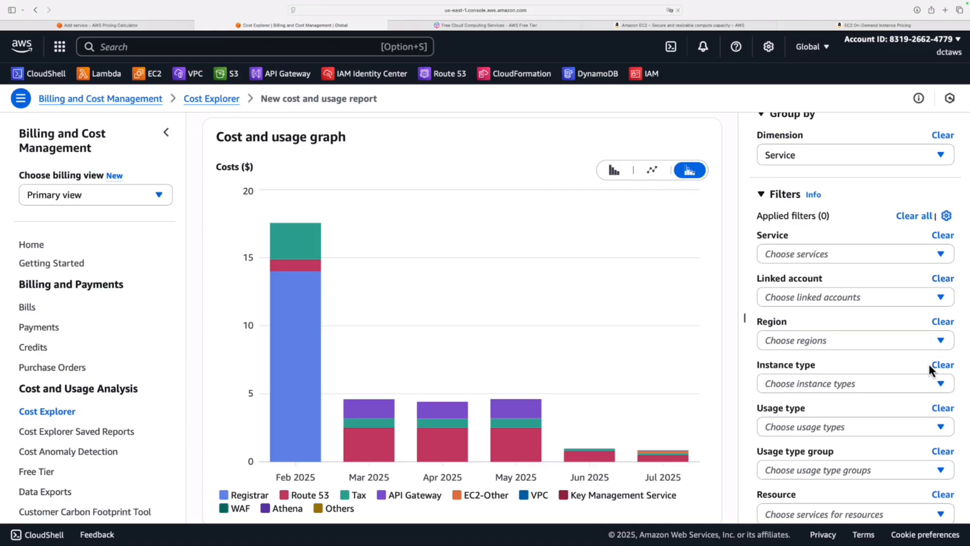
scroll("down", 3)
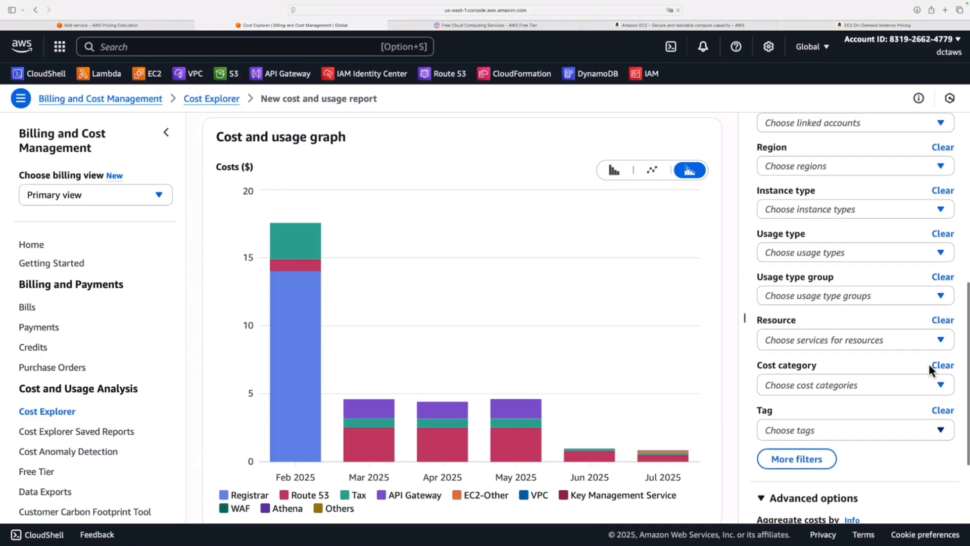